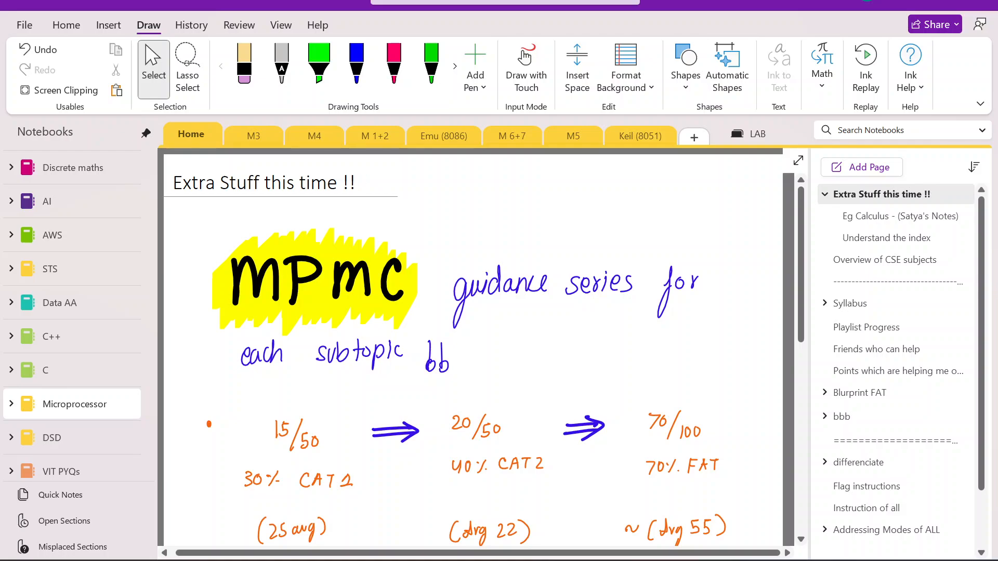
# Scroll through the Home section page, turning the green highlighter on and back off.
pyautogui.click(356, 182)
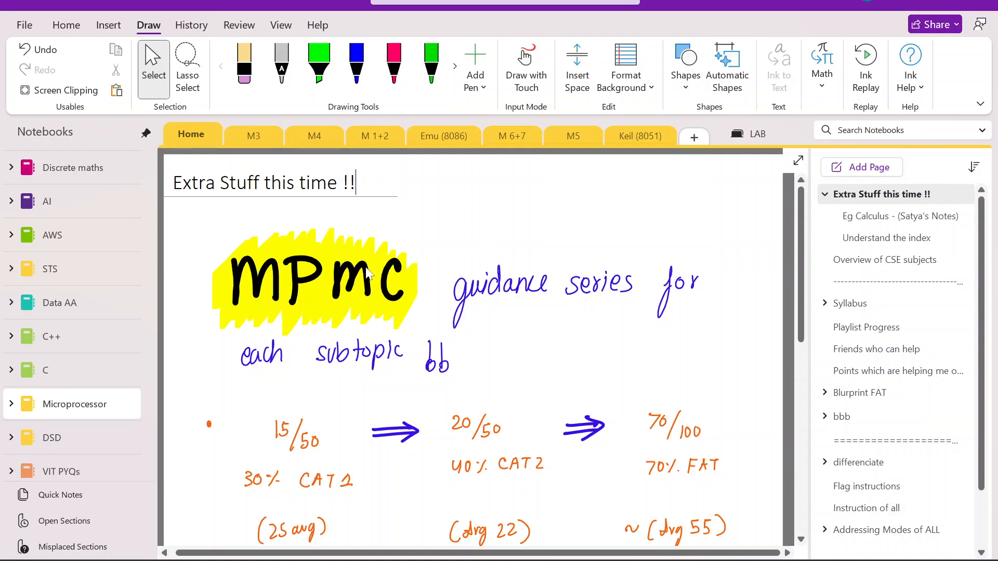
pyautogui.moveTo(397, 295)
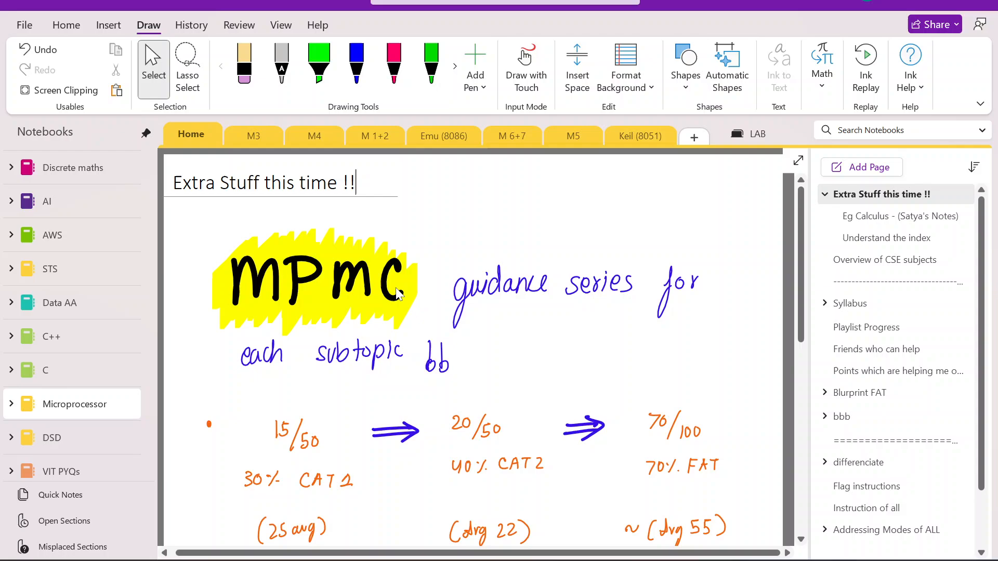
pyautogui.moveTo(355, 318)
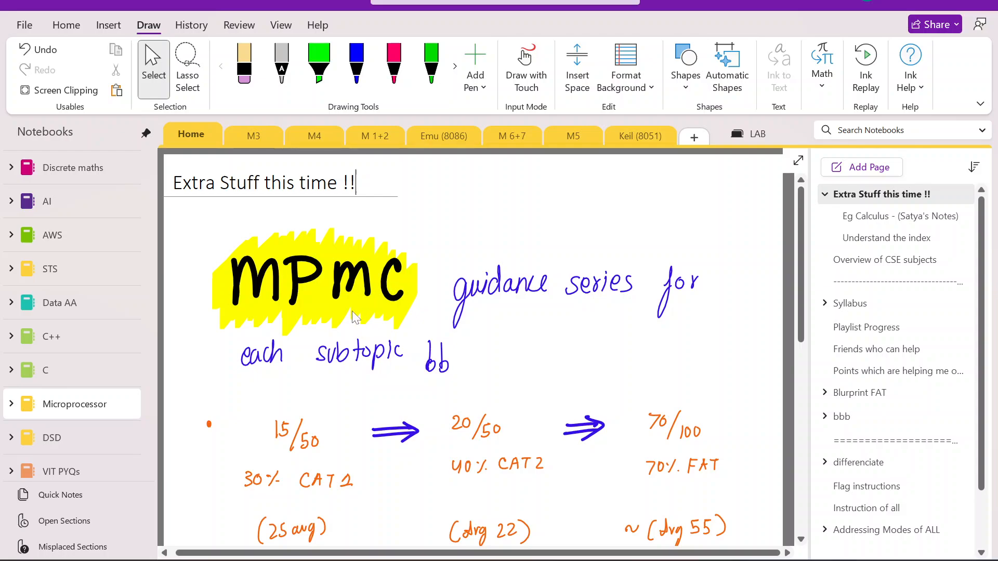
pyautogui.scroll(-3)
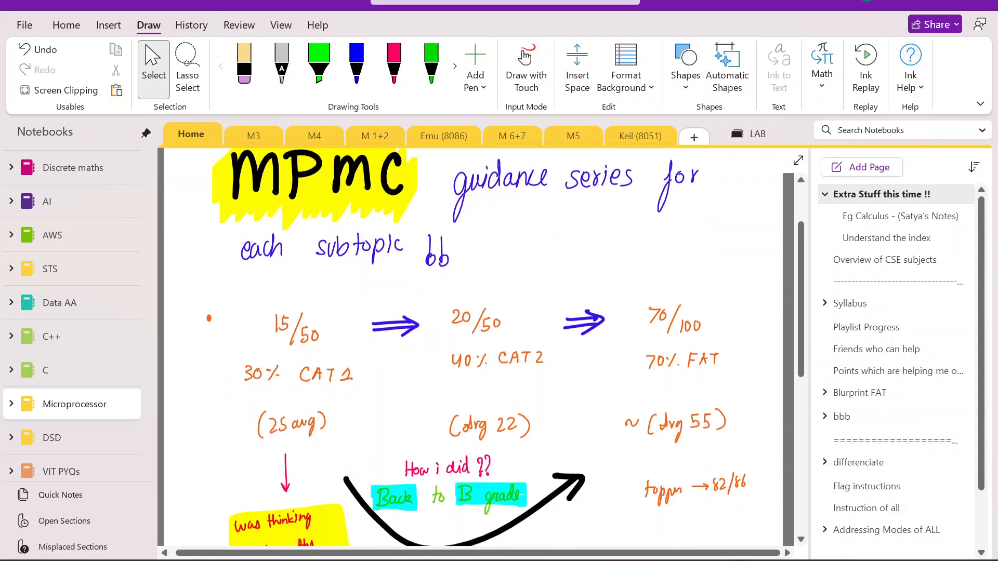
pyautogui.scroll(-3)
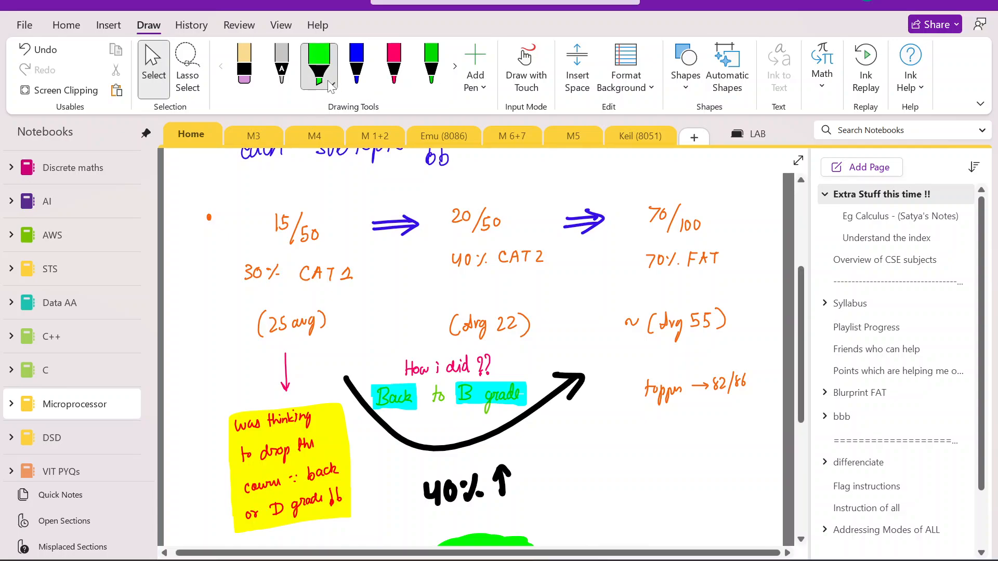
pyautogui.click(318, 63)
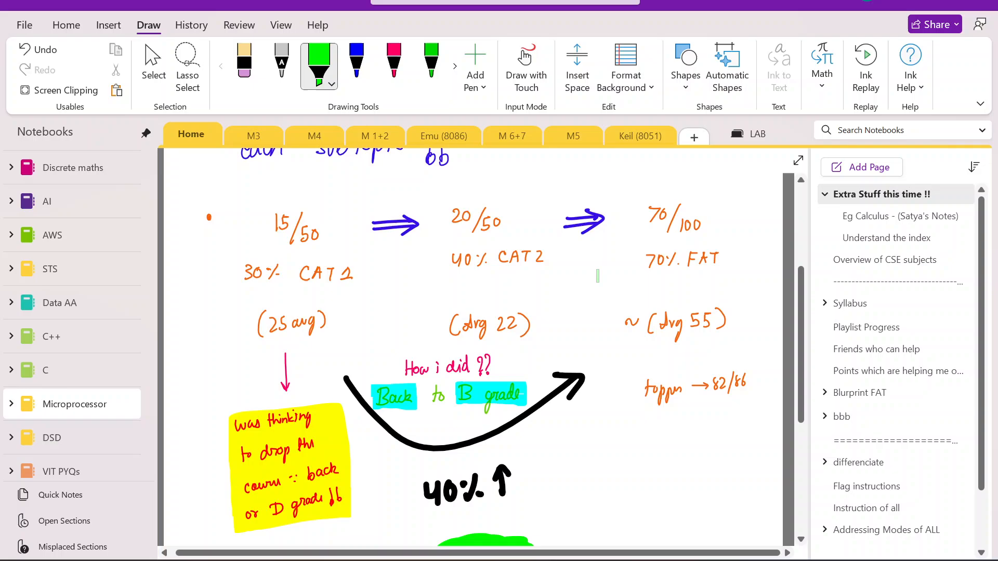
pyautogui.scroll(-3)
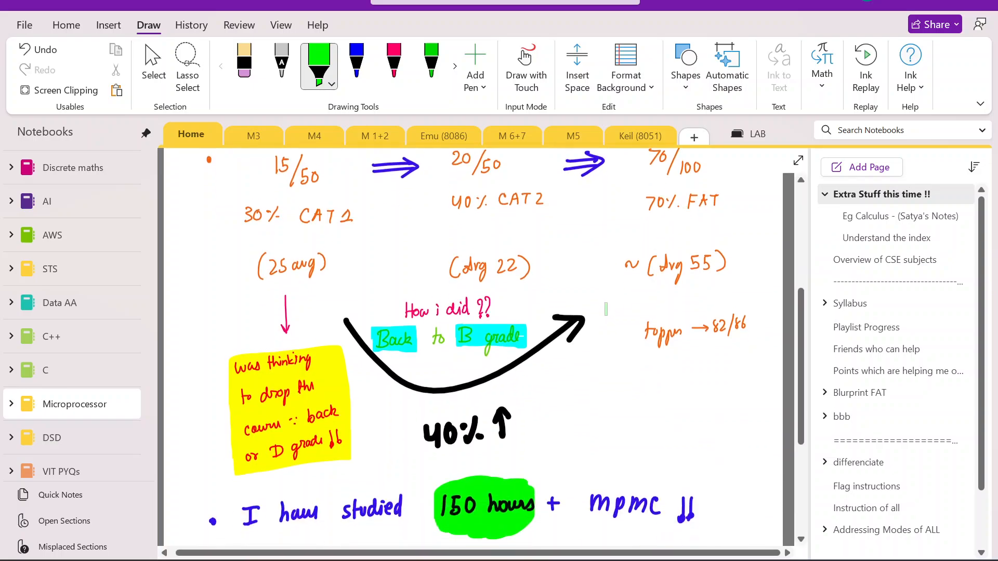
pyautogui.scroll(-3)
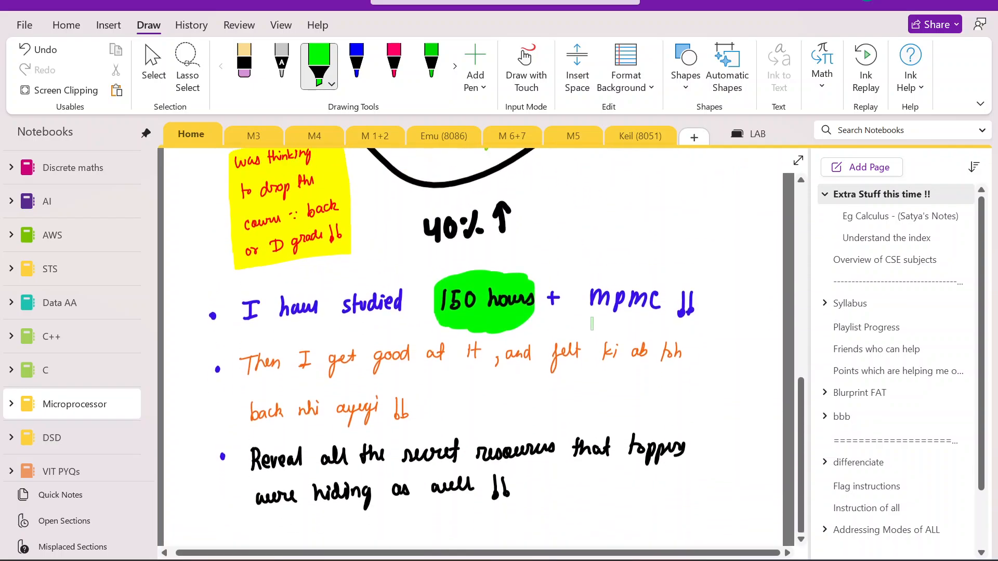
pyautogui.scroll(3)
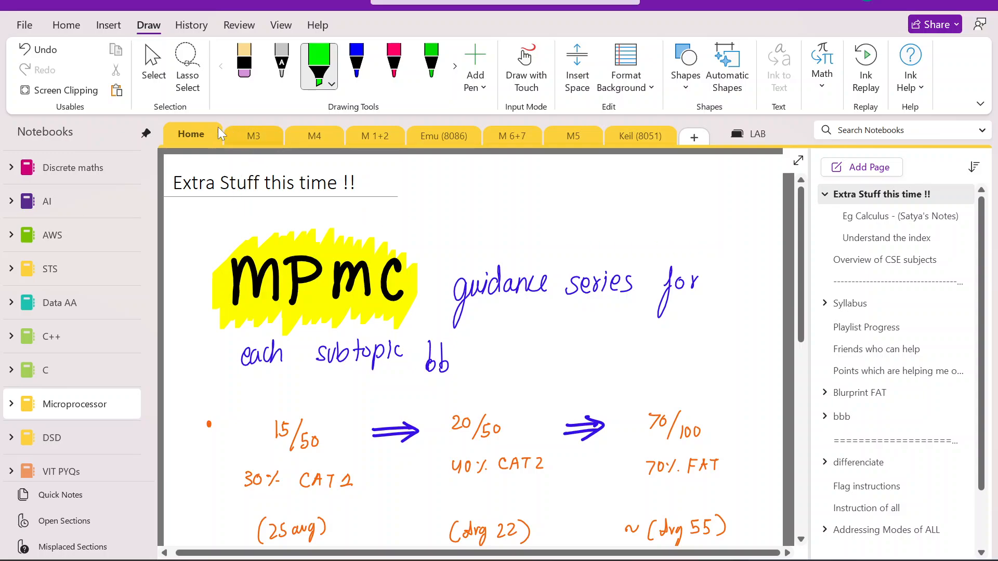
pyautogui.click(153, 66)
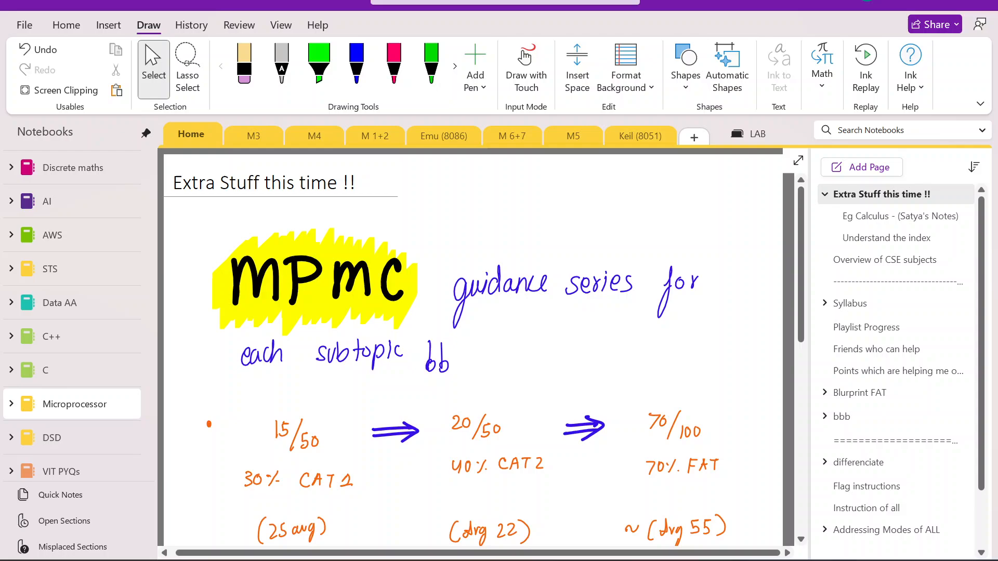
# Return to the top of the page and switch to the M3 section.
pyautogui.click(356, 183)
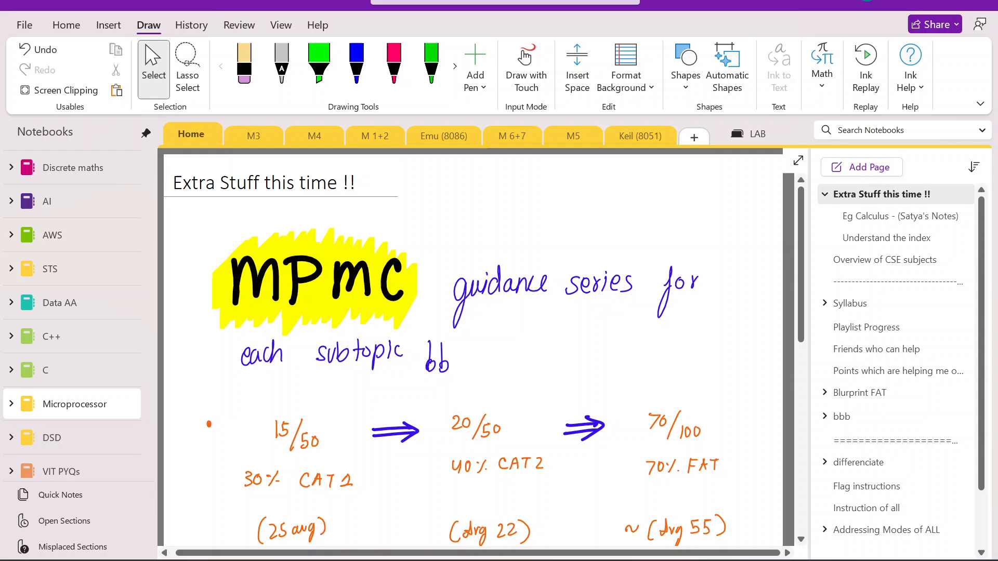
pyautogui.click(434, 210)
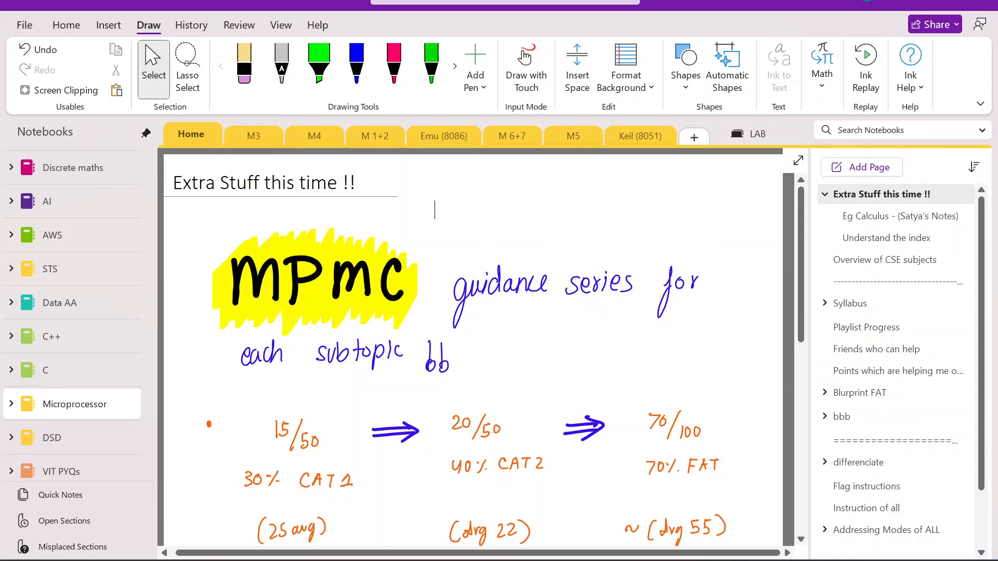
pyautogui.click(253, 136)
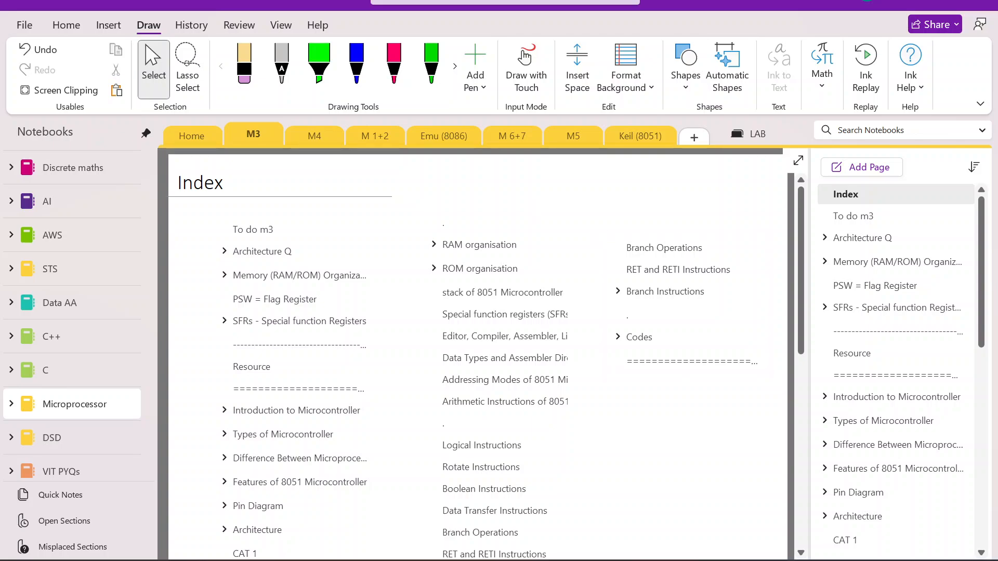
# Scroll through the M3 section's Resource page.
pyautogui.scroll(3)
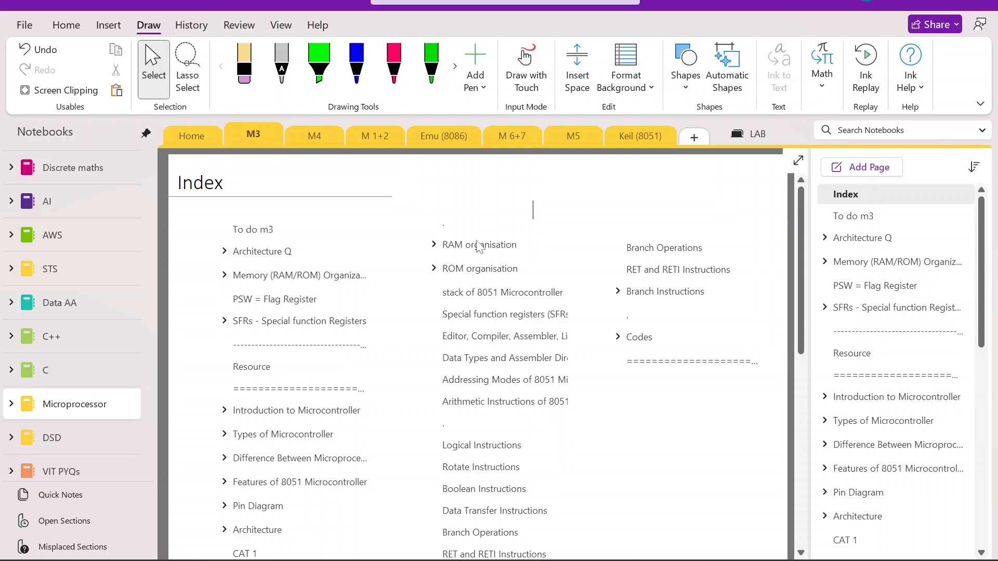
pyautogui.moveTo(641, 232)
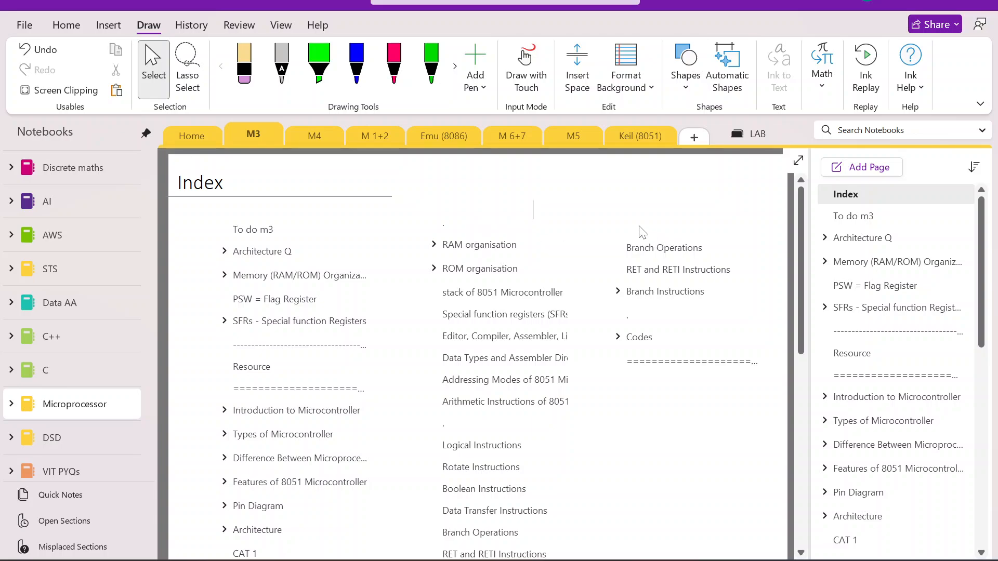
pyautogui.moveTo(674, 292)
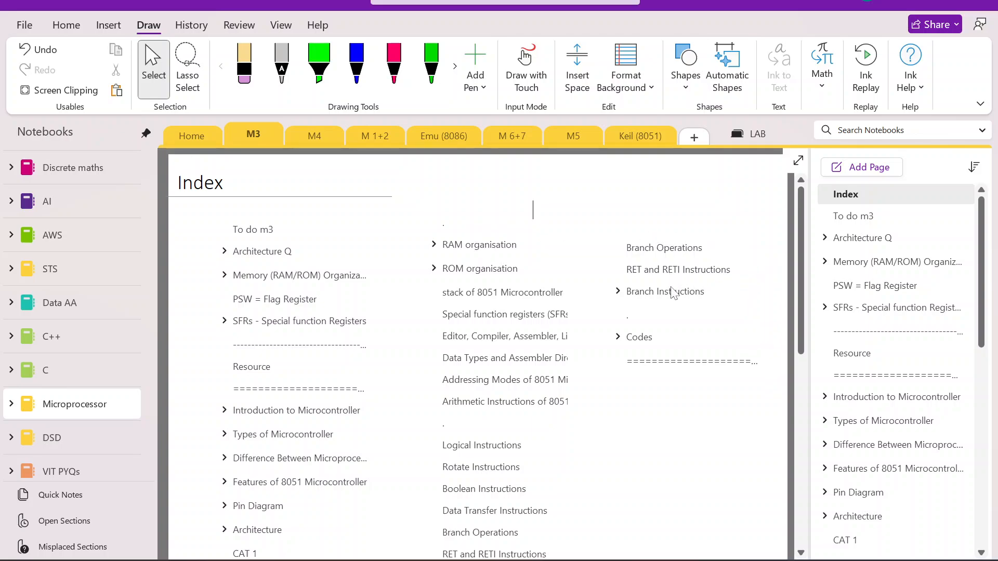
pyautogui.moveTo(674, 294)
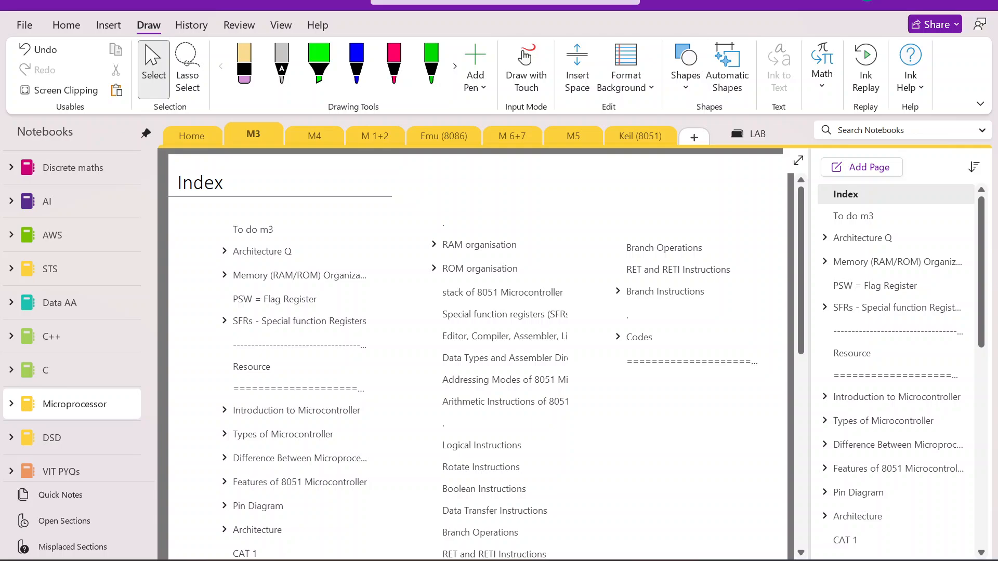
pyautogui.moveTo(559, 225)
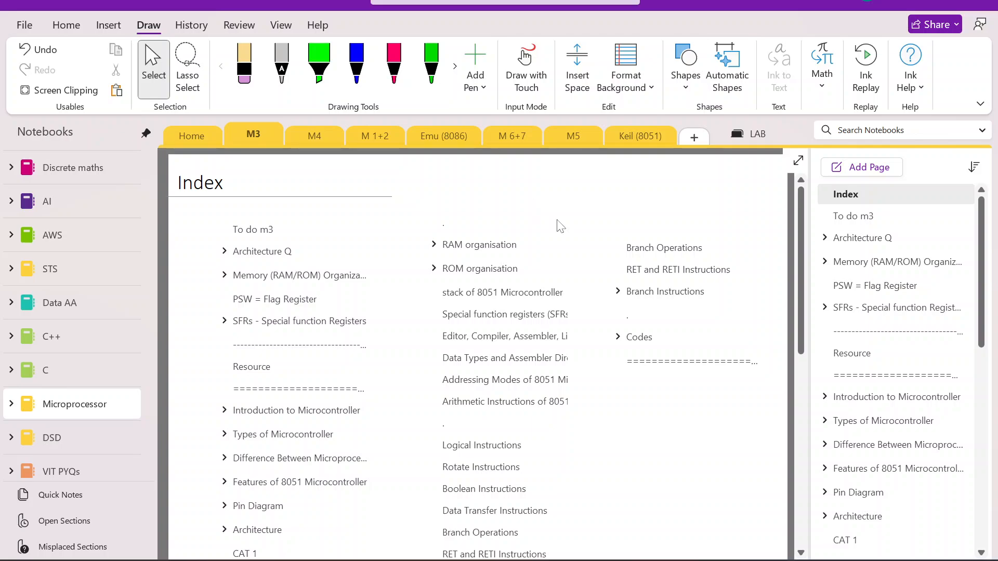
pyautogui.moveTo(817, 360)
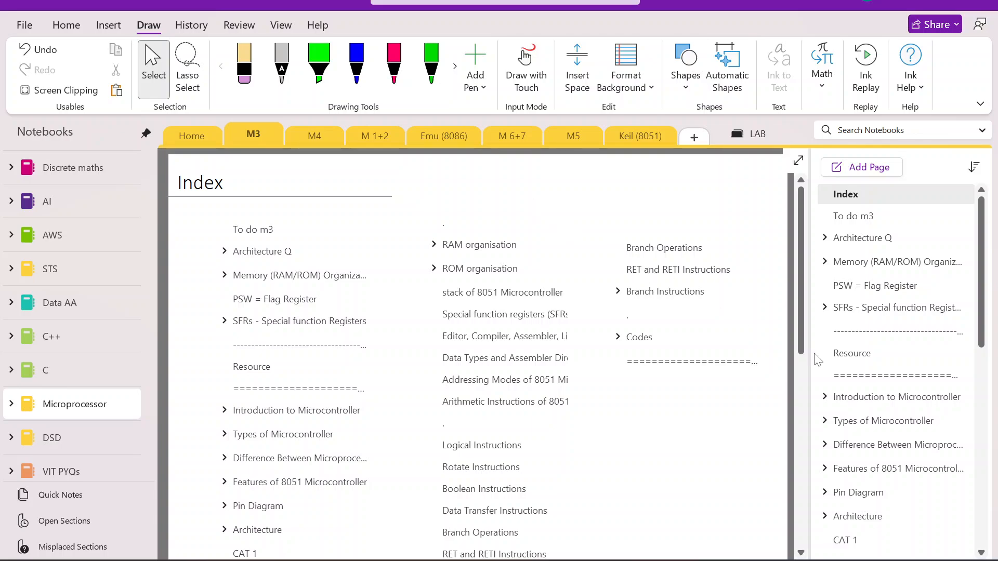
pyautogui.click(851, 353)
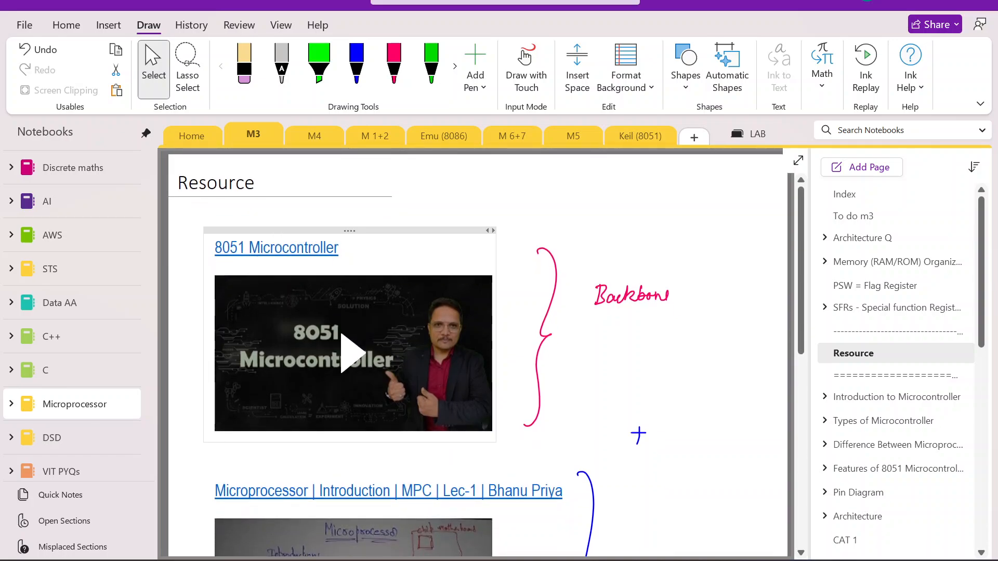
pyautogui.scroll(-3)
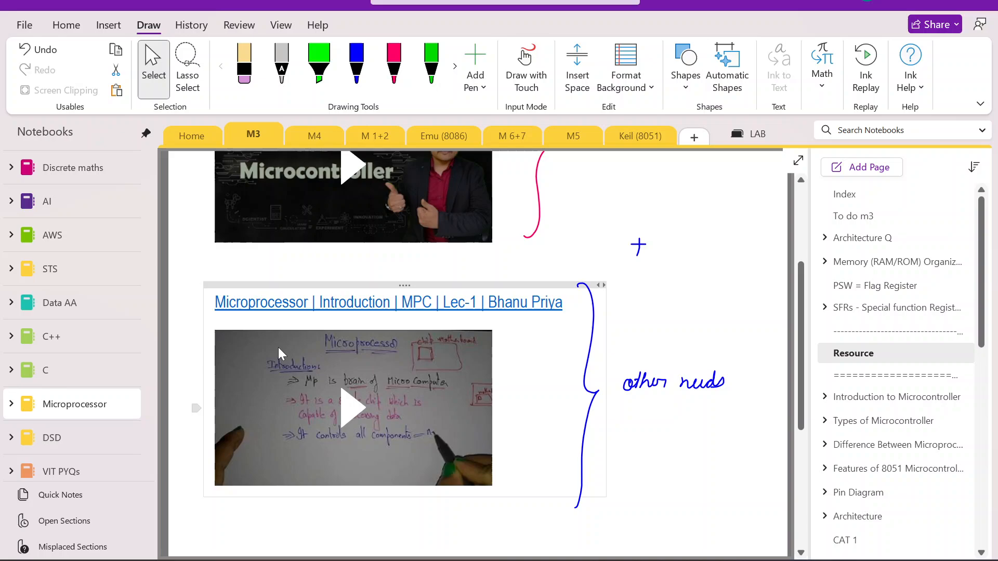
pyautogui.scroll(3)
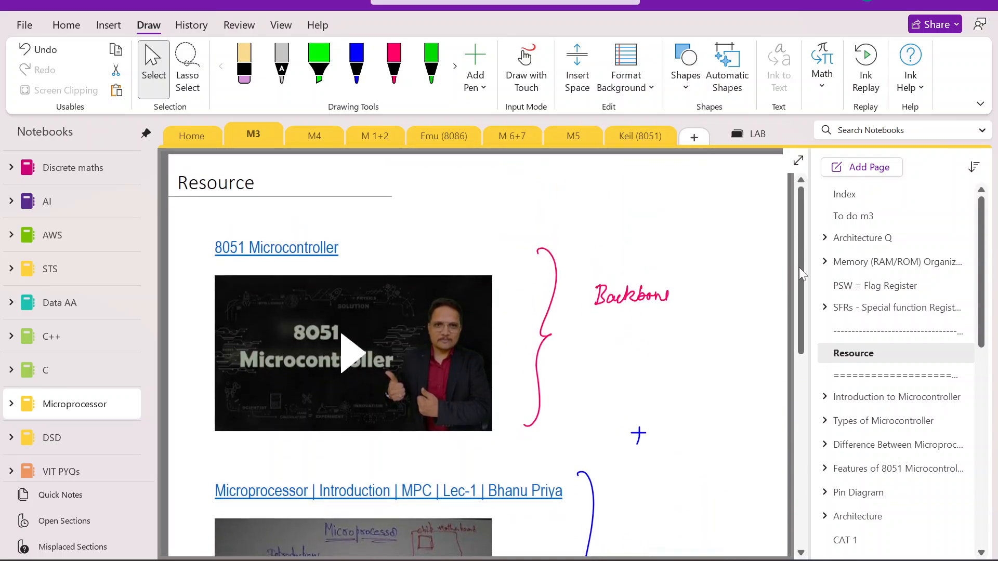
pyautogui.scroll(-3)
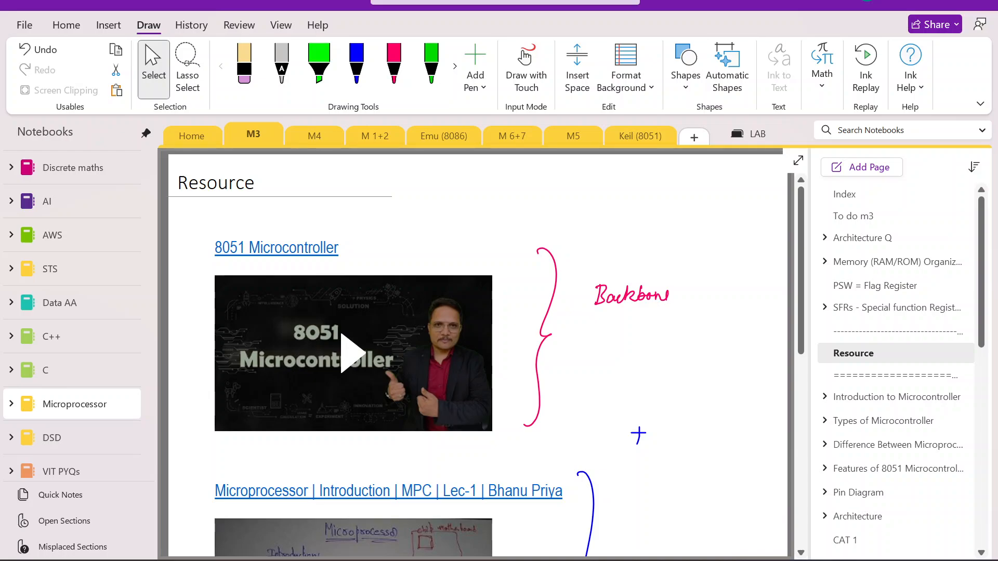
pyautogui.moveTo(692, 268)
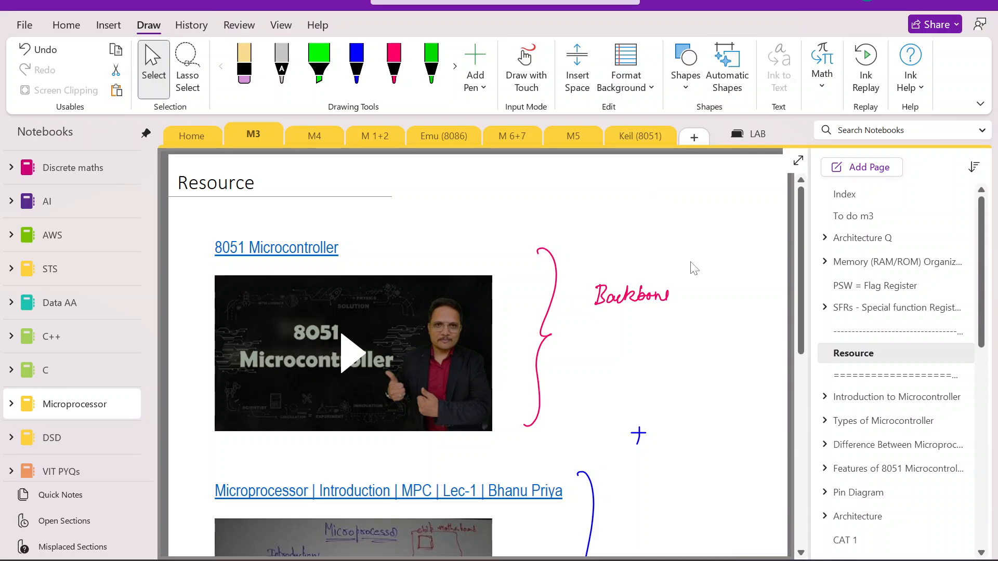
# Check the To do m3 and Resource pages, then go to Extra Stuff this time !!
pyautogui.click(853, 215)
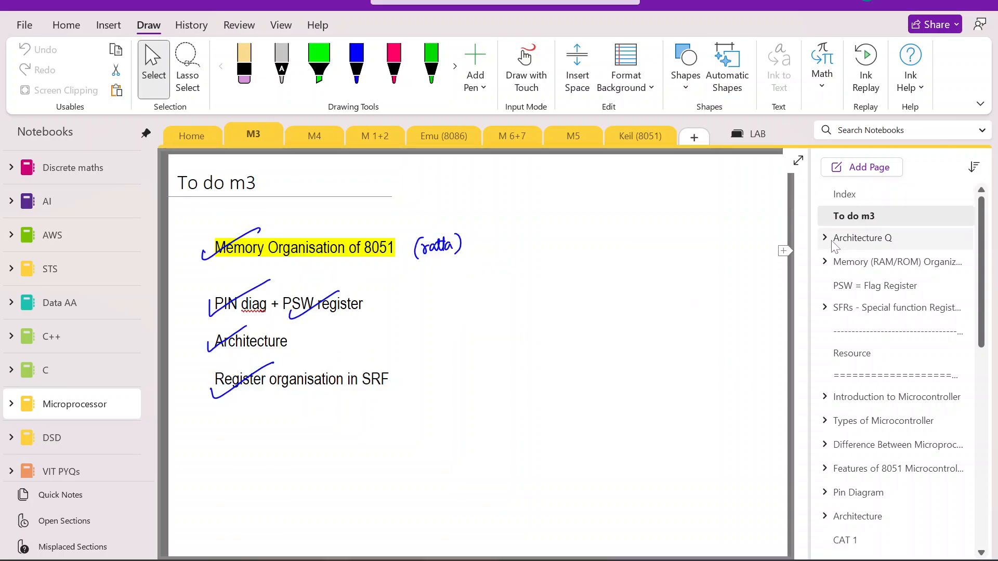
pyautogui.click(852, 353)
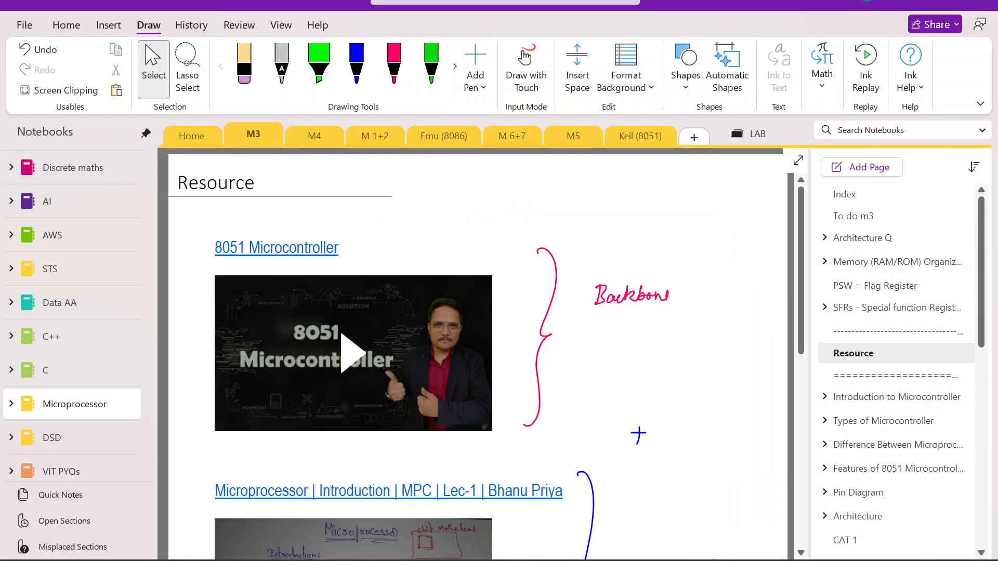
pyautogui.click(191, 135)
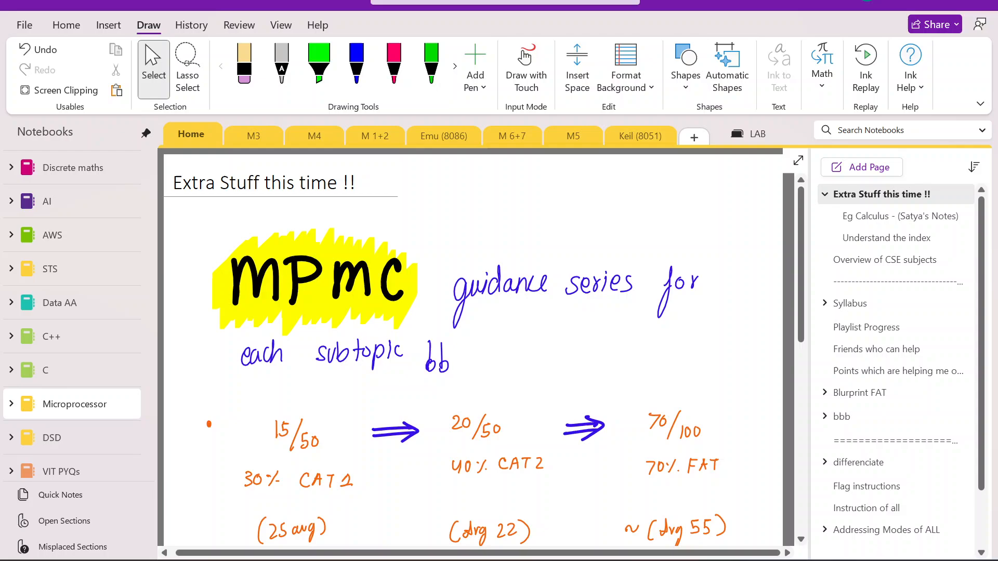
# Open Syllabus, pick a red pen, then expand bbb and open Theory M3 - 10M (Done).
pyautogui.click(850, 303)
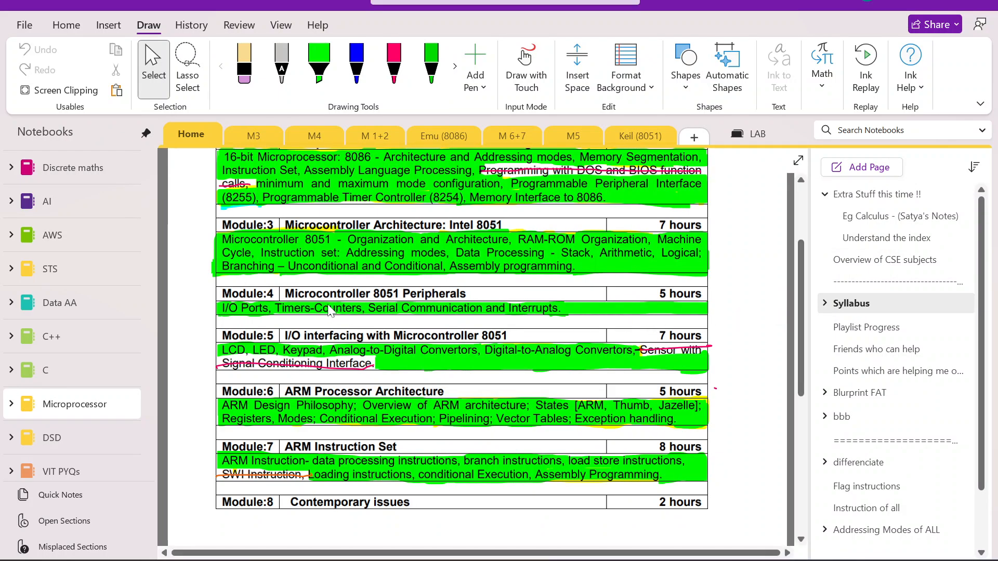
pyautogui.click(454, 66)
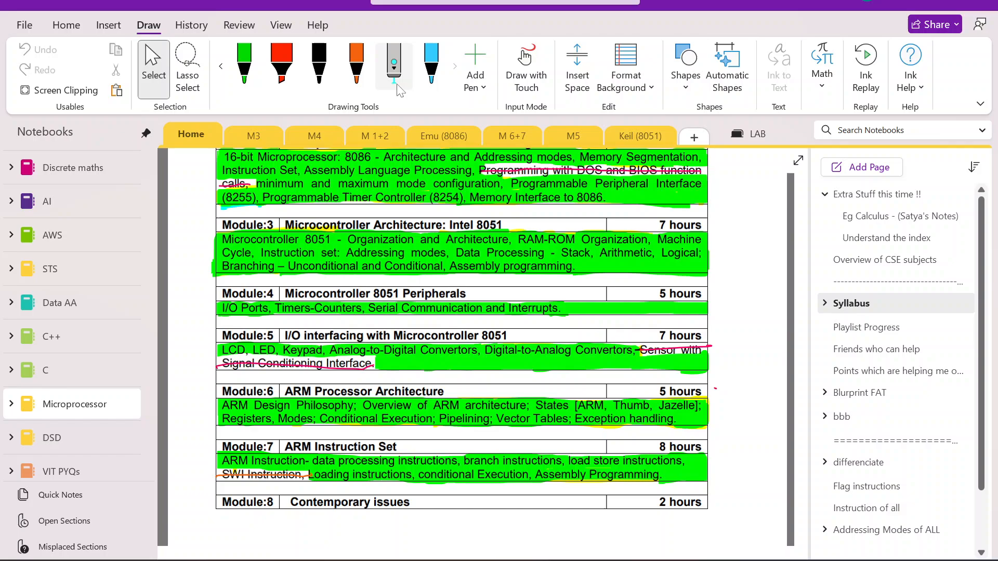
pyautogui.click(405, 83)
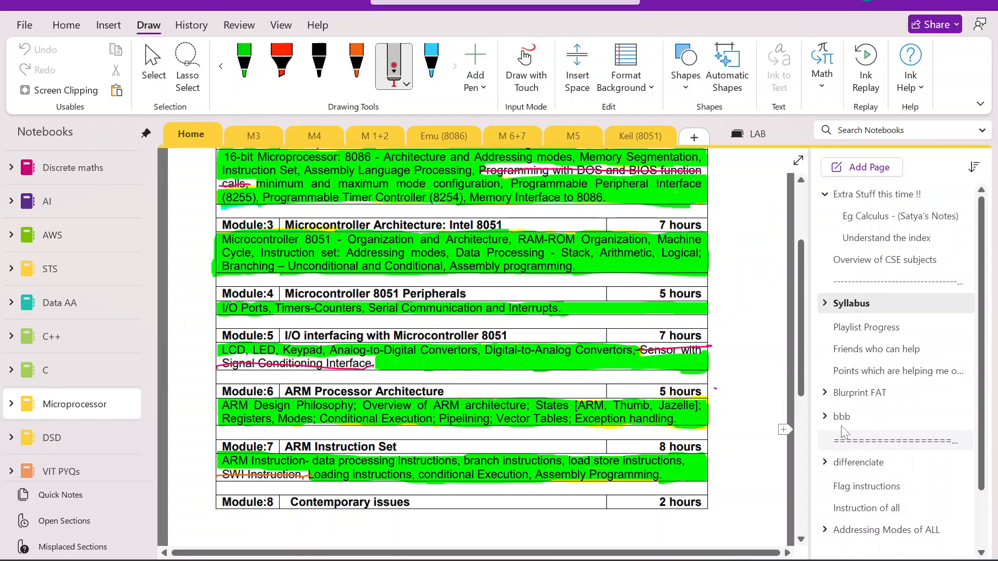
pyautogui.click(825, 416)
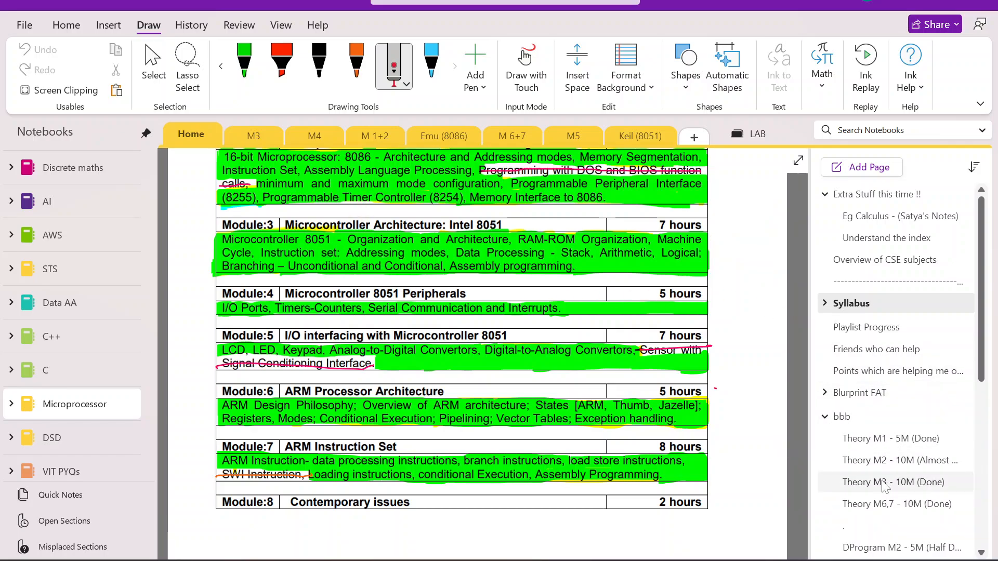
pyautogui.click(893, 481)
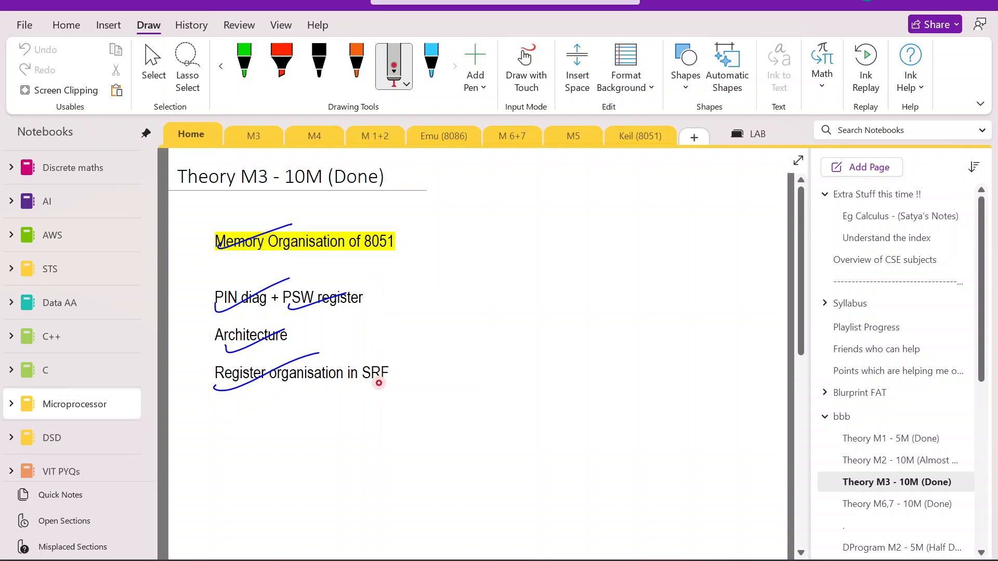
pyautogui.moveTo(403, 352)
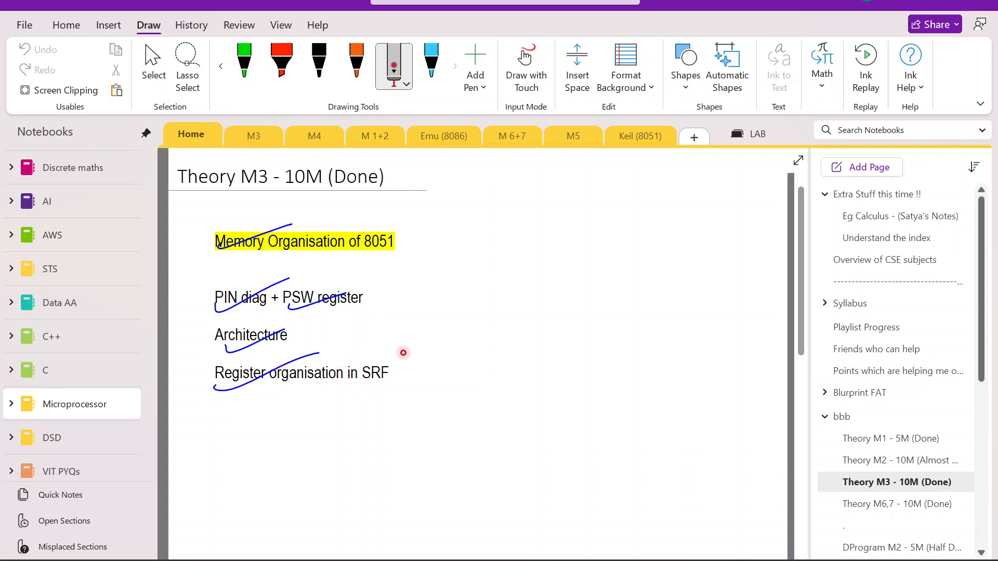
# Scroll the page list and open DProgram M3 - 10M (Done) under bbb.
pyautogui.scroll(-3)
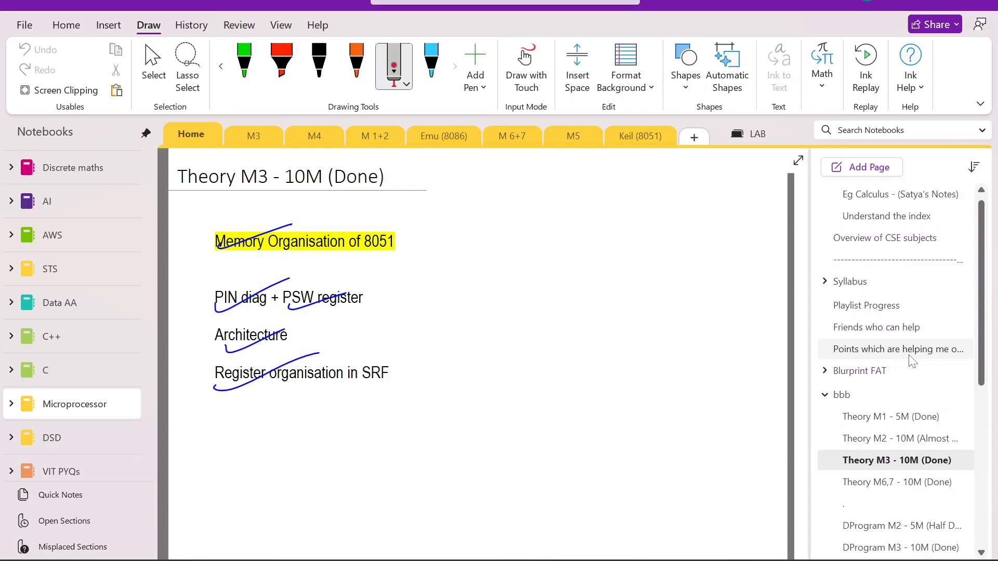
pyautogui.scroll(-3)
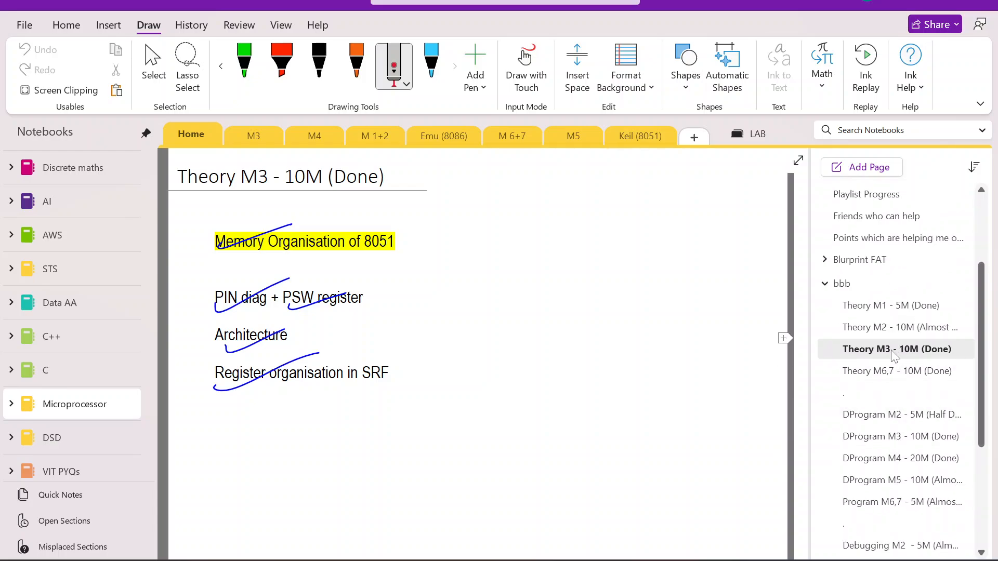
pyautogui.click(899, 436)
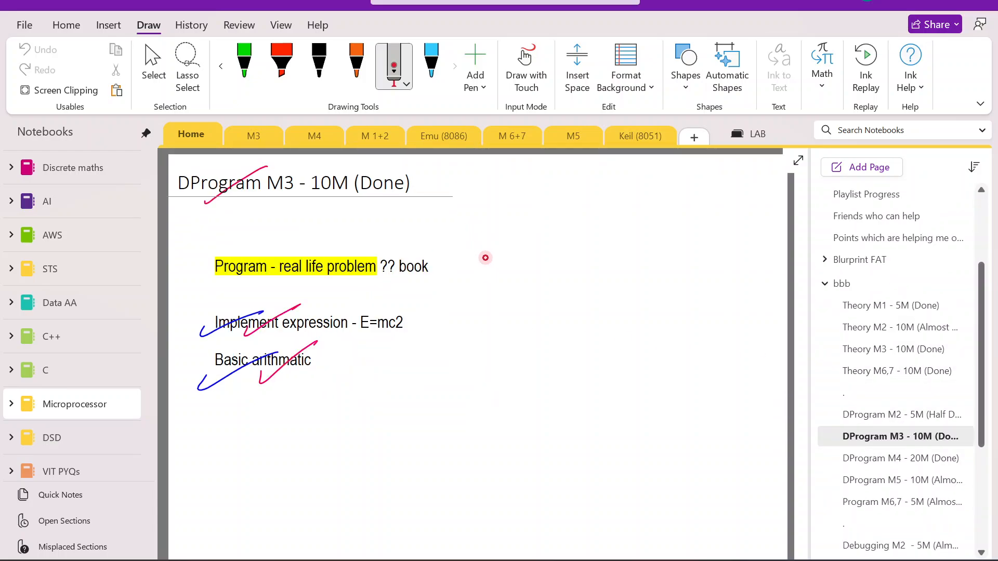
pyautogui.moveTo(494, 245)
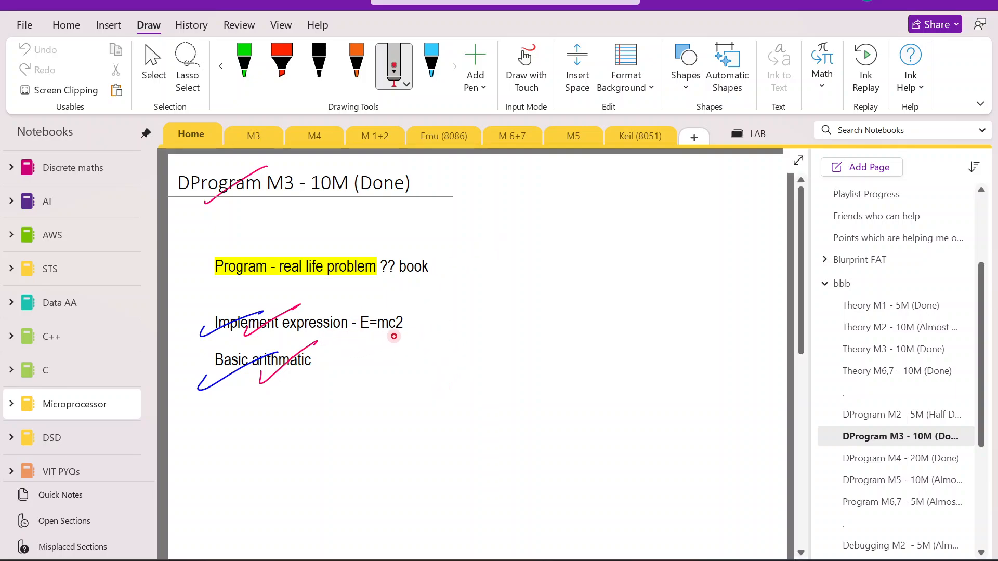
pyautogui.moveTo(482, 254)
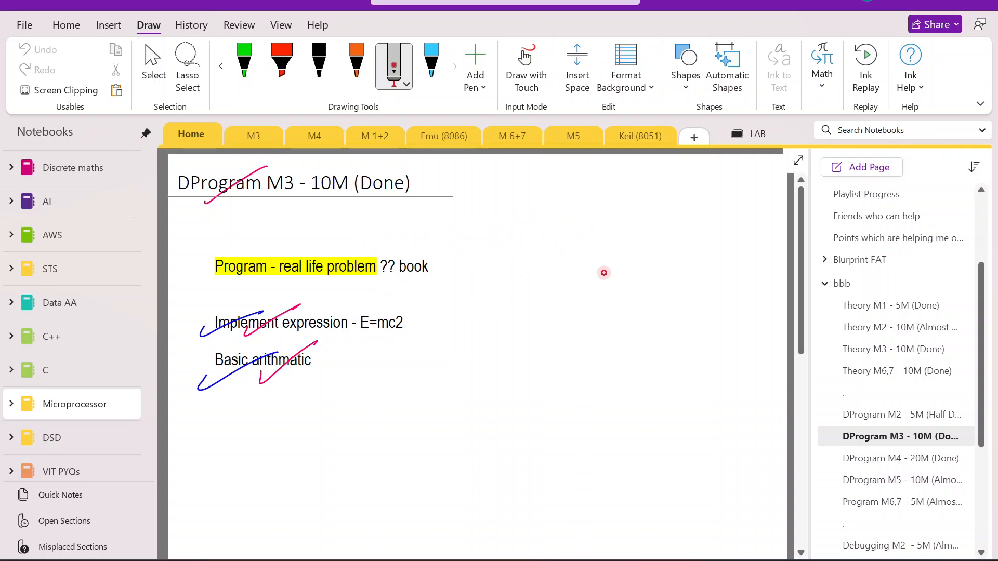
pyautogui.moveTo(891, 393)
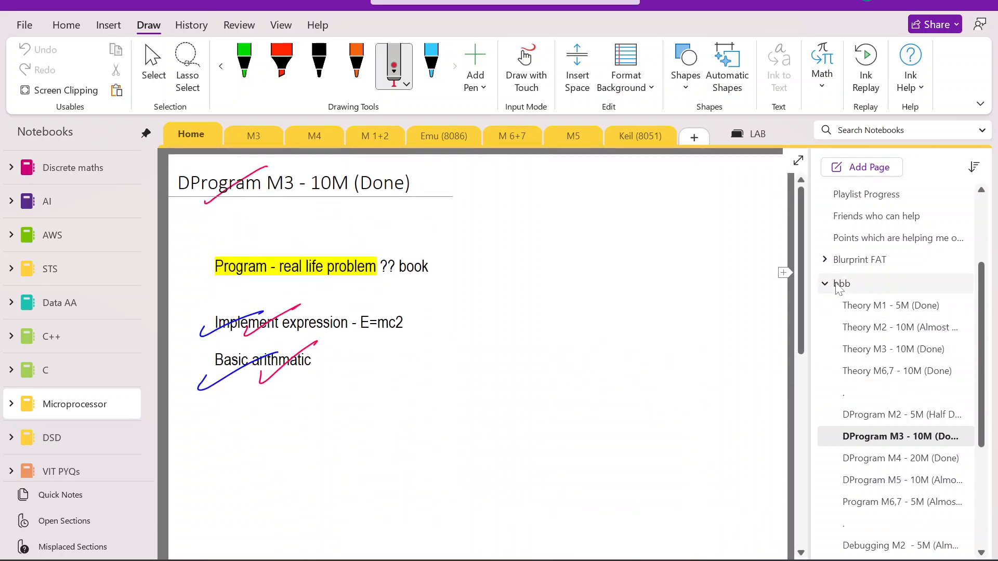
# Collapse bbb and compare M3's Index and Architecture Q pages with Home's Theory M3 notes.
pyautogui.click(841, 283)
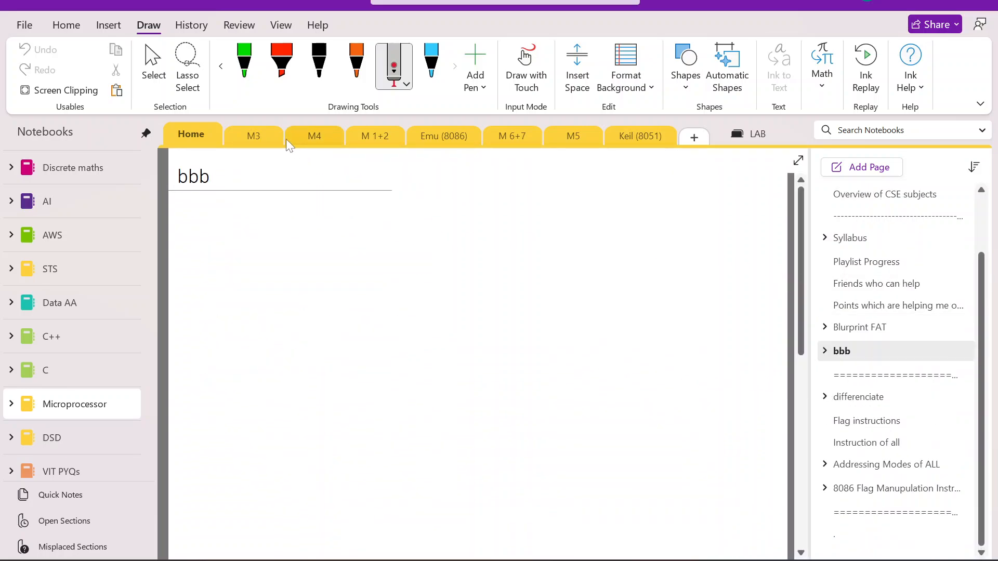
pyautogui.click(252, 136)
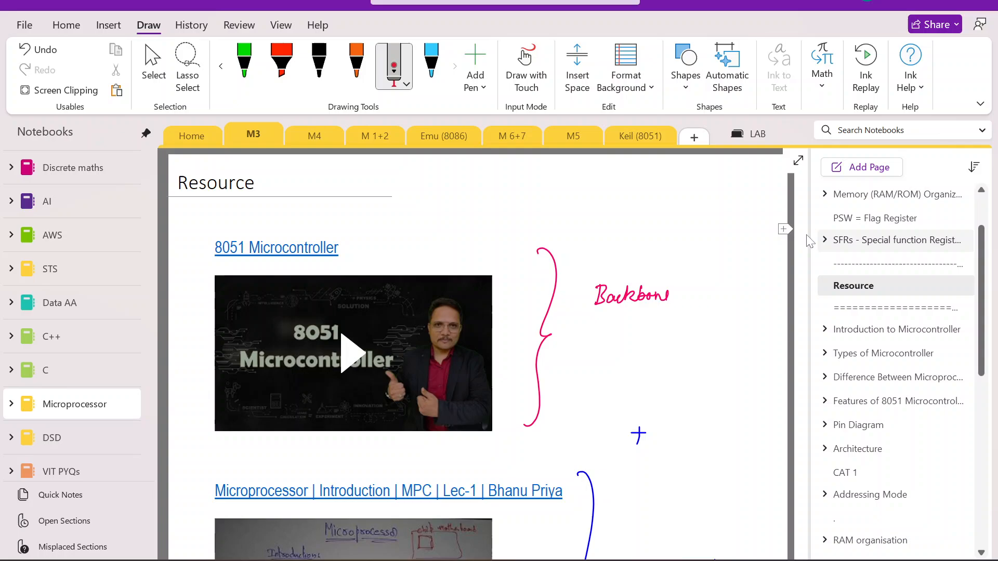
pyautogui.scroll(3)
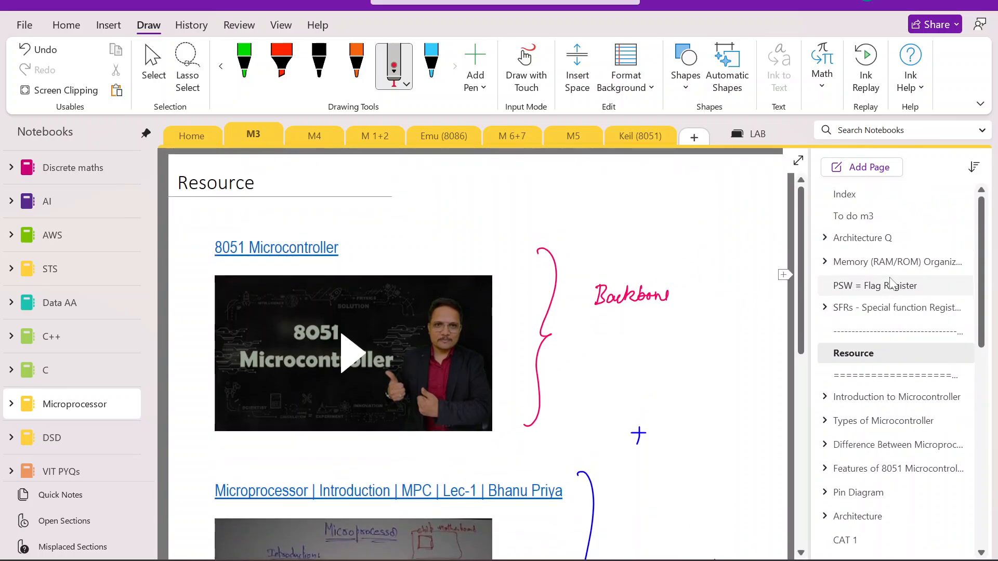
pyautogui.click(844, 194)
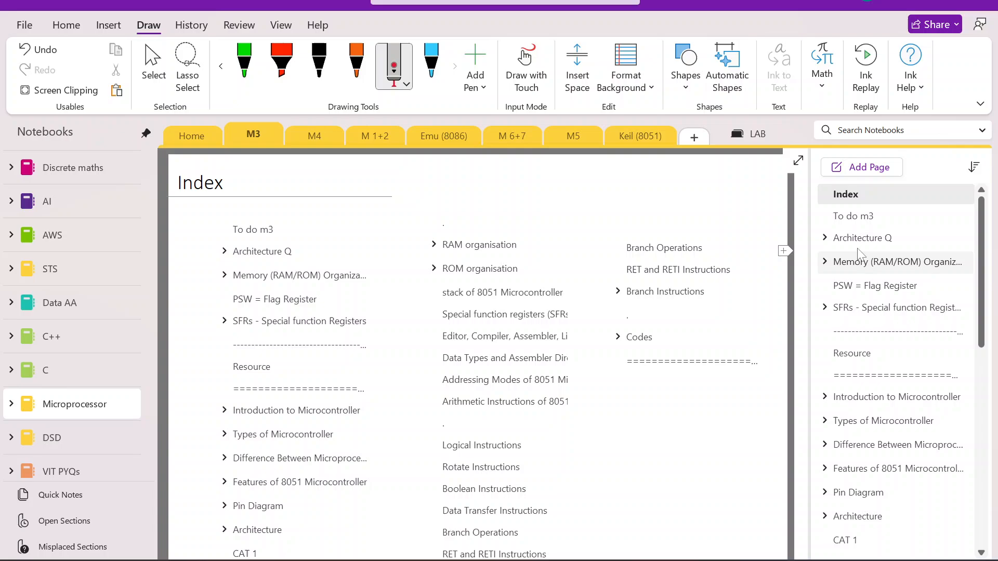
pyautogui.click(864, 237)
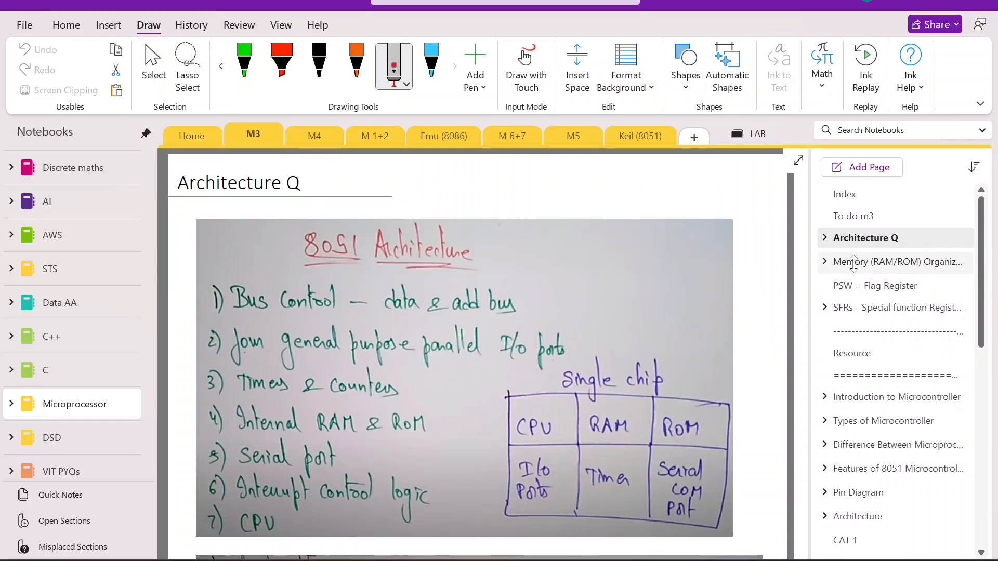
pyautogui.click(845, 194)
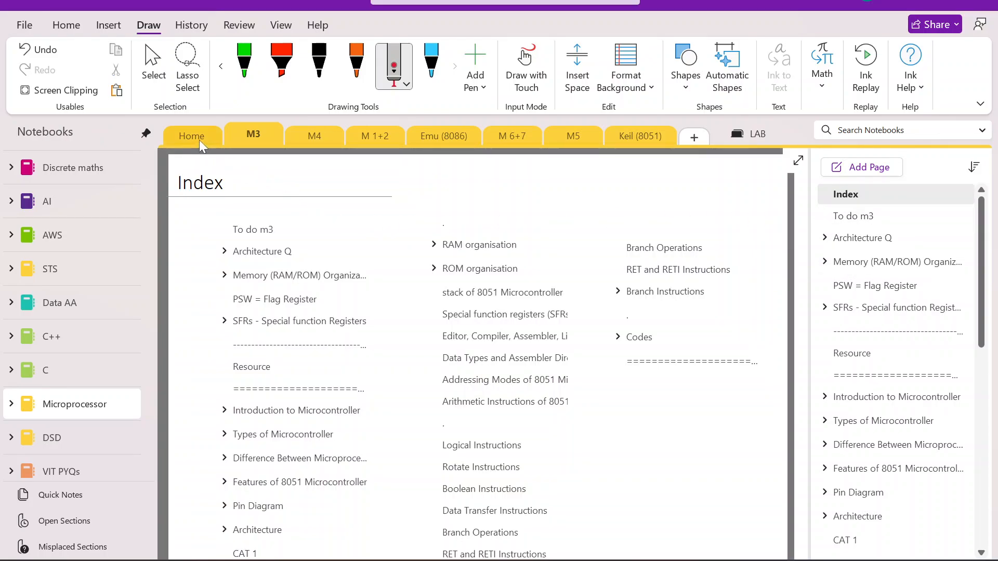
pyautogui.click(192, 135)
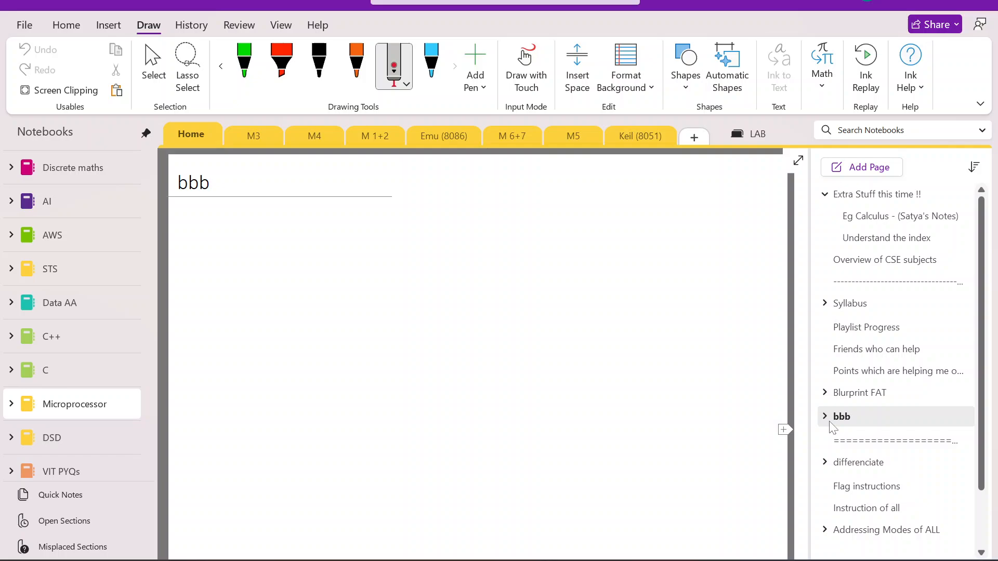
pyautogui.click(825, 416)
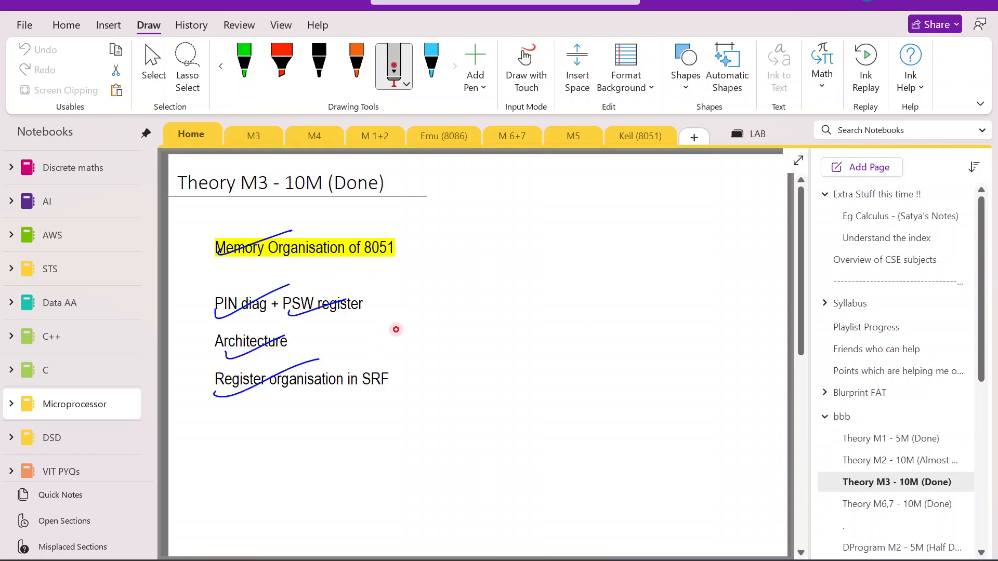
pyautogui.click(253, 136)
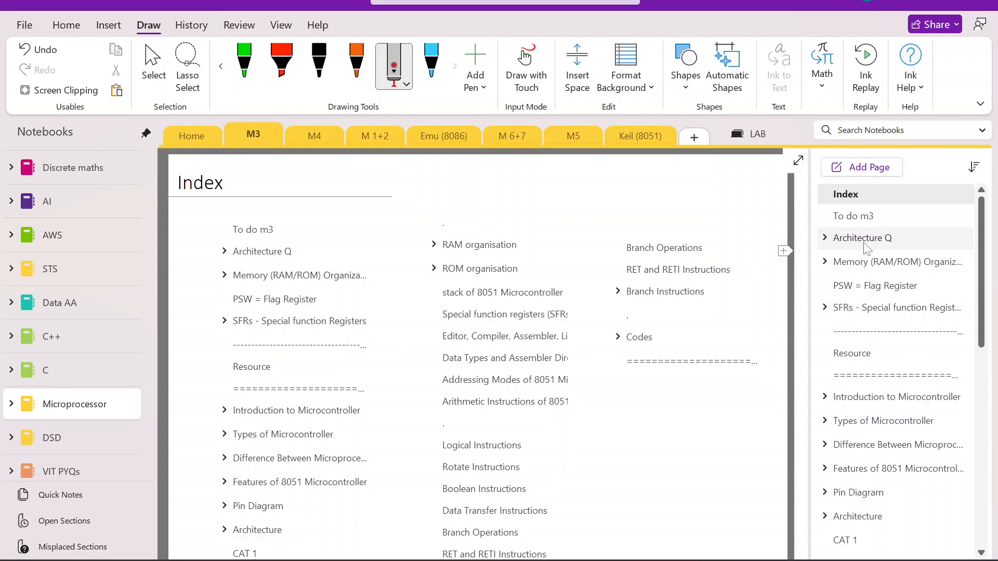
pyautogui.click(864, 237)
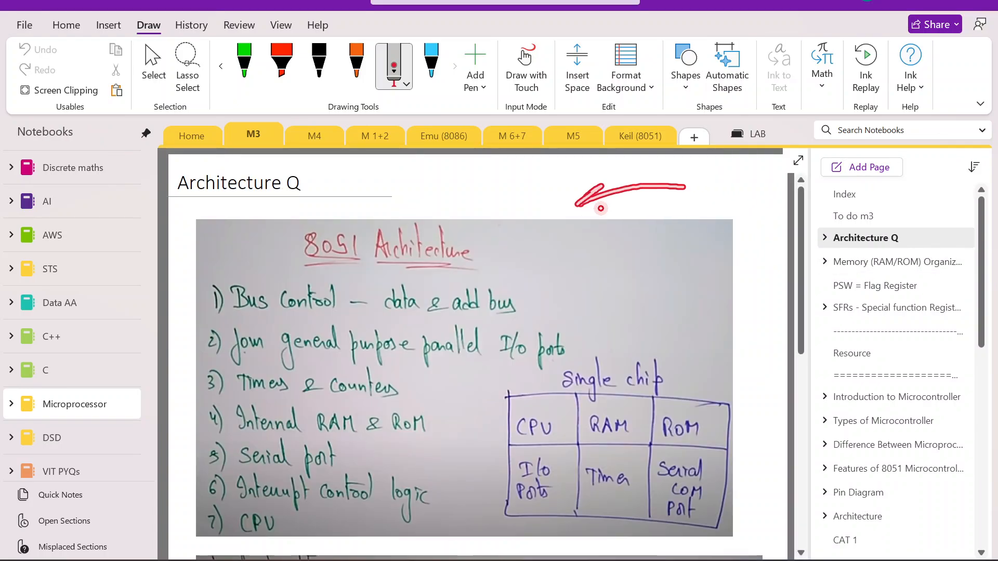
pyautogui.click(896, 261)
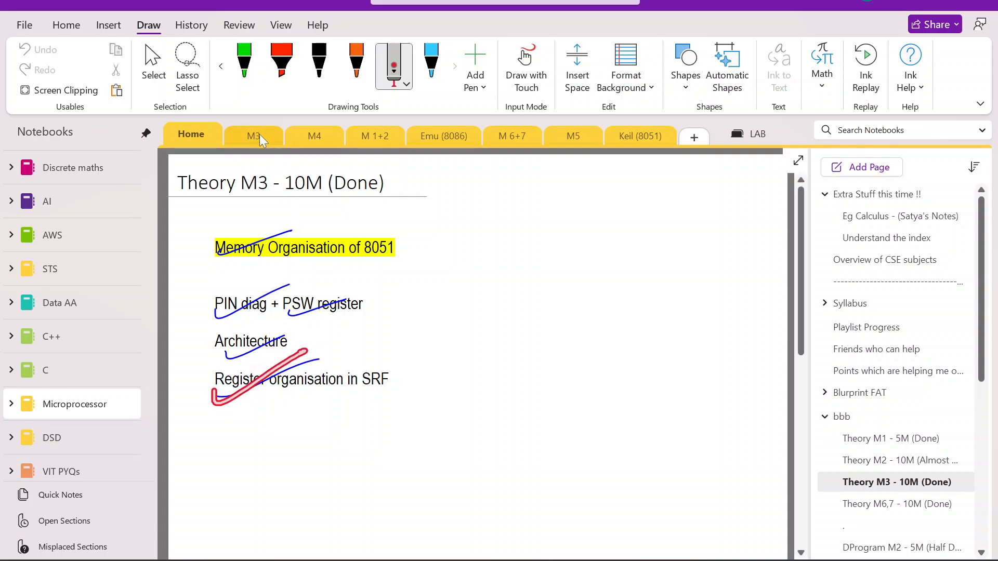
# Open PSW = Flag Register under Memory Organization Q and compare it with Theory M3 topics.
pyautogui.click(253, 135)
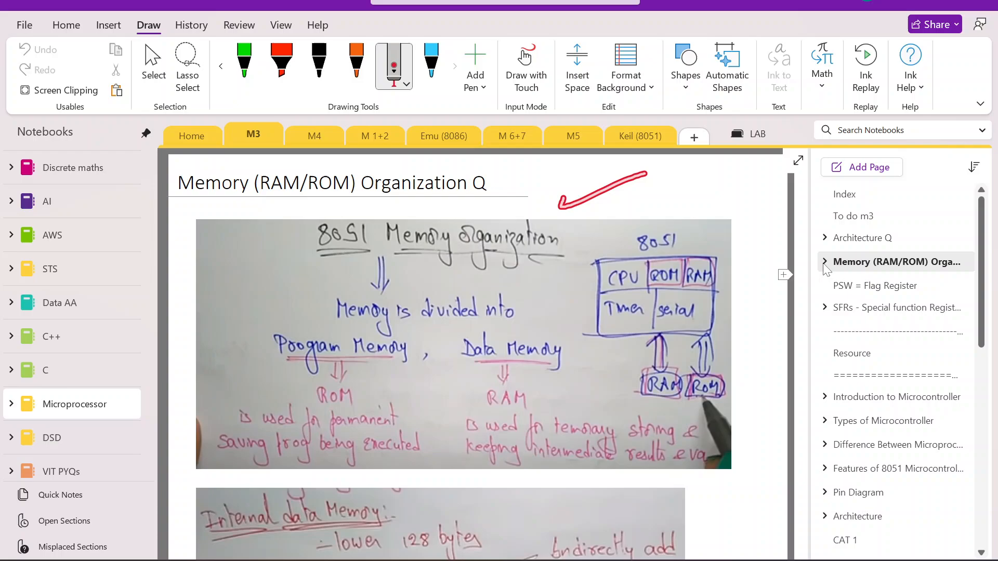
pyautogui.click(825, 261)
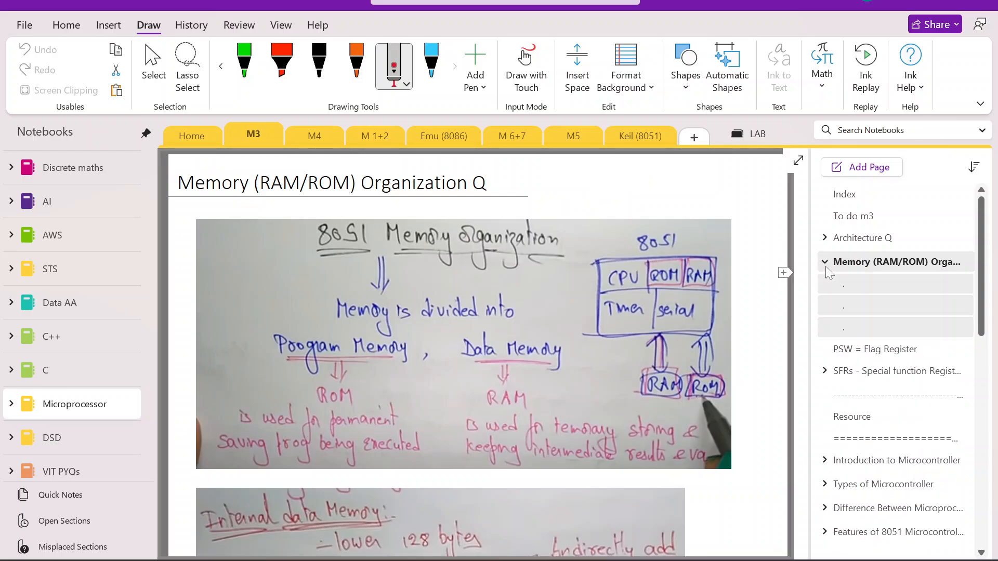
pyautogui.click(876, 348)
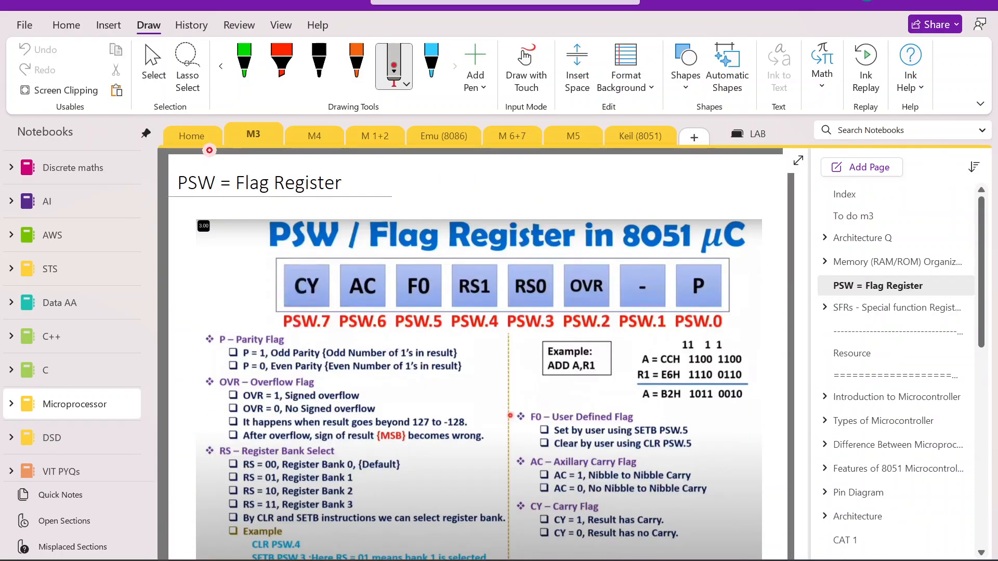
pyautogui.click(191, 135)
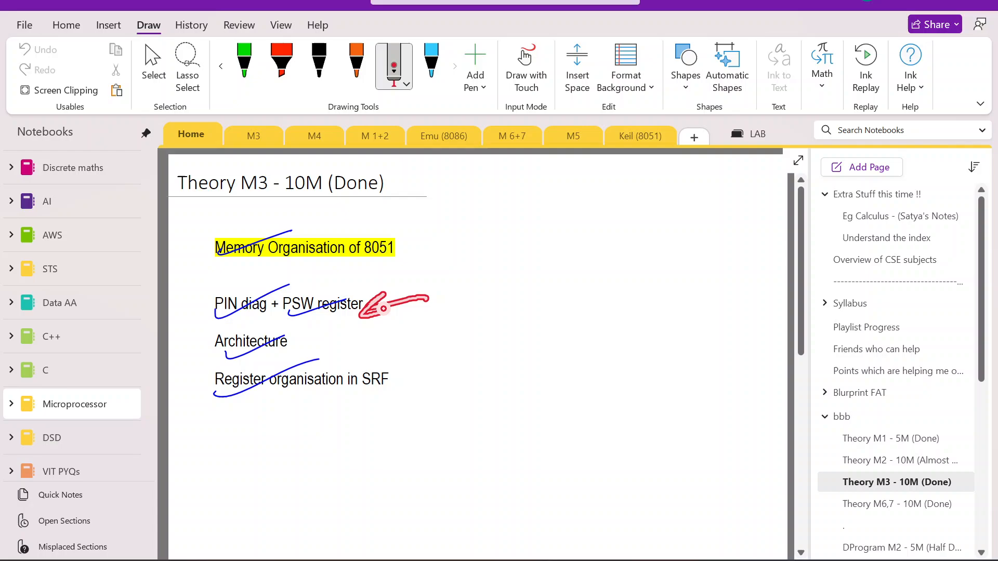
pyautogui.click(253, 136)
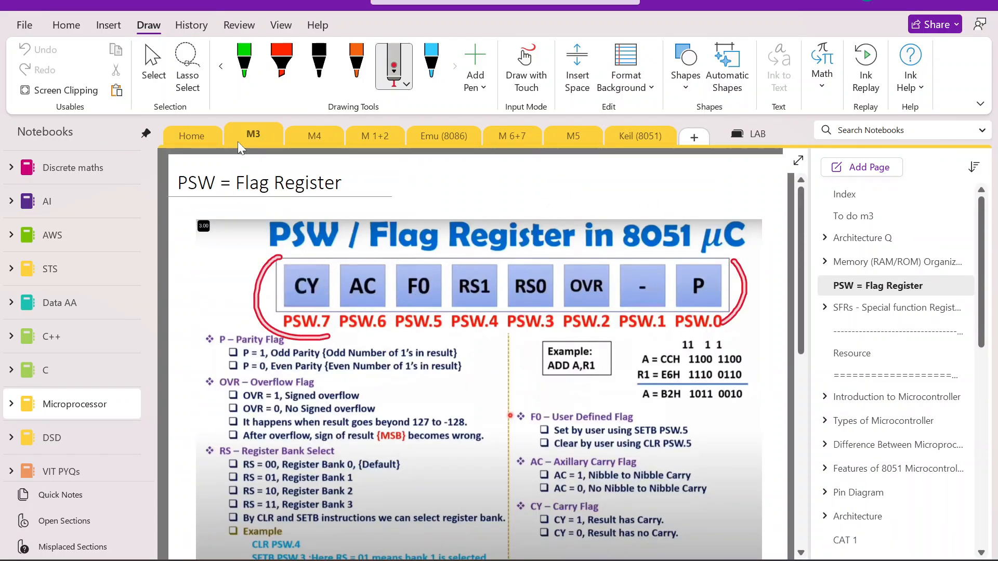
pyautogui.click(192, 135)
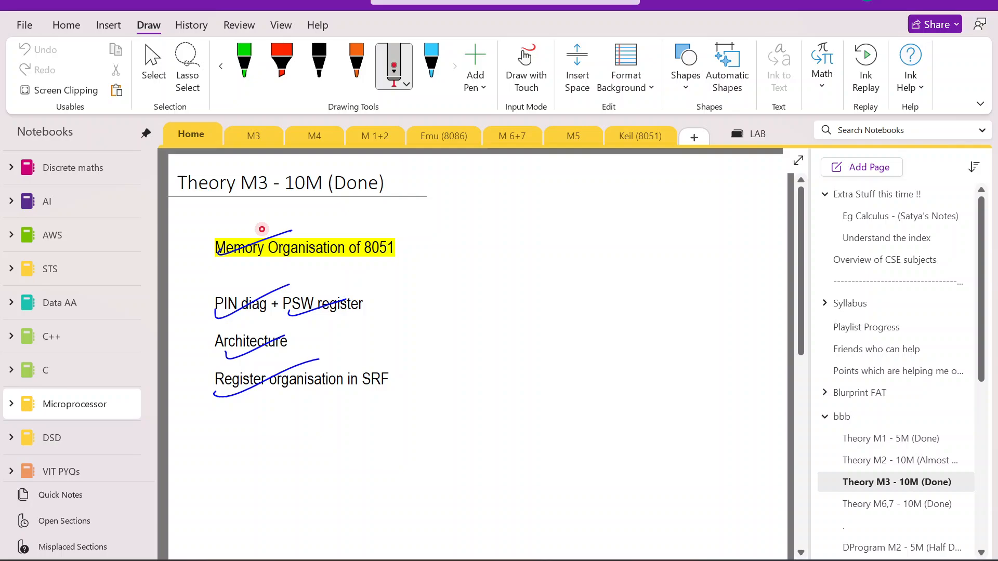
pyautogui.click(253, 136)
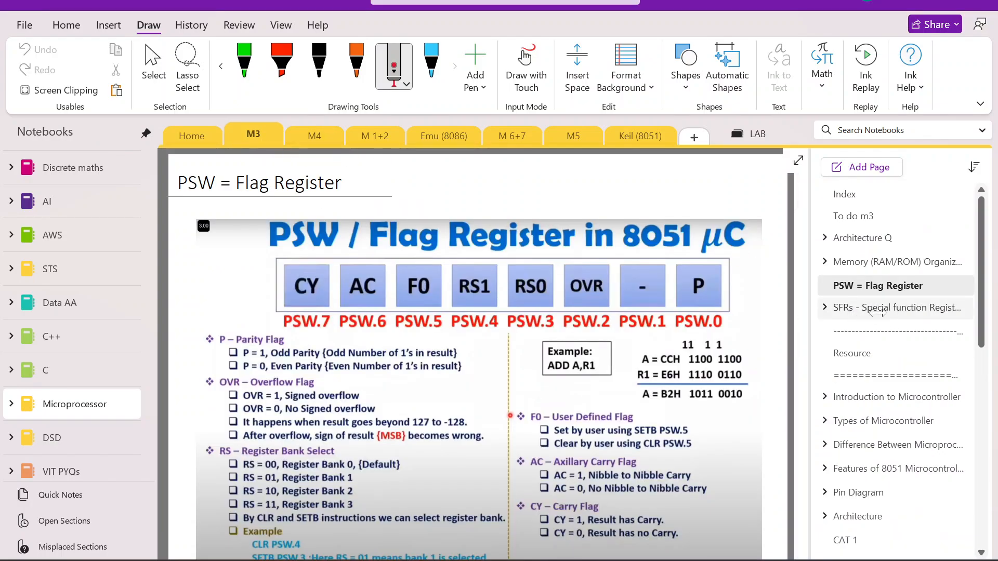
pyautogui.click(191, 135)
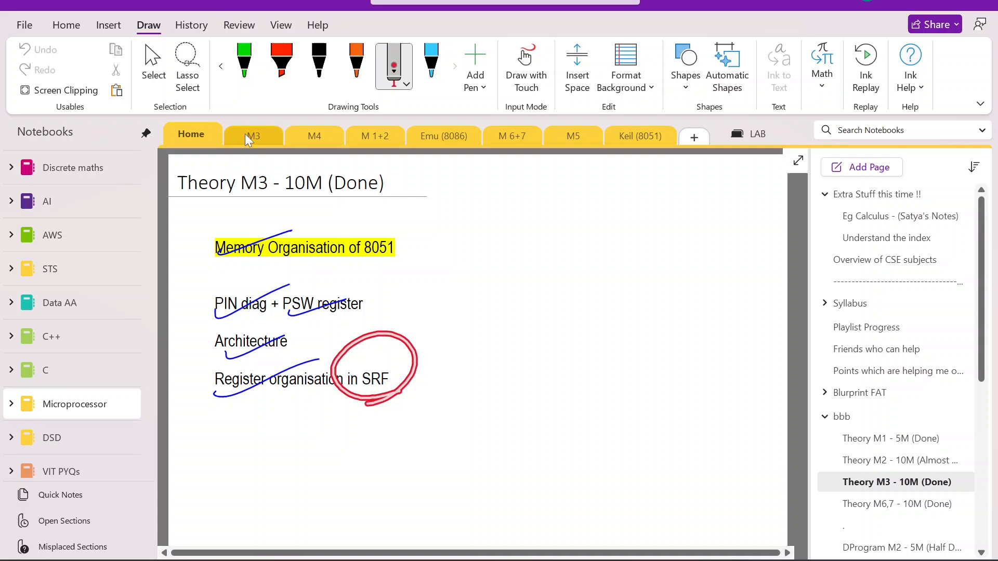
pyautogui.click(253, 136)
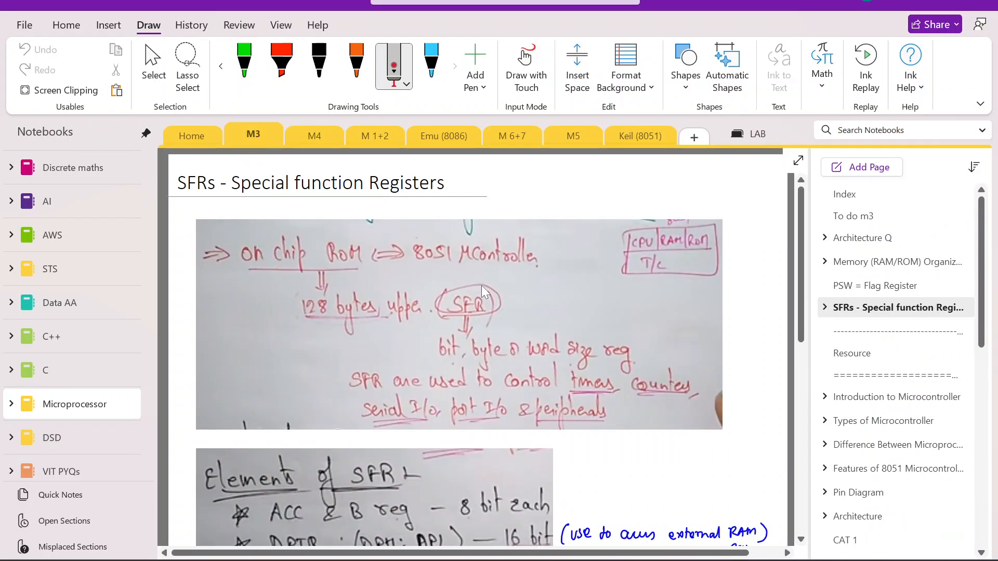
# Scroll through the SFRs page and down the page list.
pyautogui.scroll(-3)
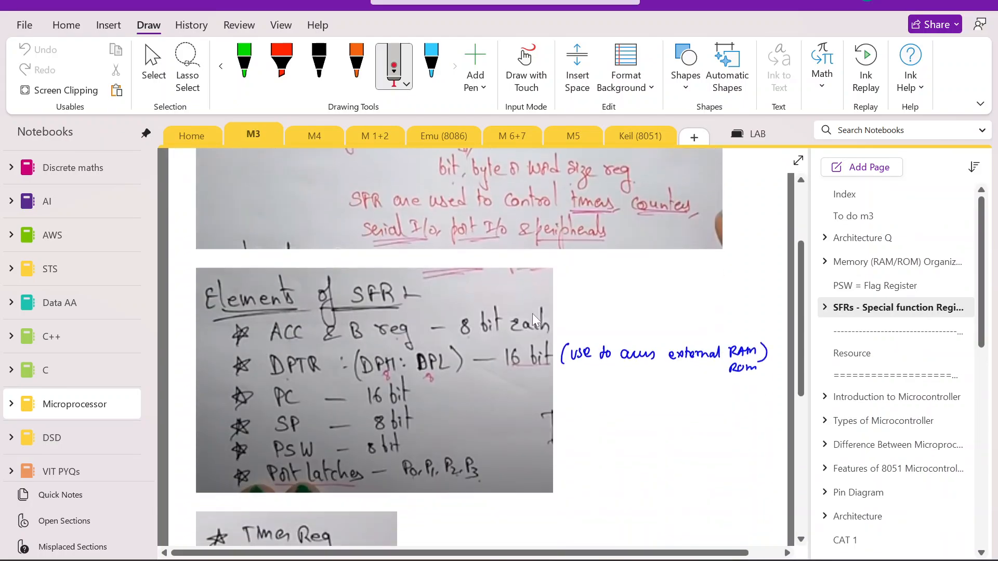
pyautogui.scroll(3)
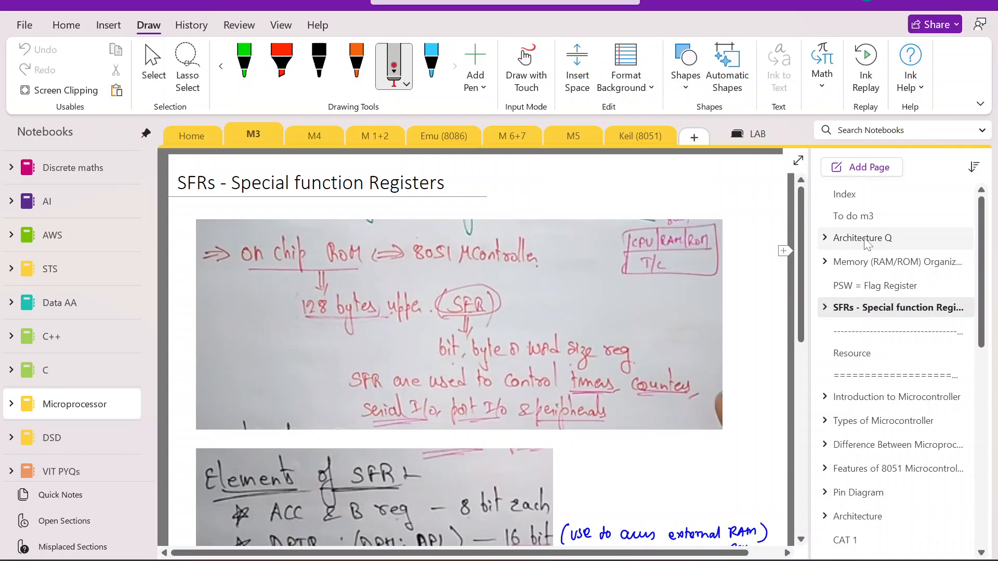
pyautogui.moveTo(864, 269)
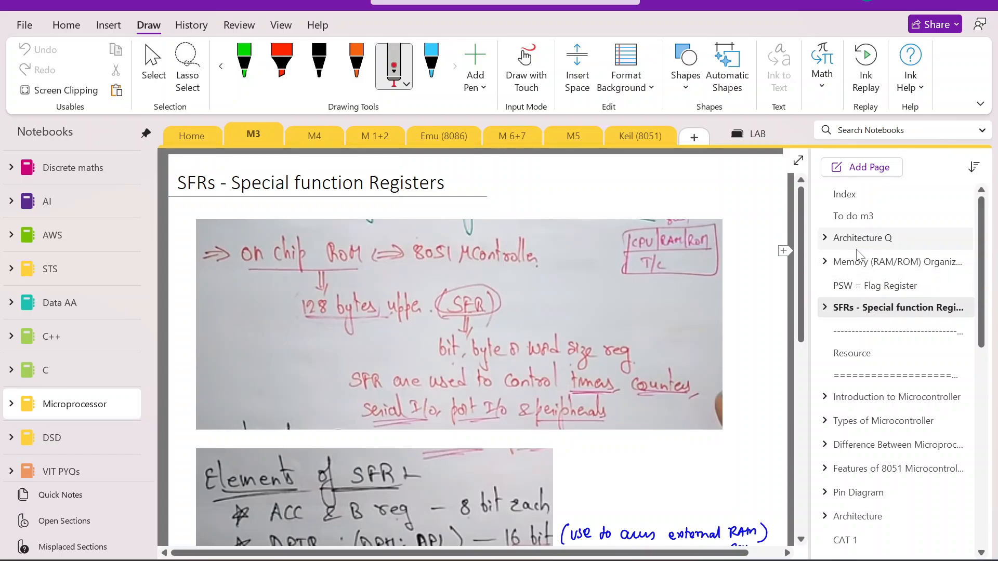
pyautogui.moveTo(874, 286)
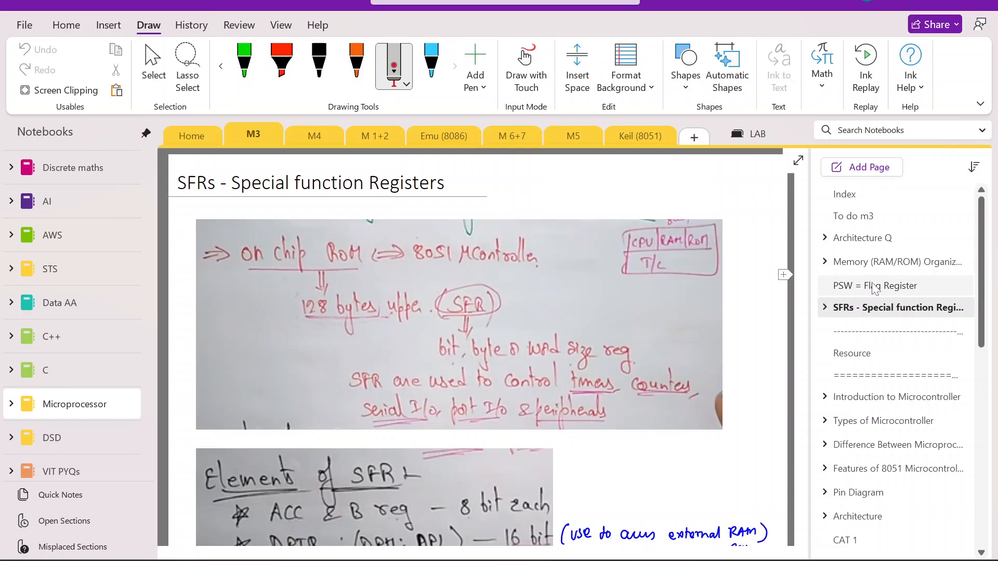
pyautogui.scroll(-3)
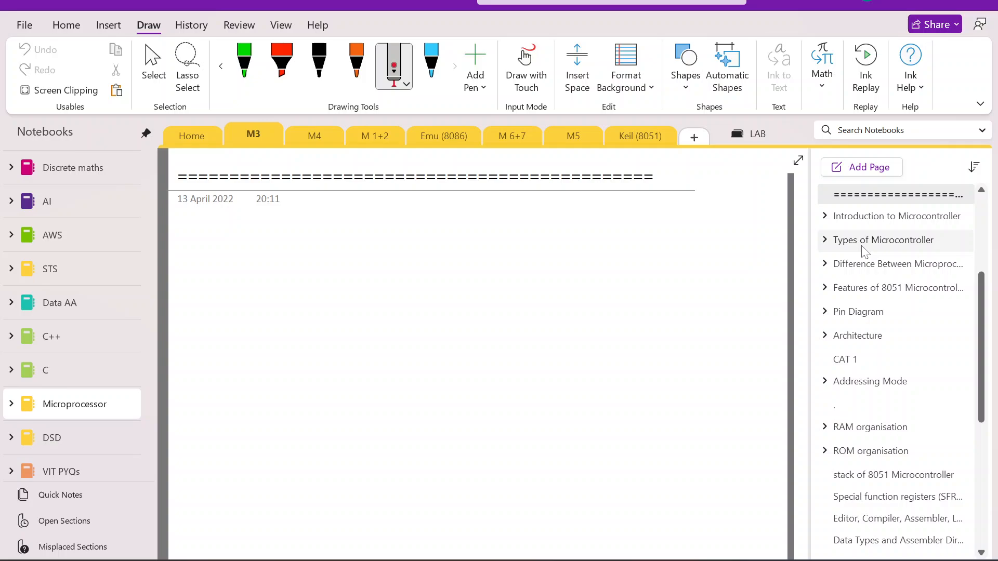
# Open Introduction to Microcontroller, switching to the Theory M3 exam topics and back.
pyautogui.click(897, 215)
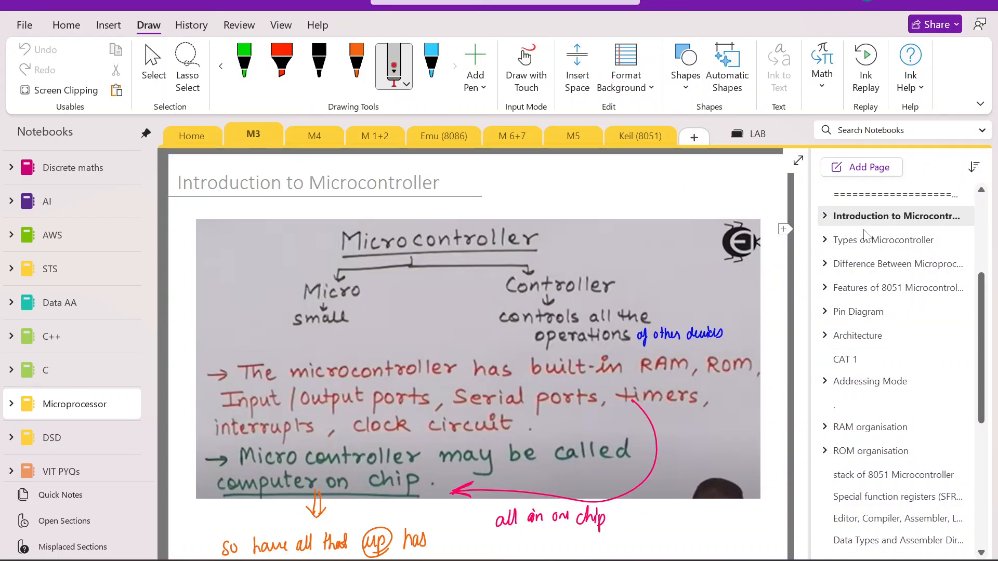
pyautogui.moveTo(393, 66)
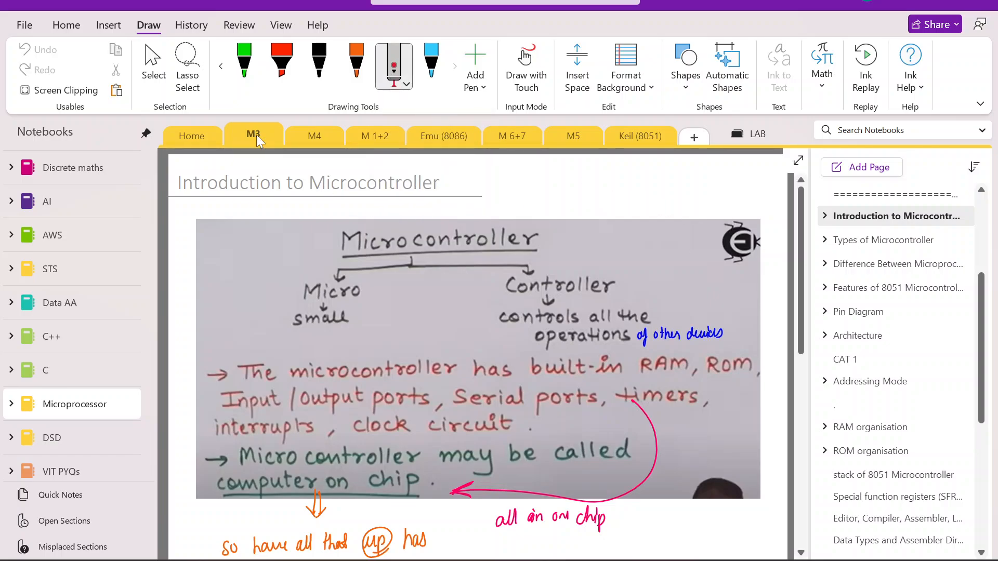
pyautogui.click(192, 135)
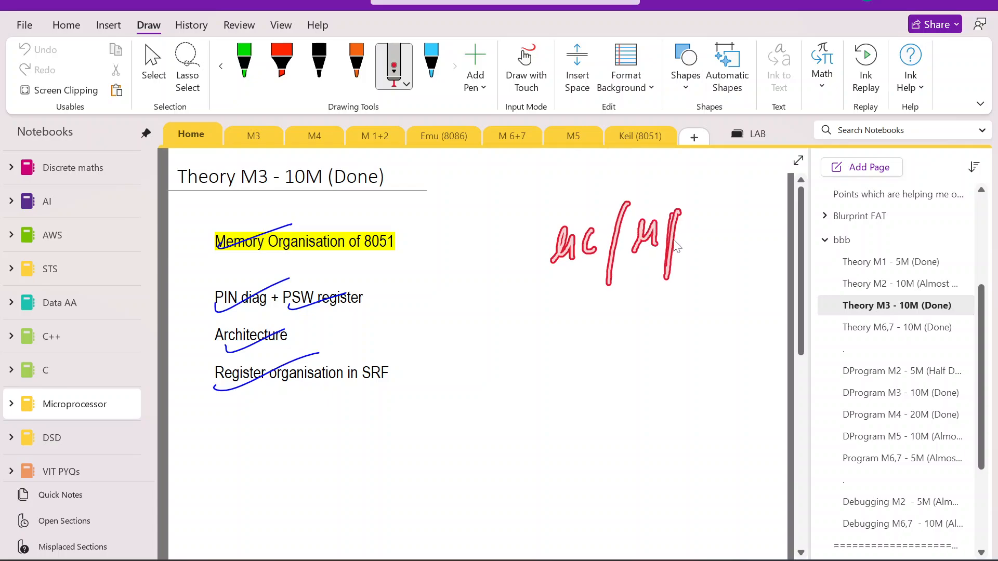
pyautogui.click(252, 136)
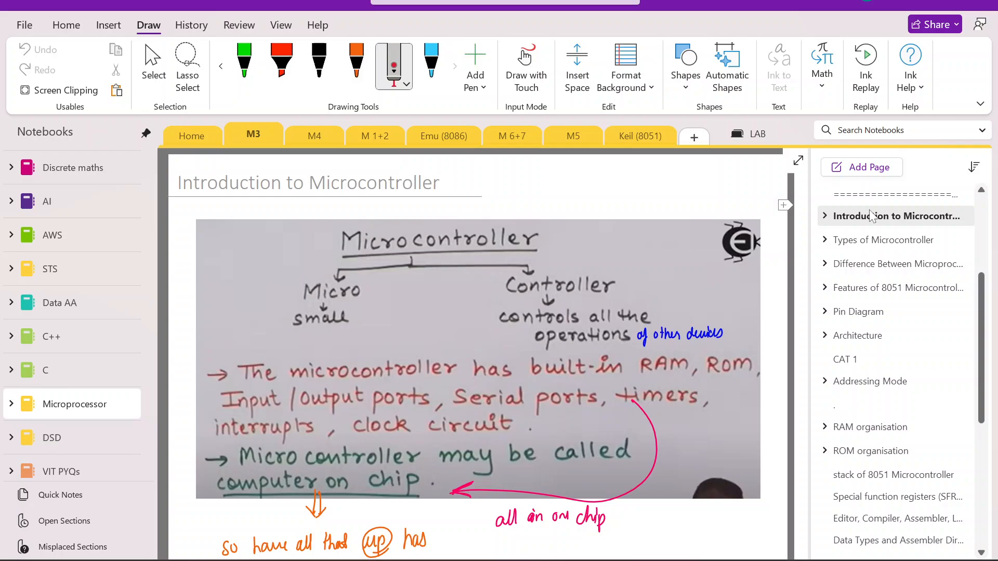
pyautogui.click(253, 135)
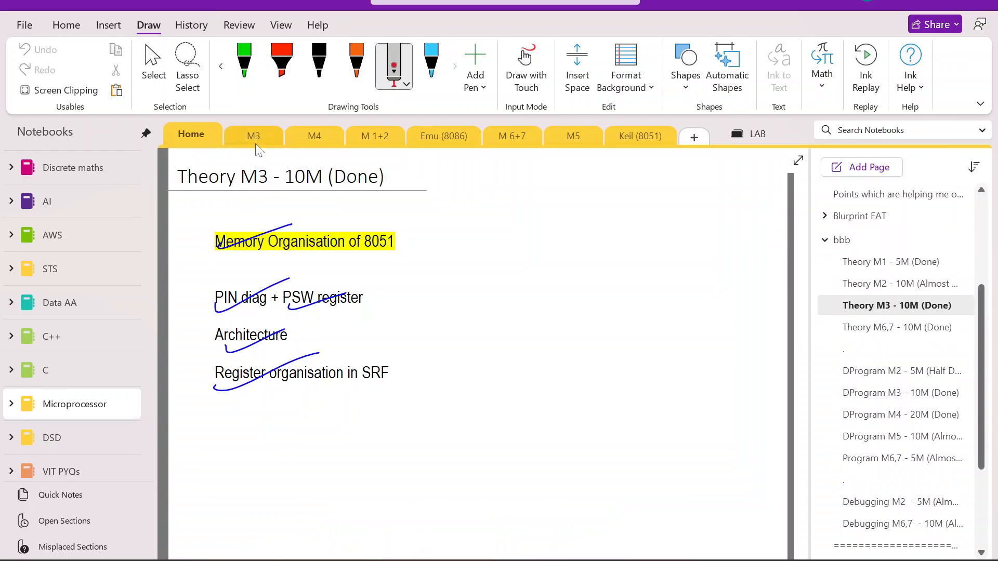
pyautogui.click(253, 135)
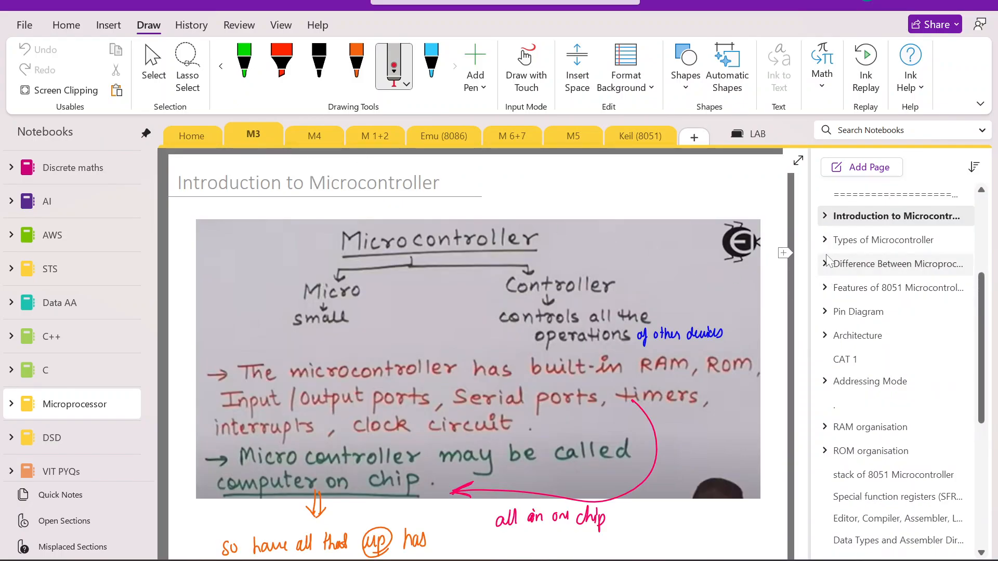
# Expand the introduction's subpages, scroll the list, and open Types of Microcontroller.
pyautogui.click(824, 216)
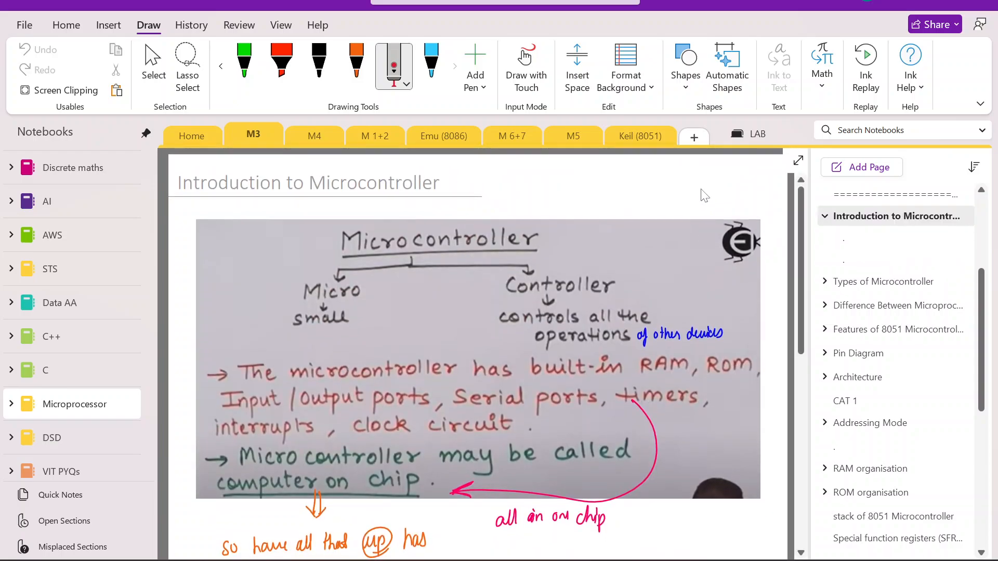
pyautogui.scroll(-3)
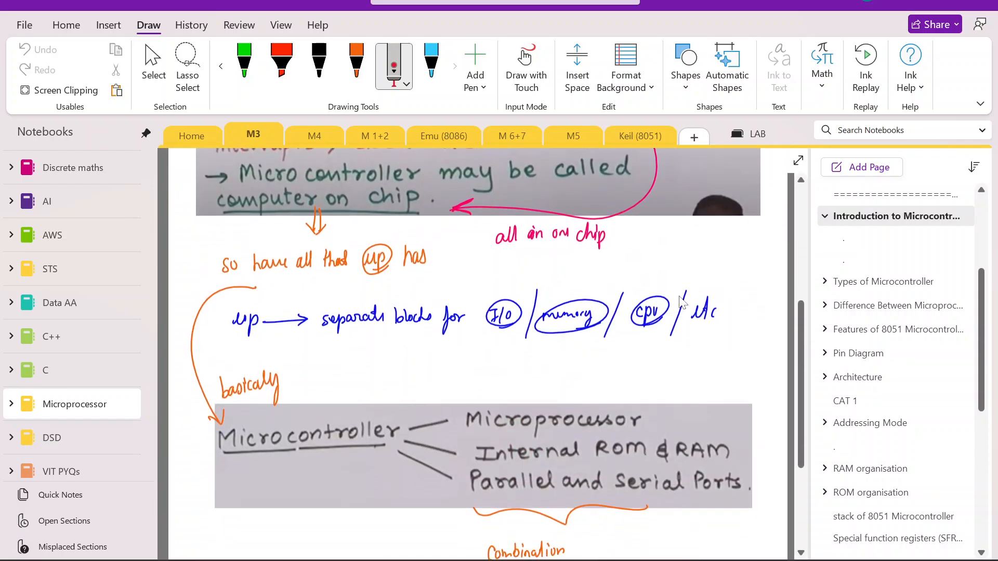
pyautogui.scroll(3)
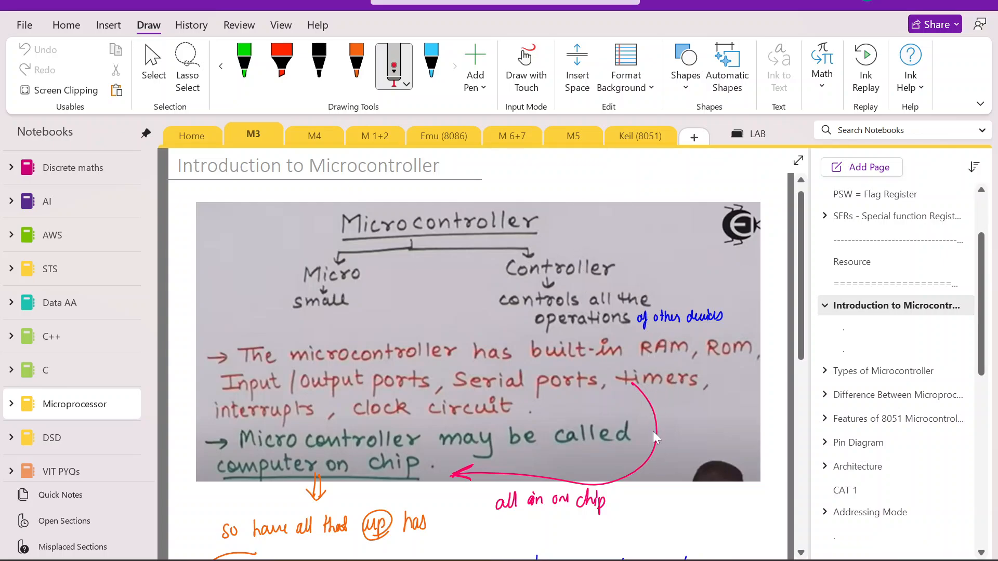
pyautogui.moveTo(627, 401)
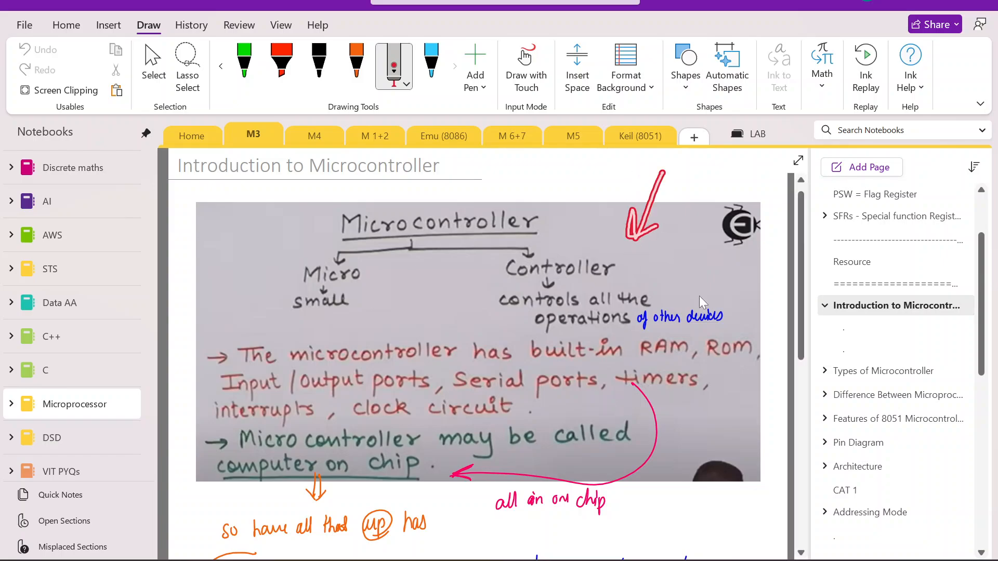
pyautogui.scroll(-3)
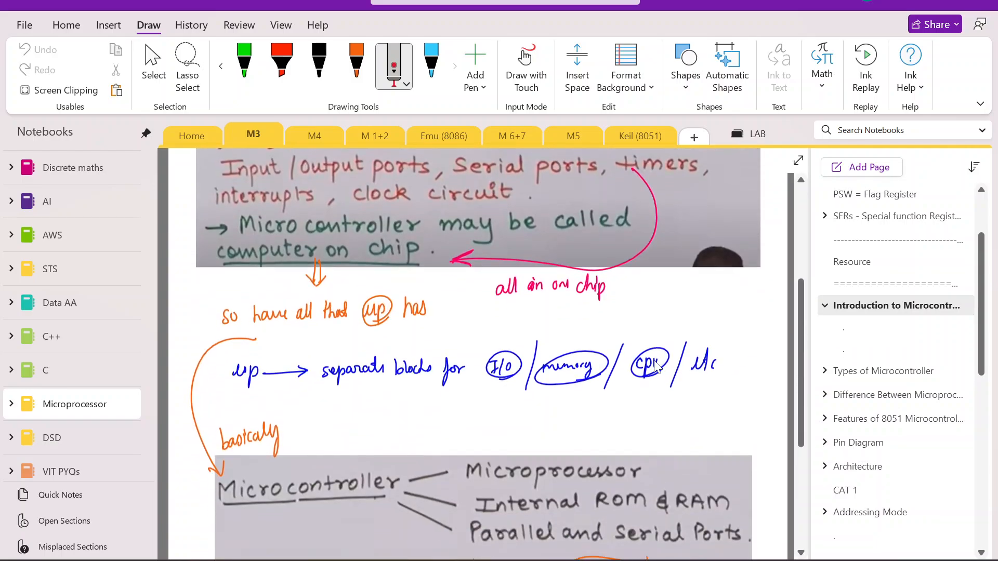
pyautogui.scroll(3)
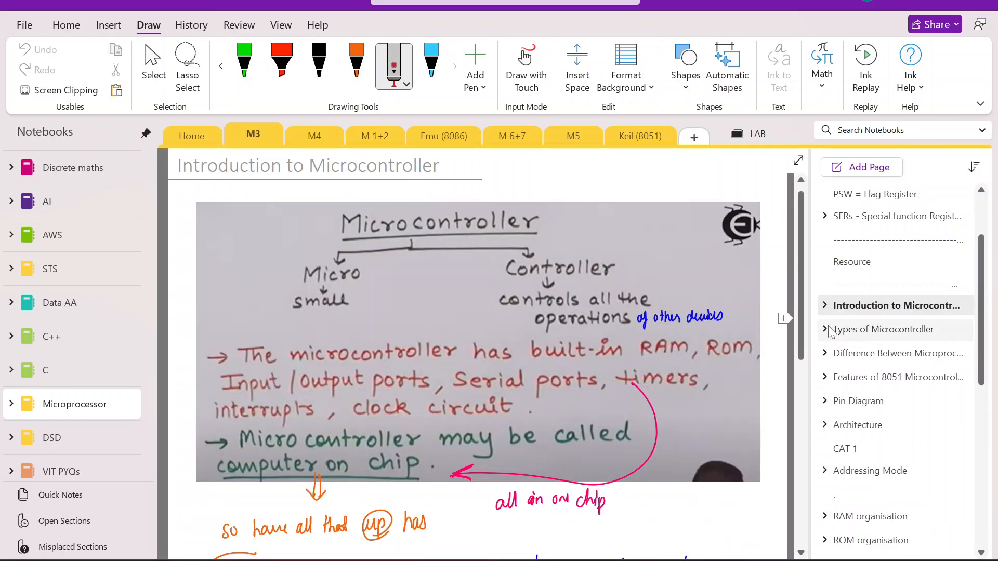
pyautogui.click(883, 329)
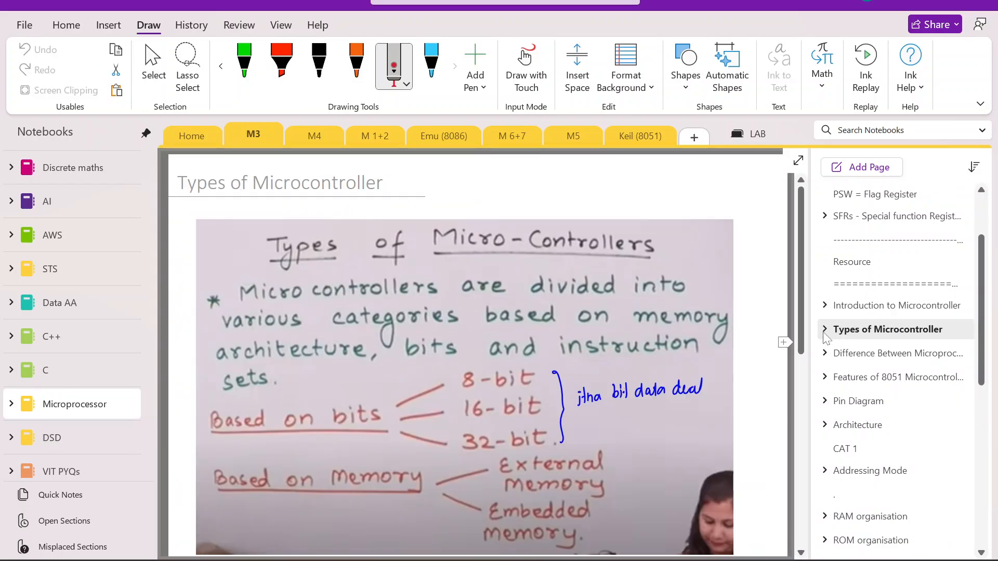
# Expand Types of Microcontroller and open Difference Between Microprocessor and Microcontroller.
pyautogui.click(825, 329)
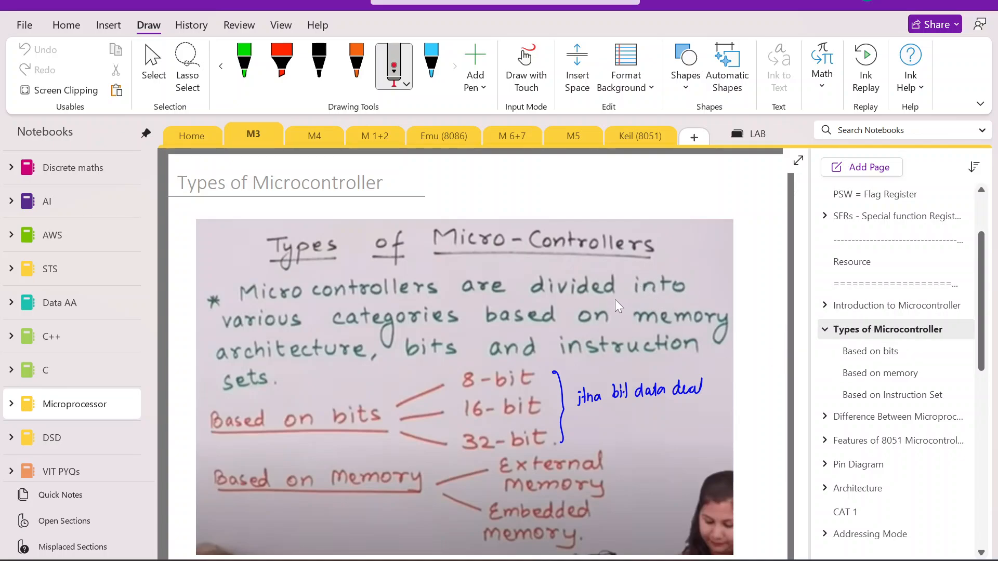
pyautogui.moveTo(668, 331)
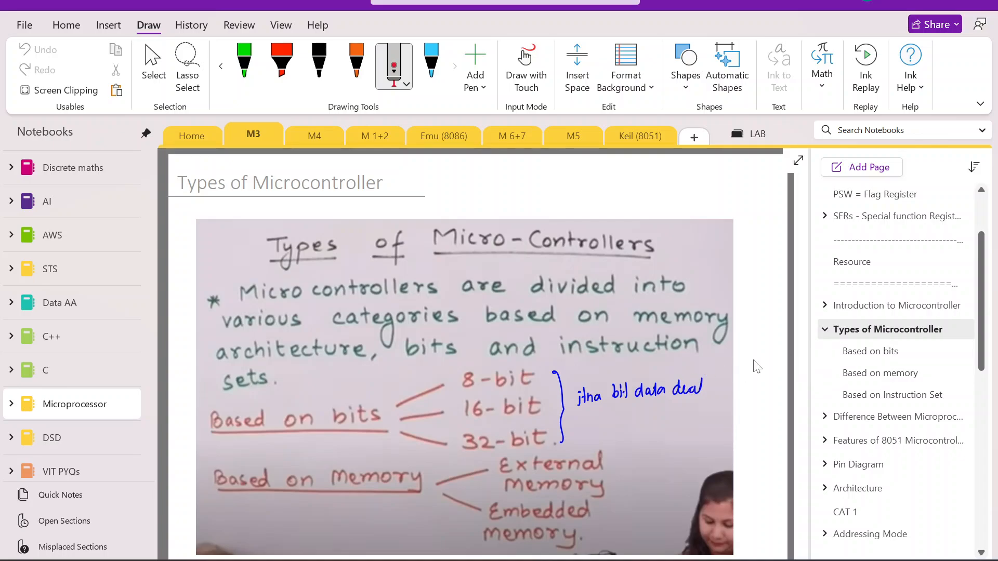
pyautogui.click(892, 395)
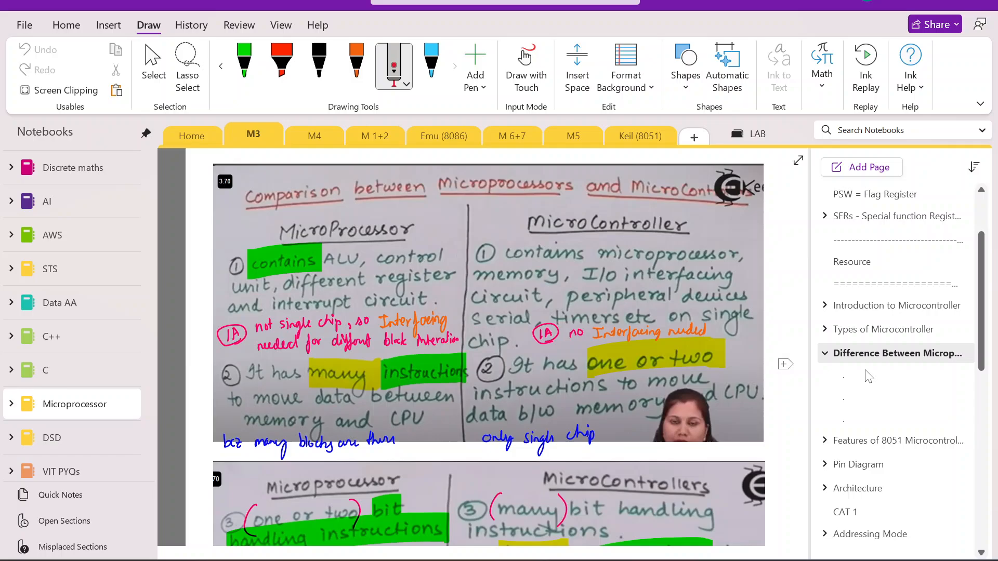
# Scroll through the microprocessor vs microcontroller comparison, then expand Pin Diagram's subpages.
pyautogui.click(893, 353)
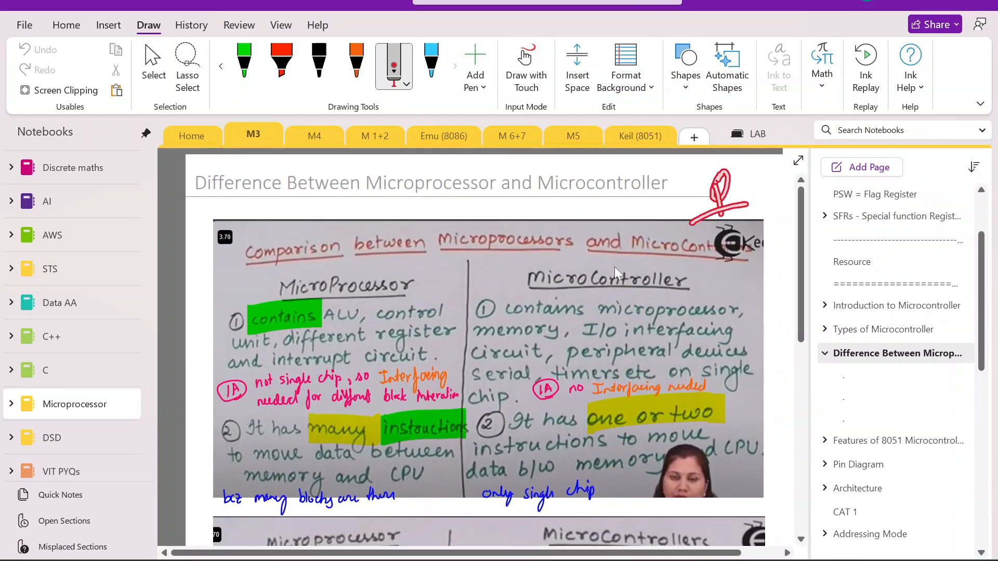
pyautogui.scroll(-3)
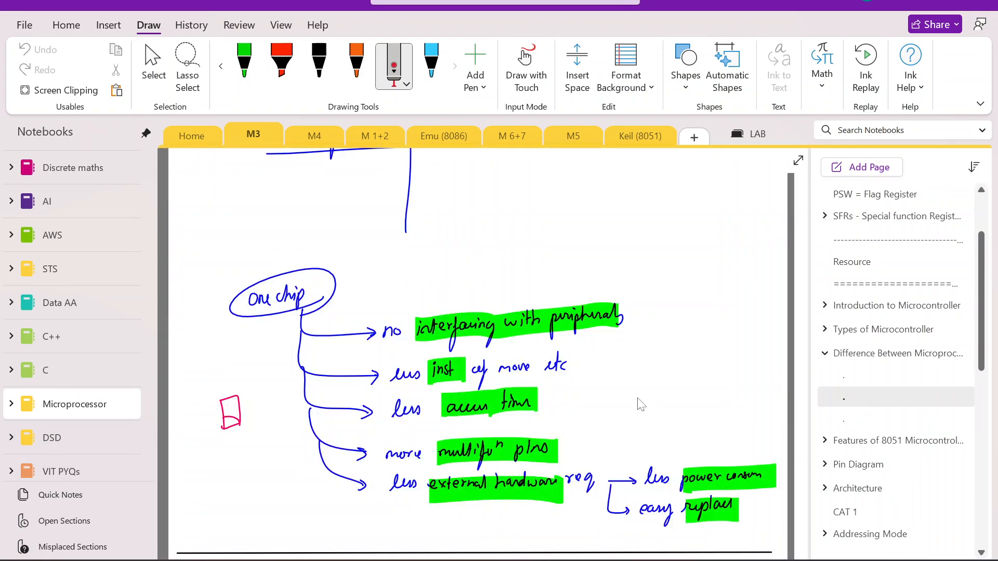
pyautogui.scroll(-3)
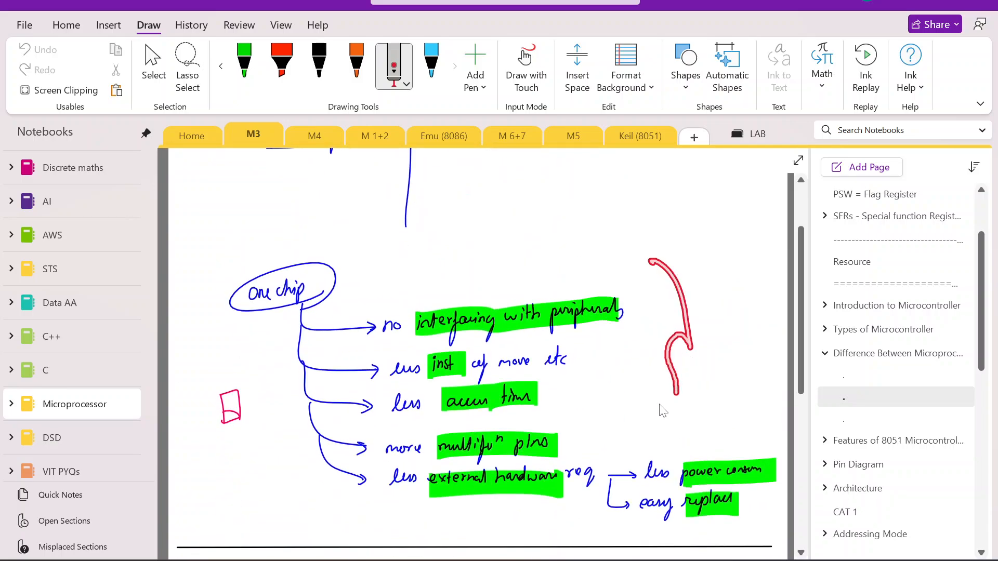
pyautogui.scroll(-3)
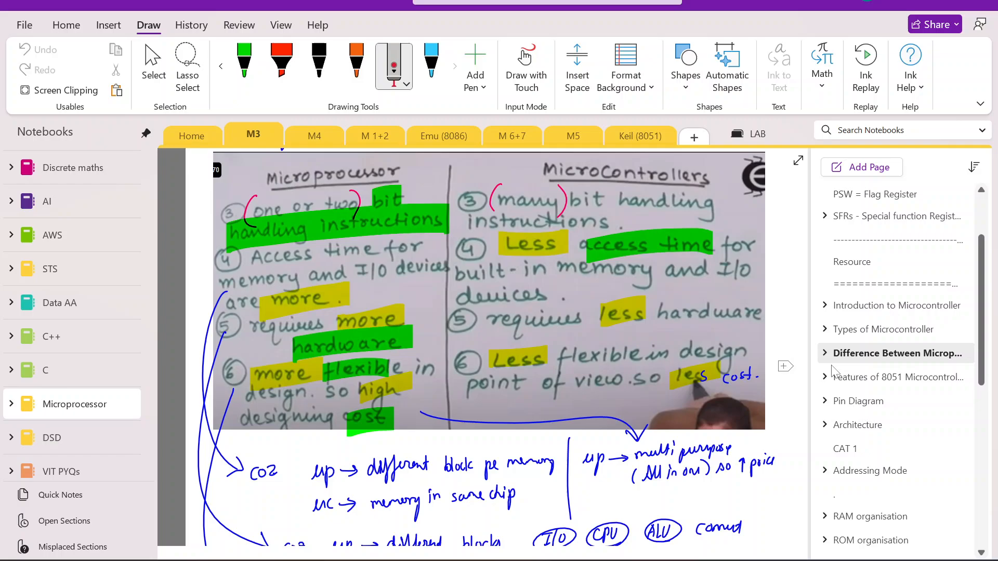
pyautogui.click(898, 377)
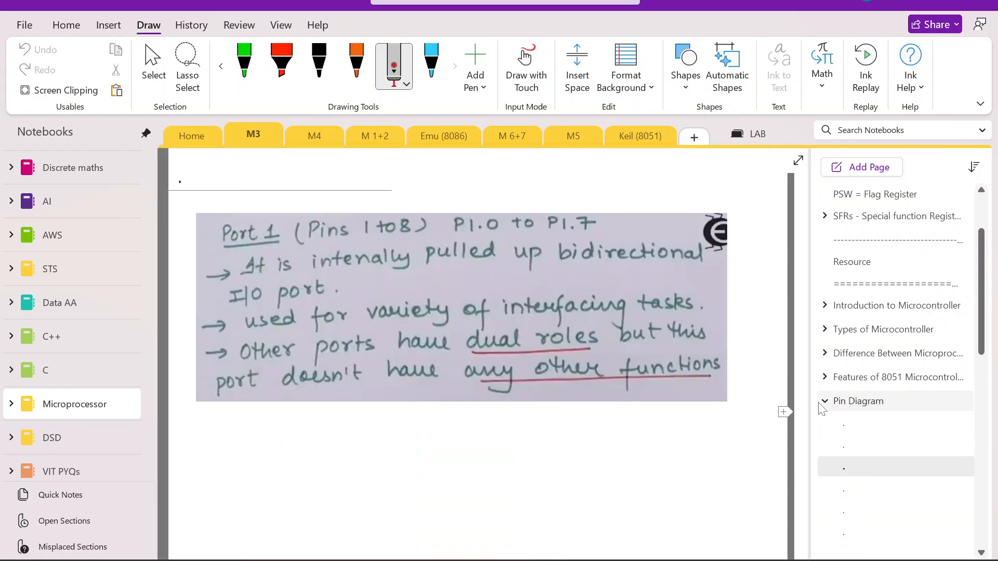
# Open the 8051 pin diagram subpage and scroll back up through it.
pyautogui.click(861, 425)
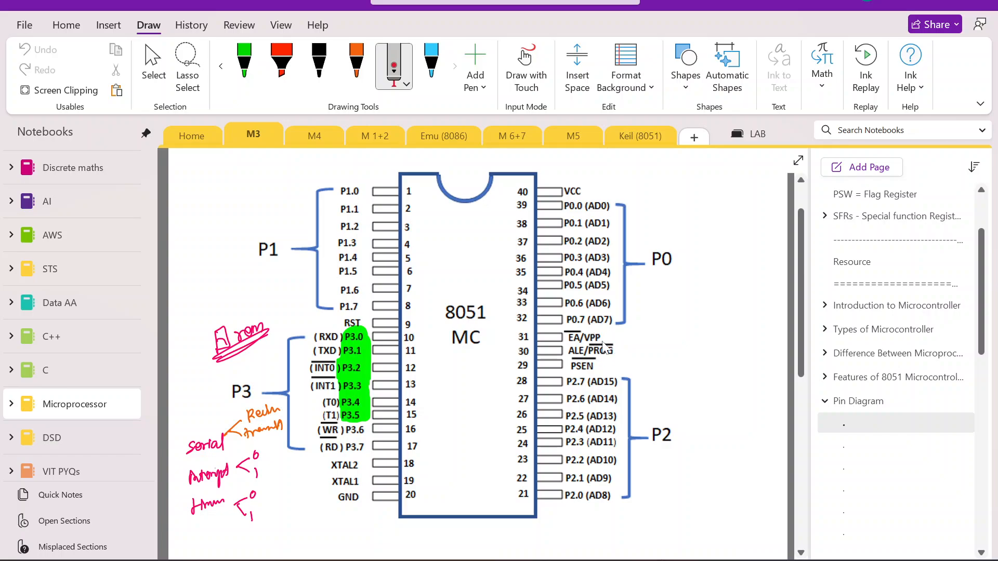
pyautogui.scroll(3)
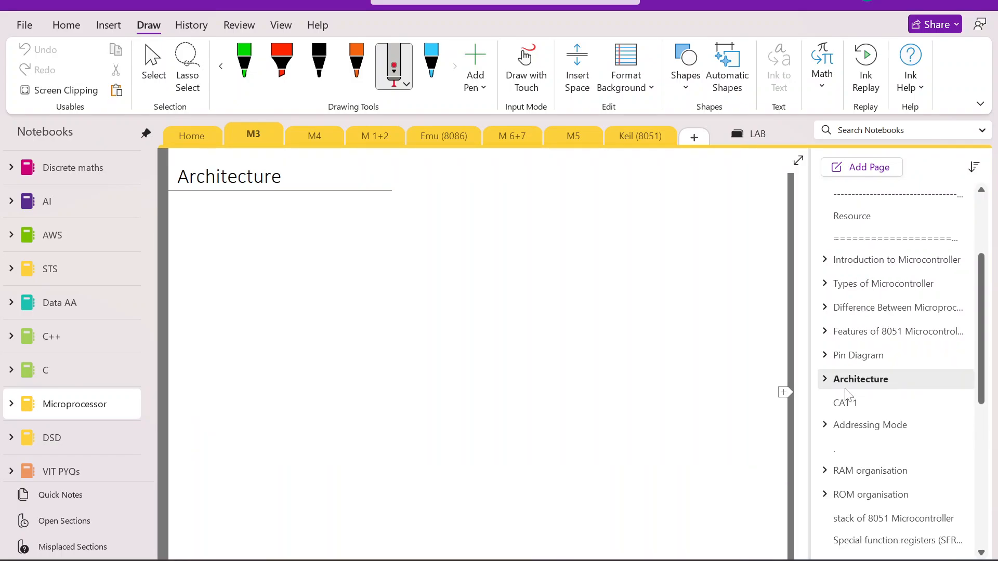
# Glance at Memory Organisation under Architecture, then scroll through the CAT 1 8051 exam questions.
pyautogui.click(889, 401)
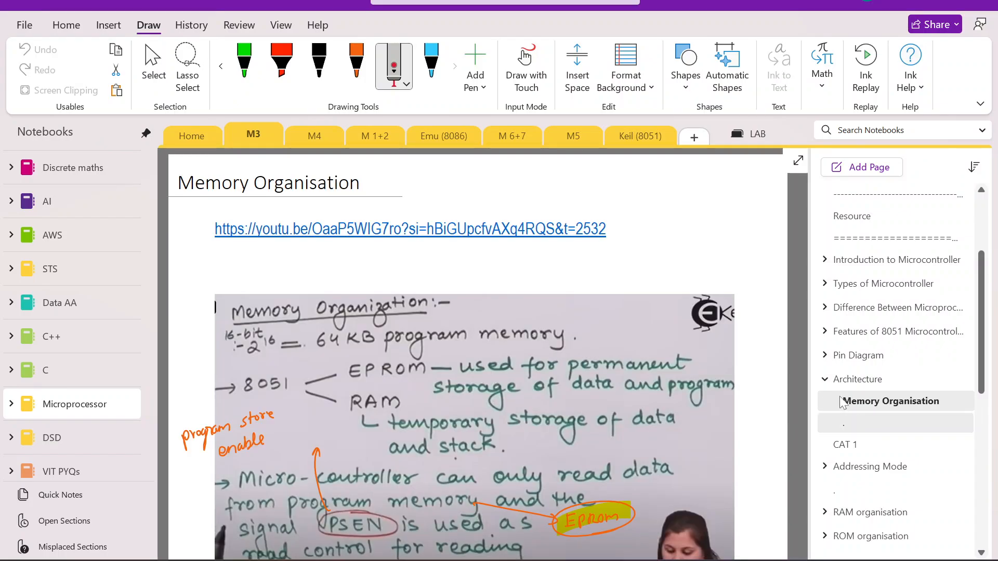
pyautogui.click(860, 379)
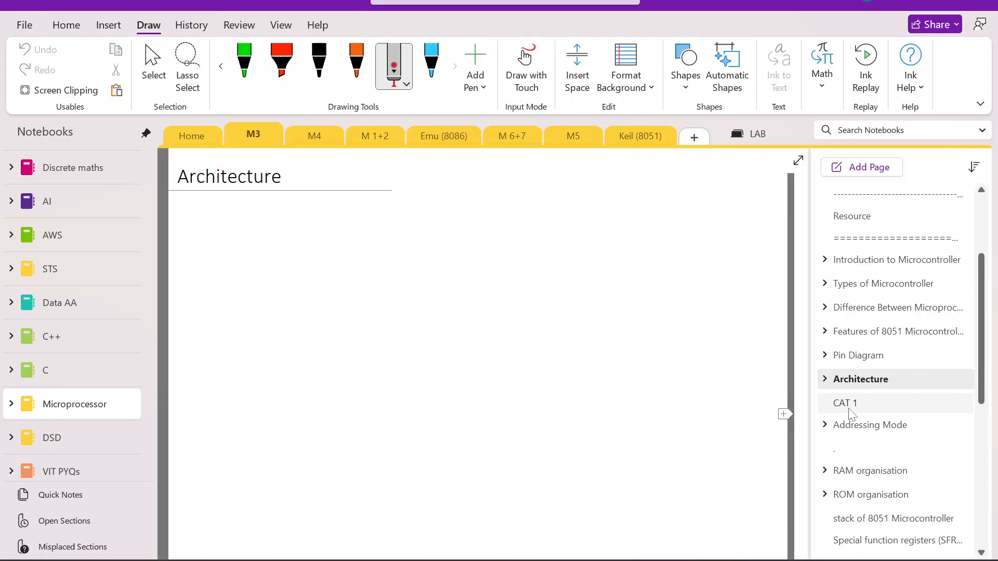
pyautogui.click(845, 403)
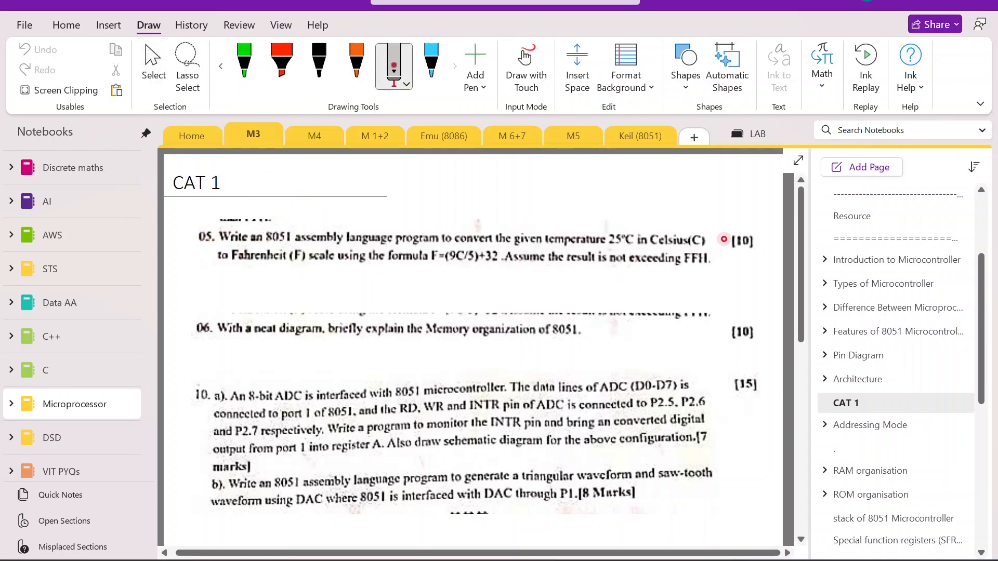
pyautogui.scroll(-3)
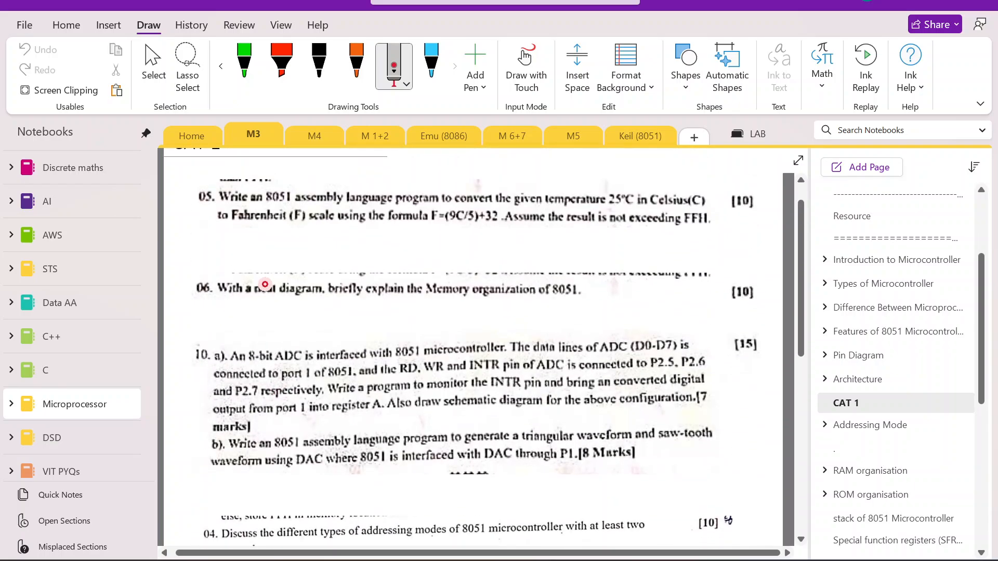
pyautogui.scroll(3)
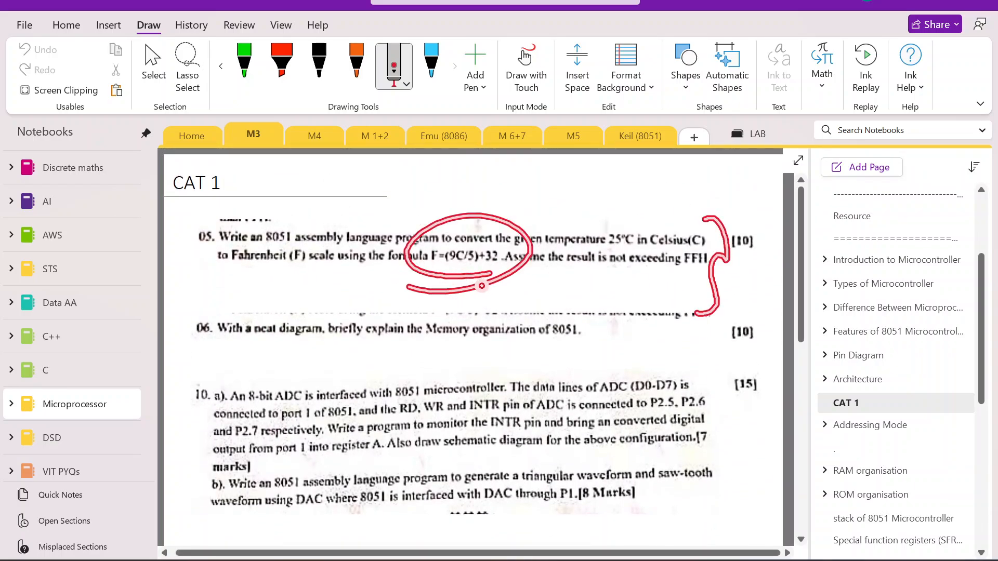
pyautogui.scroll(-3)
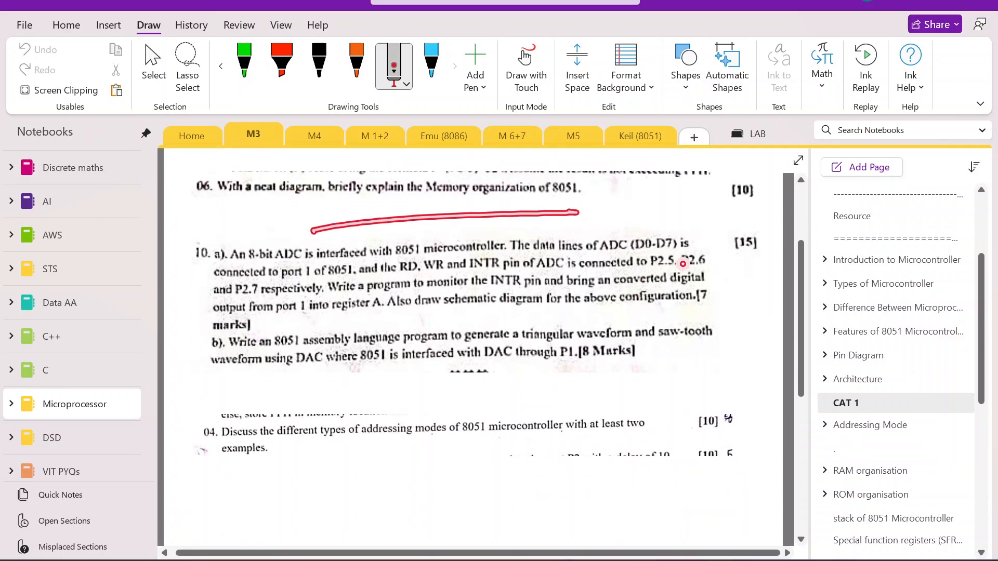
pyautogui.scroll(3)
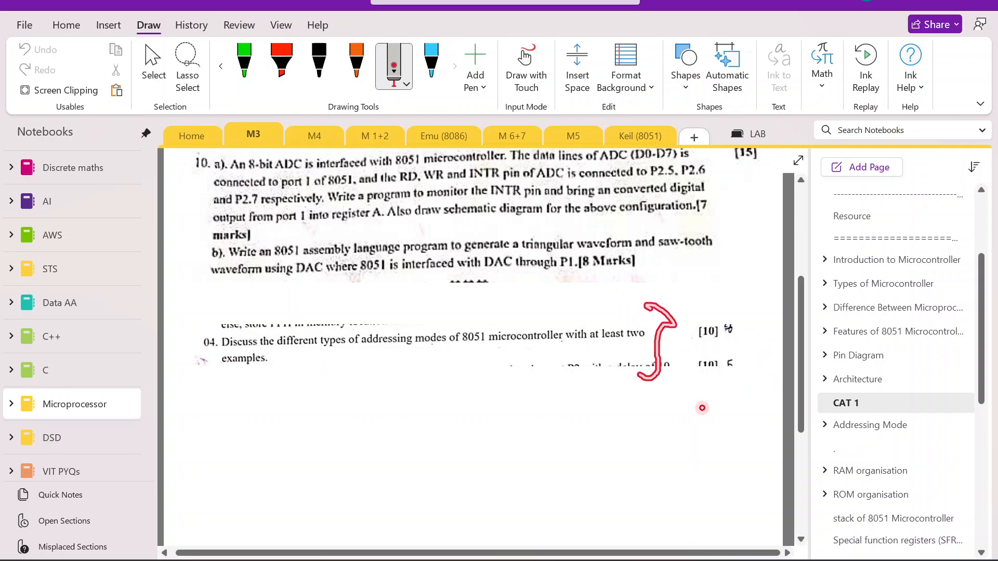
# Browse the Addressing Mode subpages, then open ROM organisation with its 8051 video link.
pyautogui.click(870, 425)
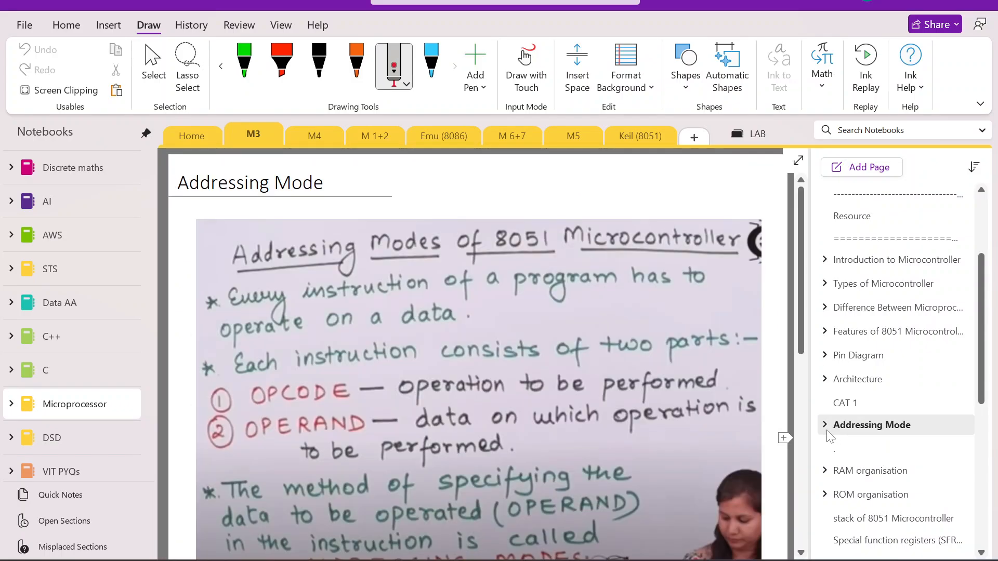
pyautogui.click(825, 424)
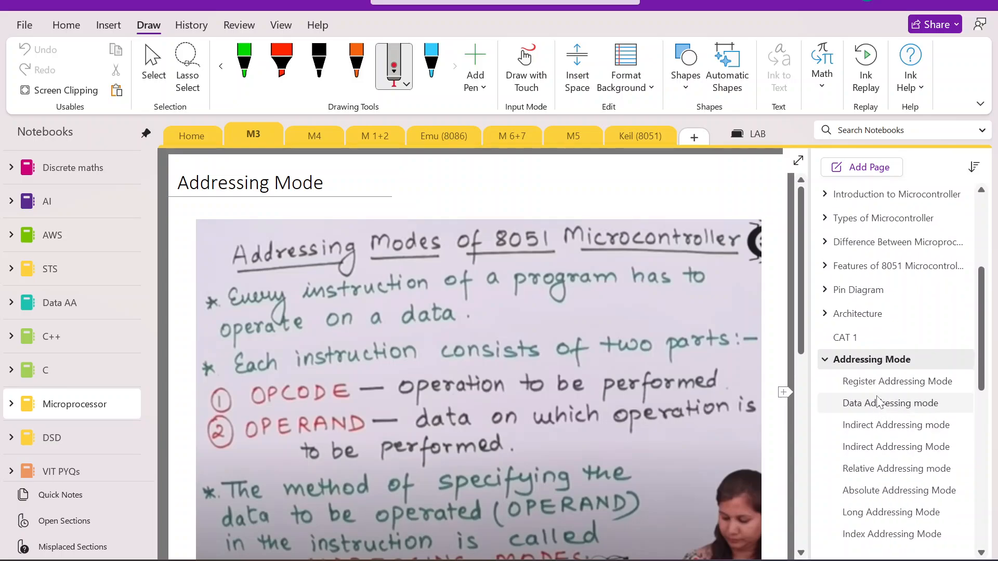
pyautogui.scroll(-3)
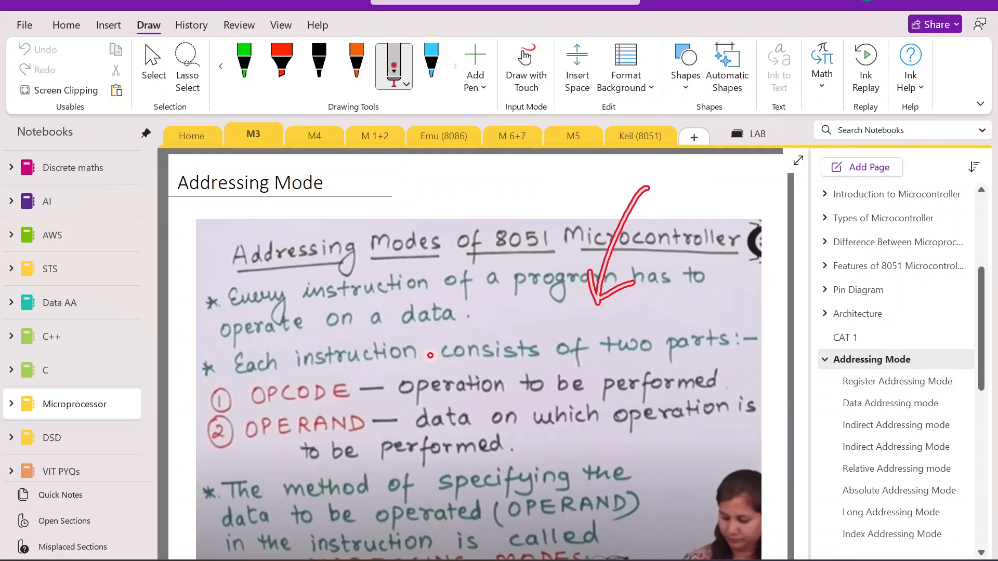
pyautogui.scroll(-3)
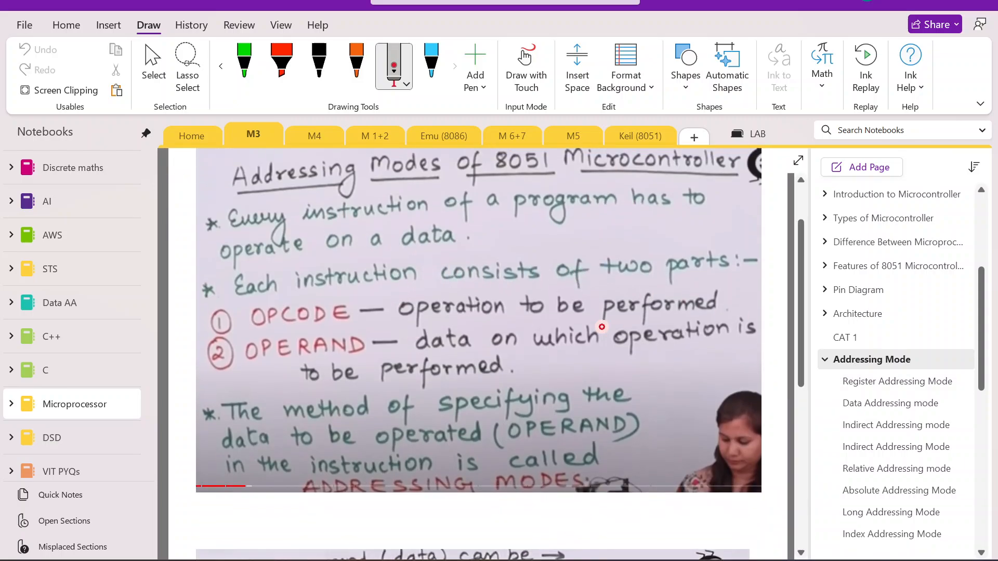
pyautogui.click(899, 381)
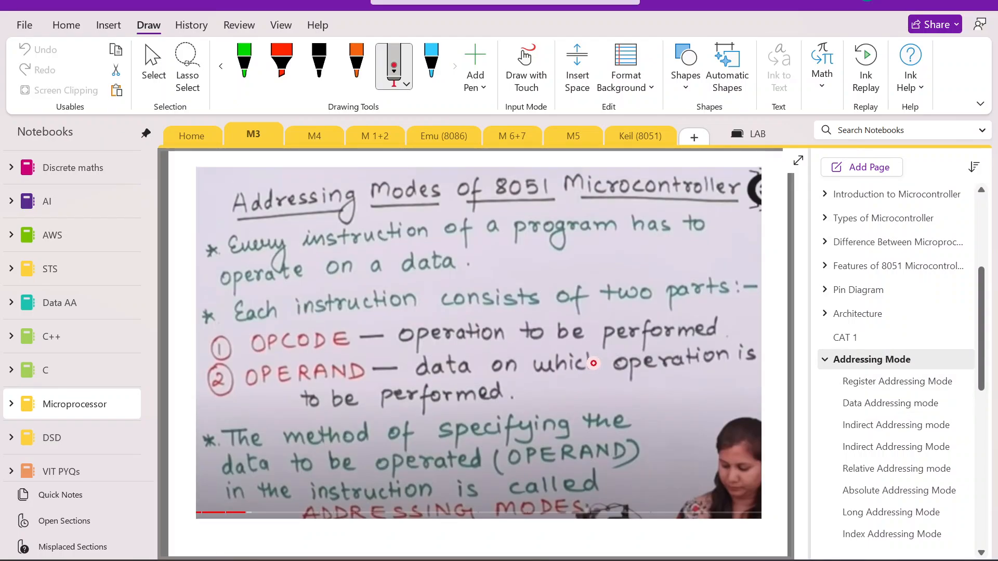
pyautogui.click(895, 446)
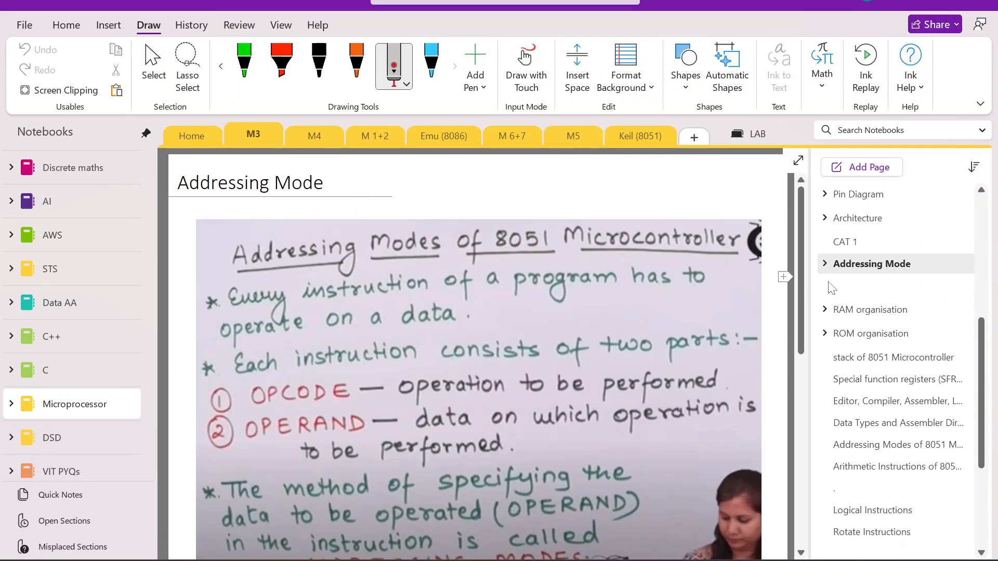
pyautogui.click(890, 287)
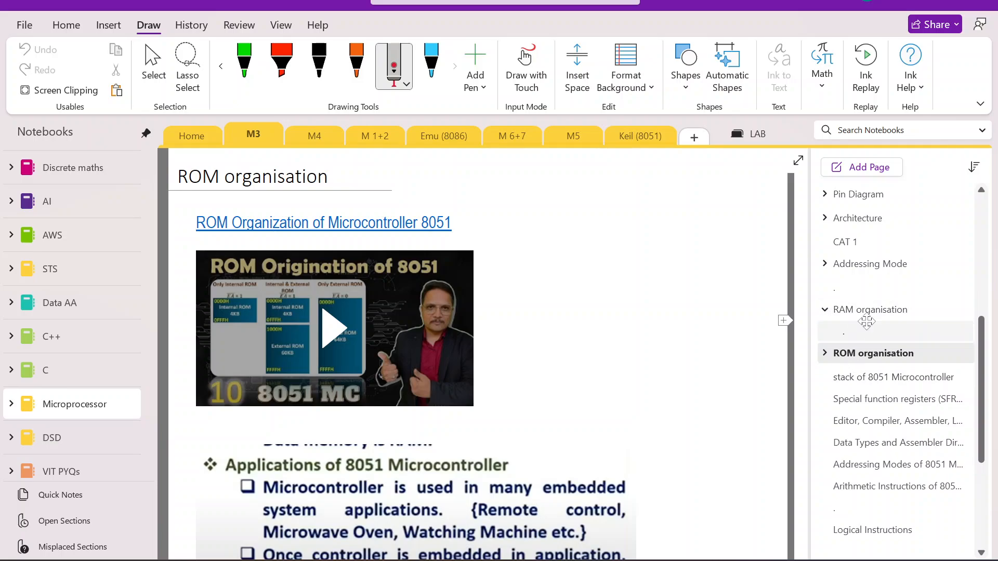
pyautogui.click(873, 309)
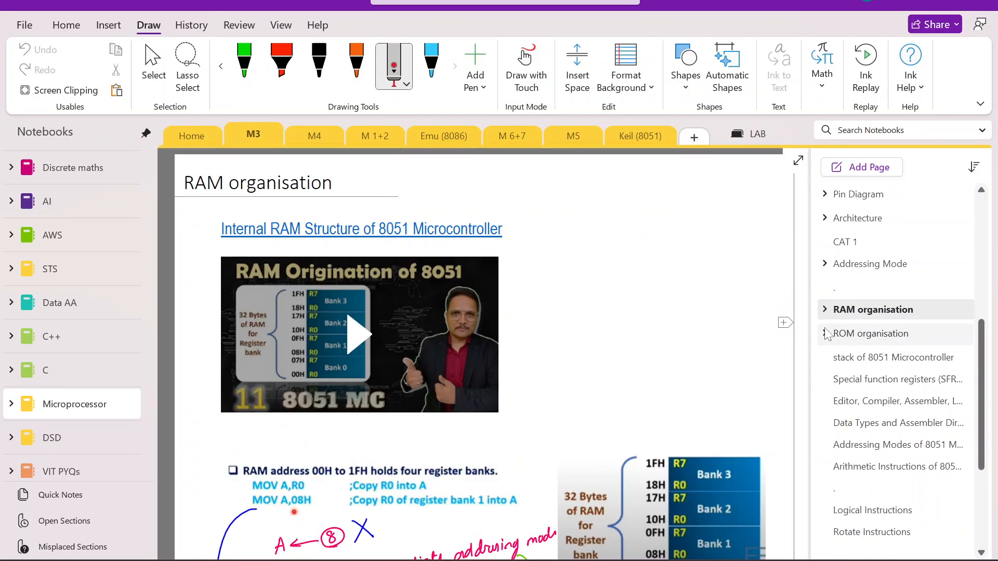
pyautogui.scroll(-3)
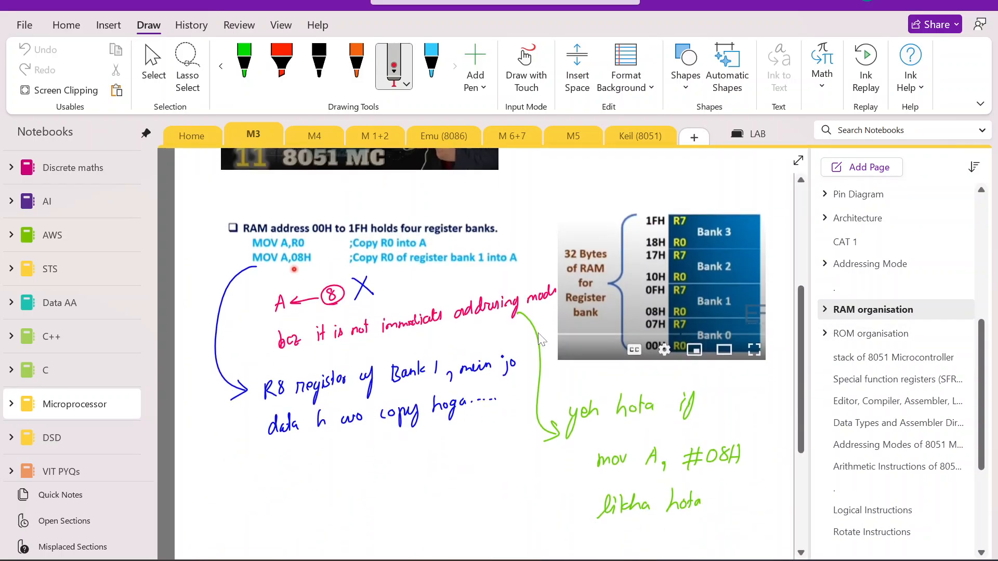
pyautogui.scroll(3)
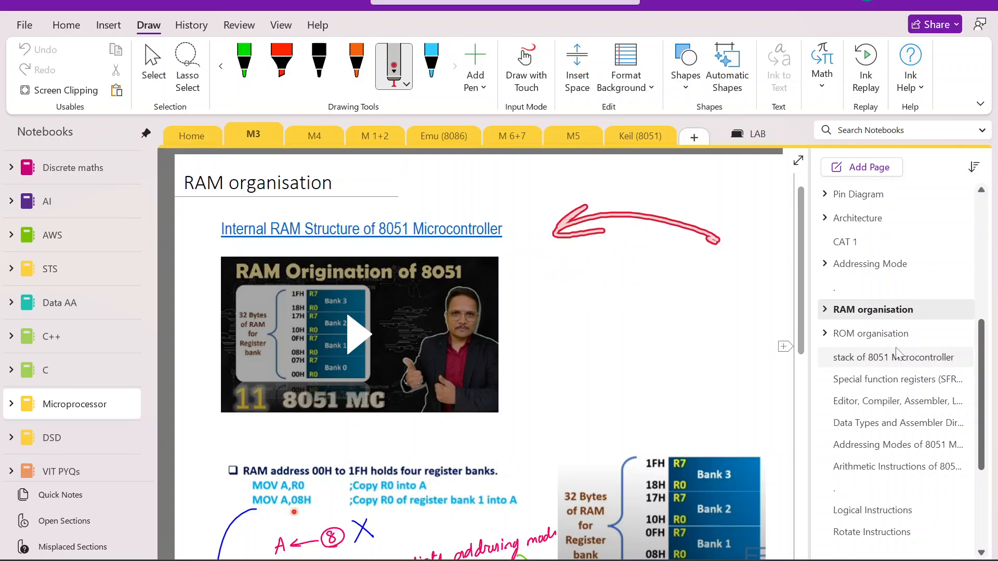
pyautogui.click(873, 333)
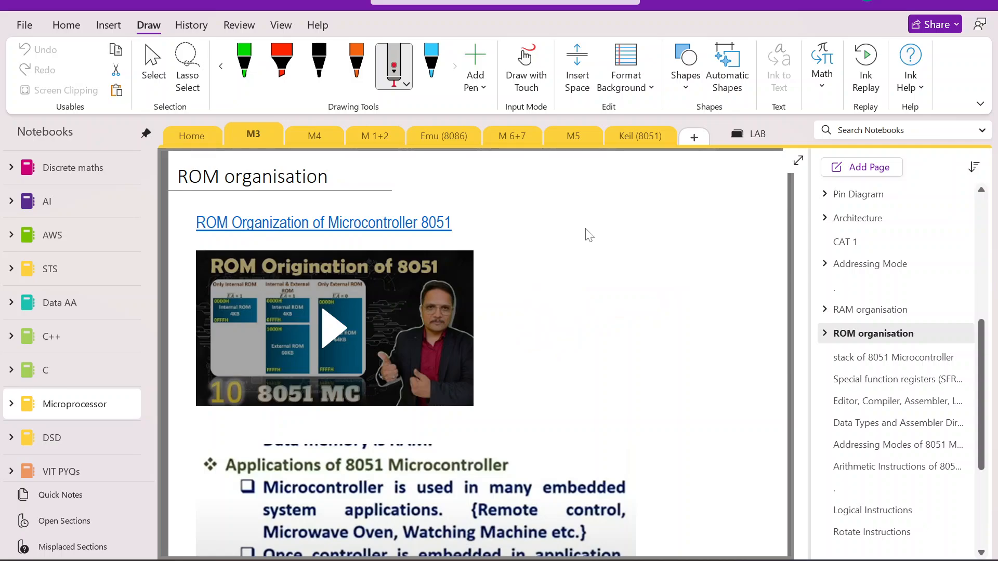
pyautogui.moveTo(634, 285)
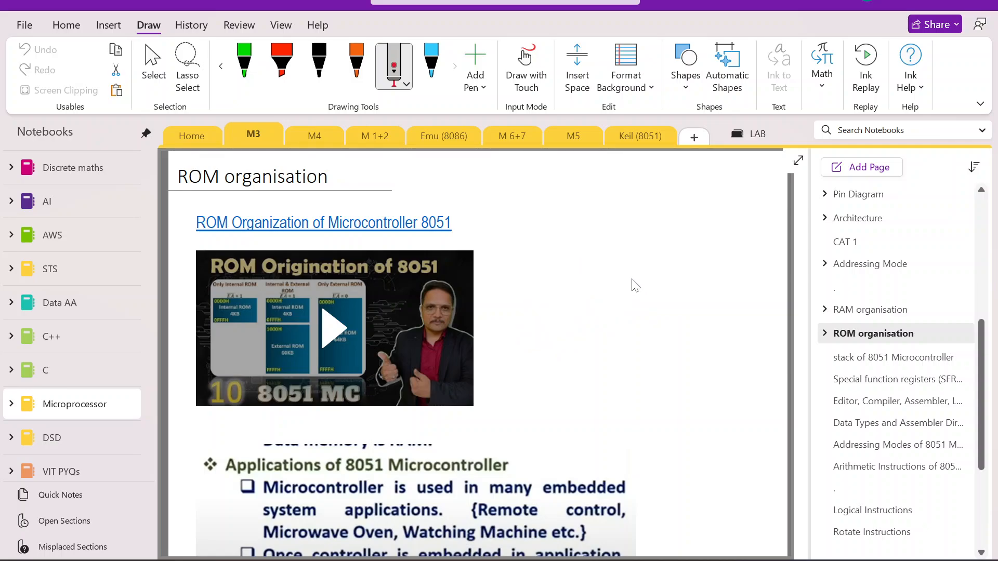
# Step through the Special function registers, arithmetic, addressing modes and Branch Operations pages.
pyautogui.click(893, 379)
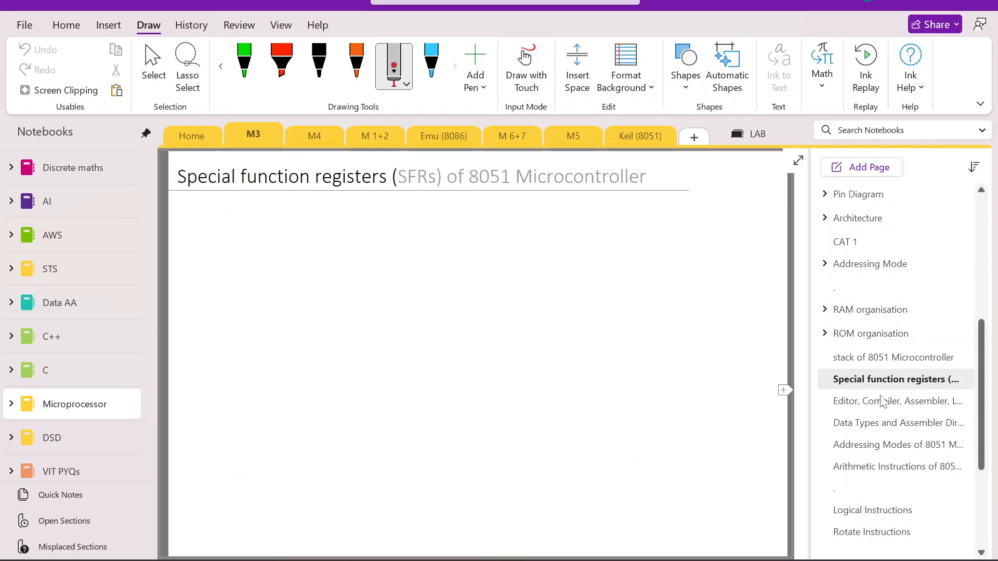
pyautogui.click(898, 467)
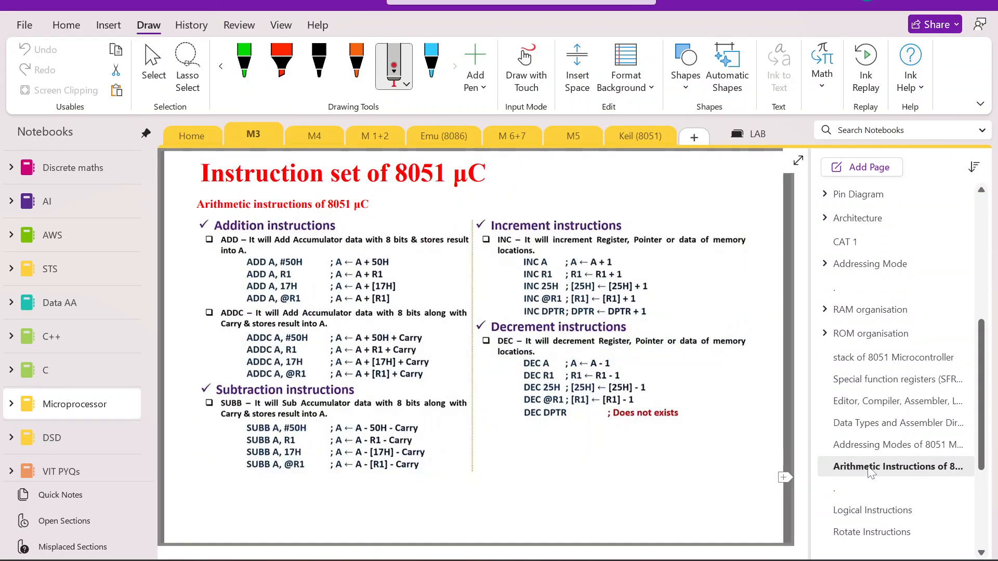
pyautogui.click(896, 444)
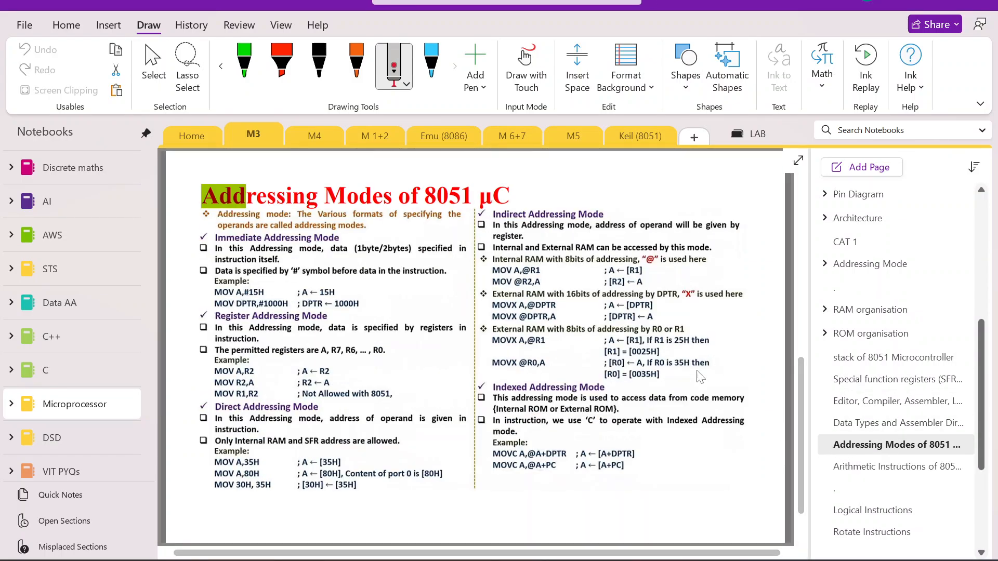
pyautogui.scroll(3)
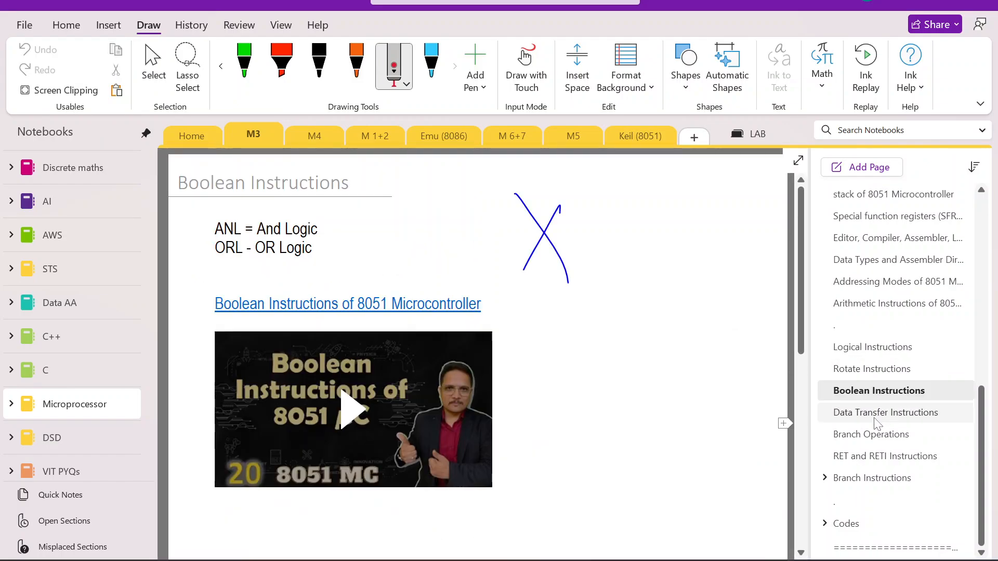
pyautogui.click(874, 434)
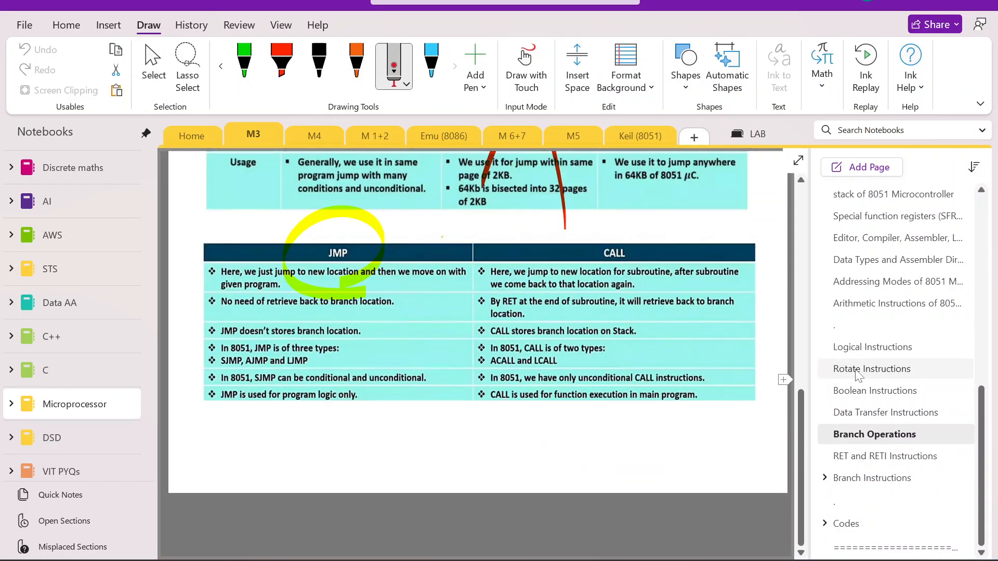
# Visit Boolean and Data Transfer pages, then read the RET versus RETI comparison table.
pyautogui.click(878, 391)
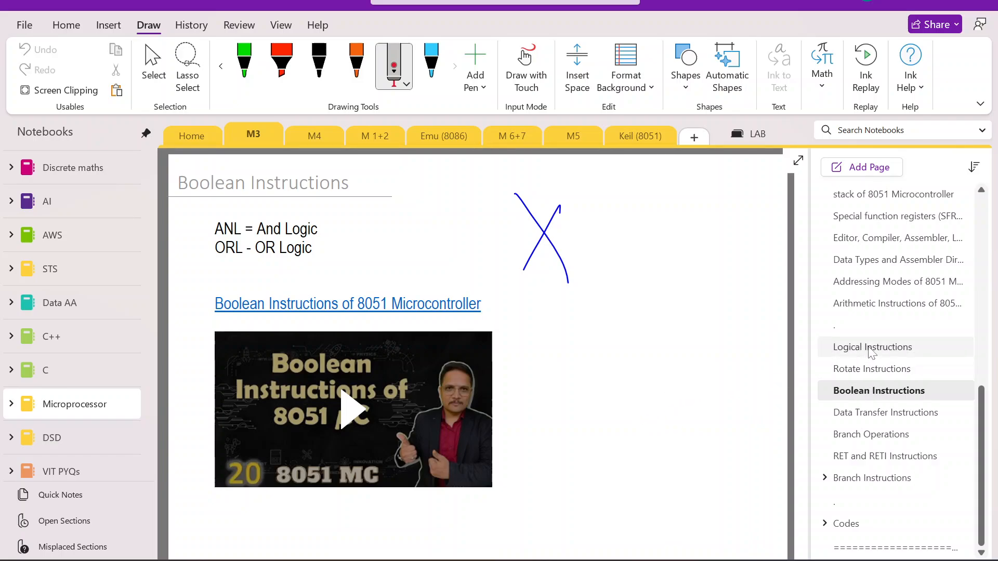
pyautogui.click(884, 412)
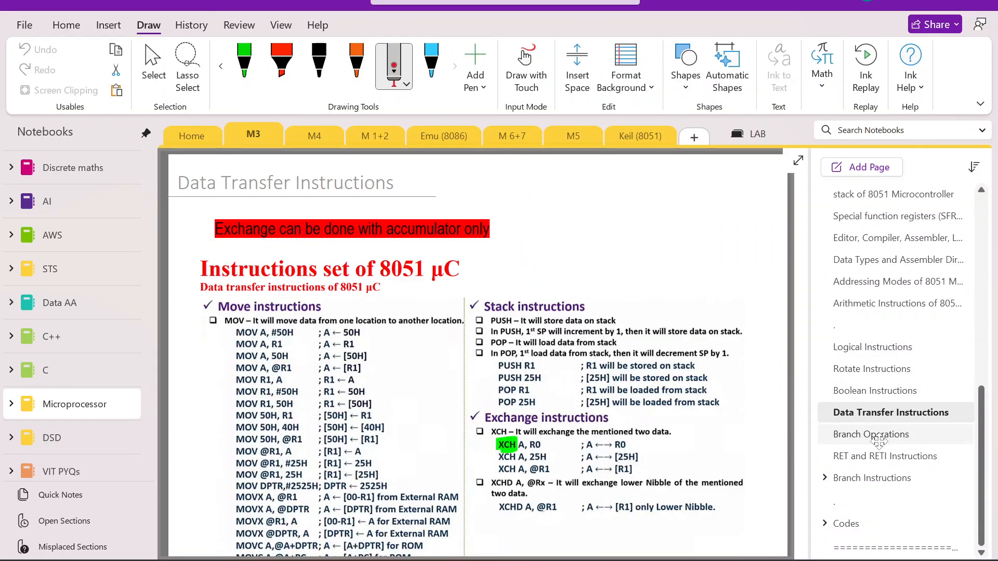
pyautogui.click(890, 456)
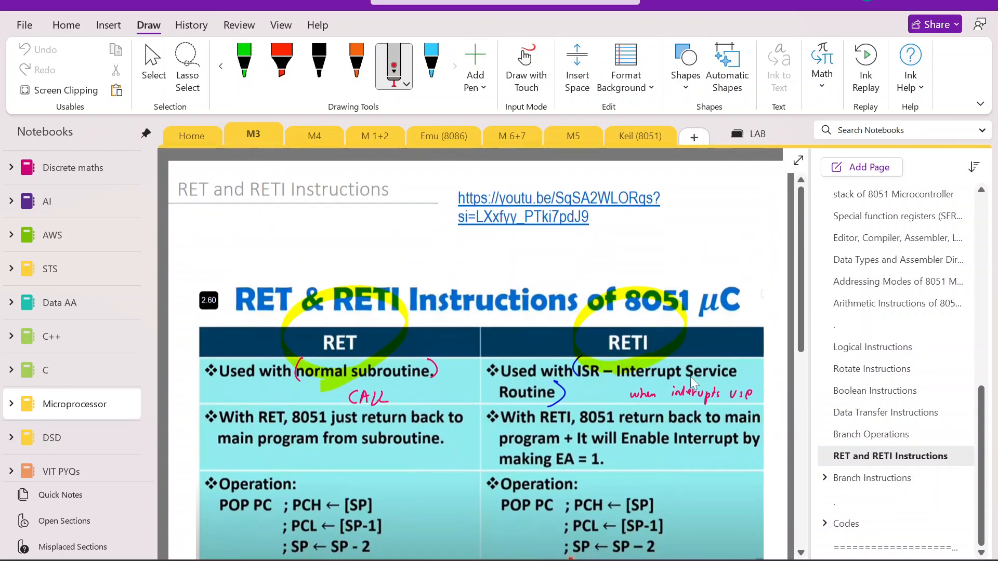
pyautogui.scroll(-3)
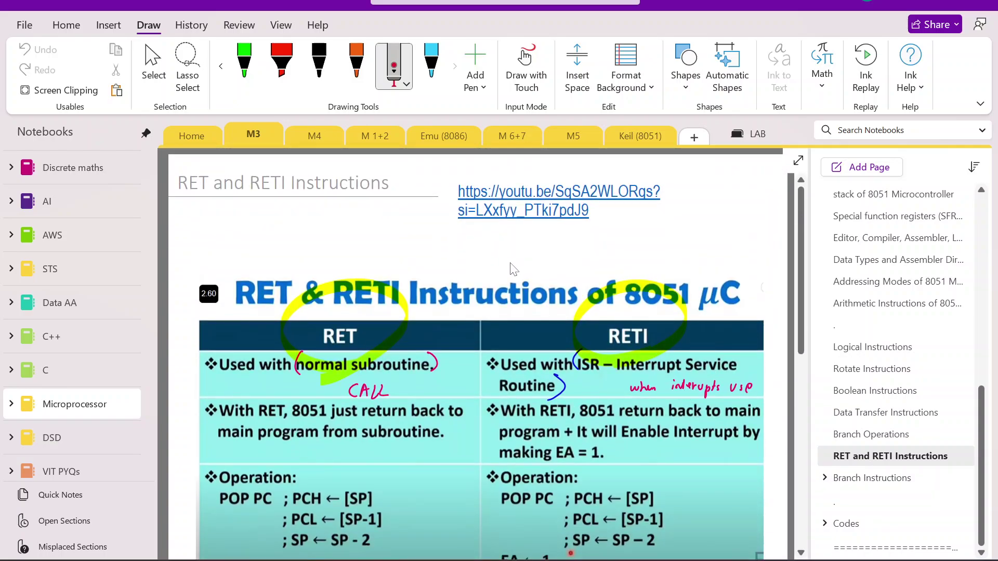
pyautogui.moveTo(371, 250)
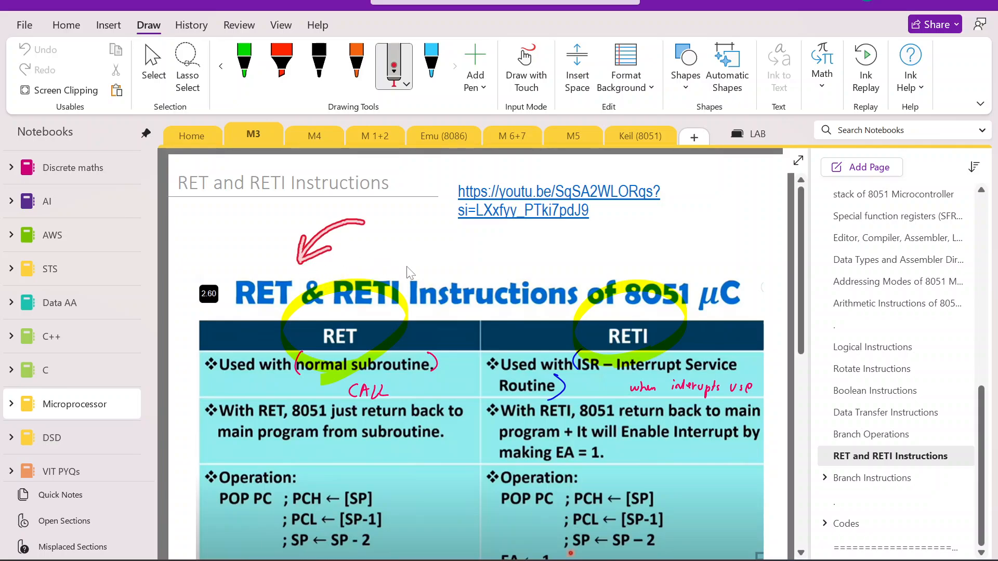
pyautogui.scroll(-3)
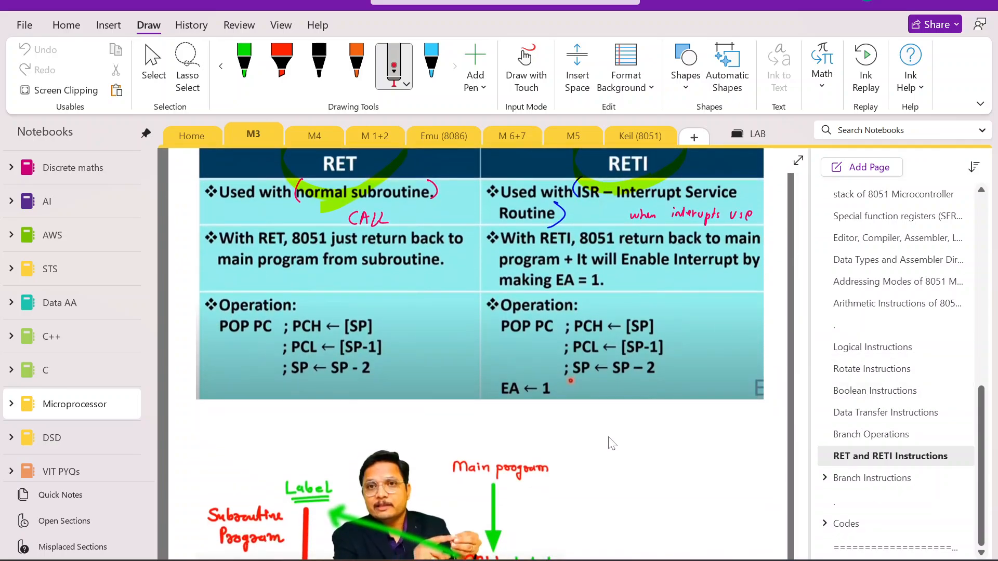
pyautogui.scroll(-3)
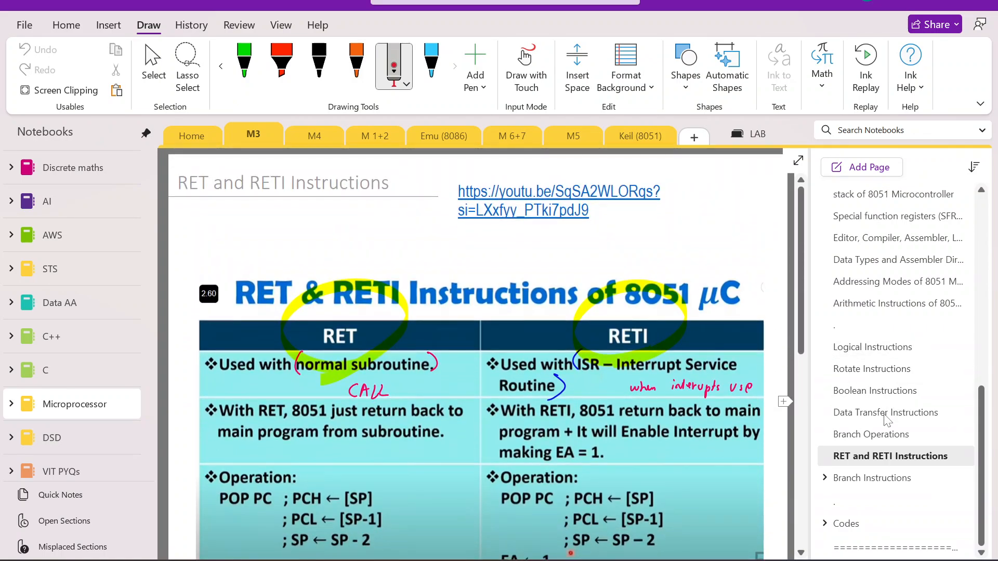
# Show the Branch Instructions jump notes and reveal the subpages under Codes.
pyautogui.click(876, 478)
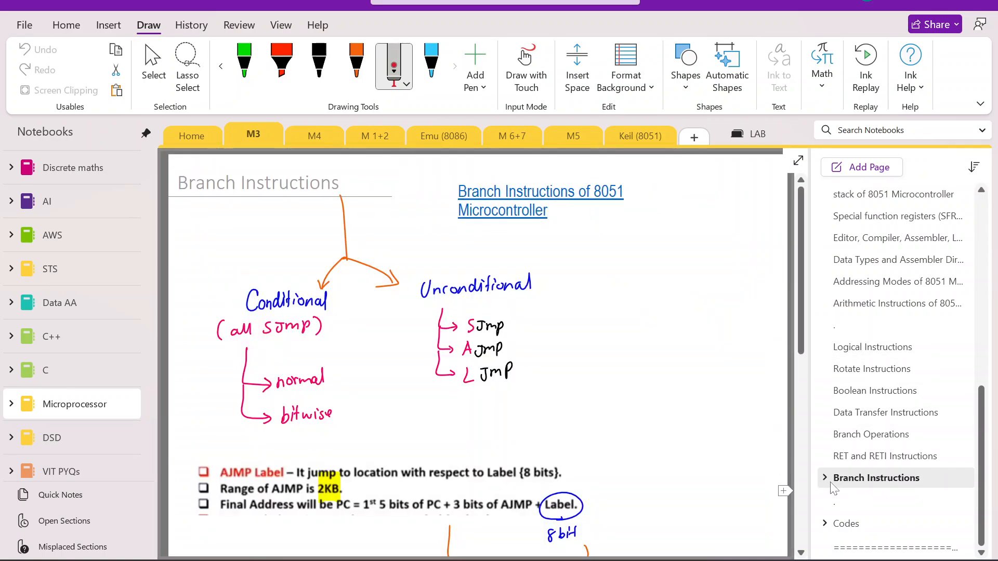
pyautogui.click(825, 478)
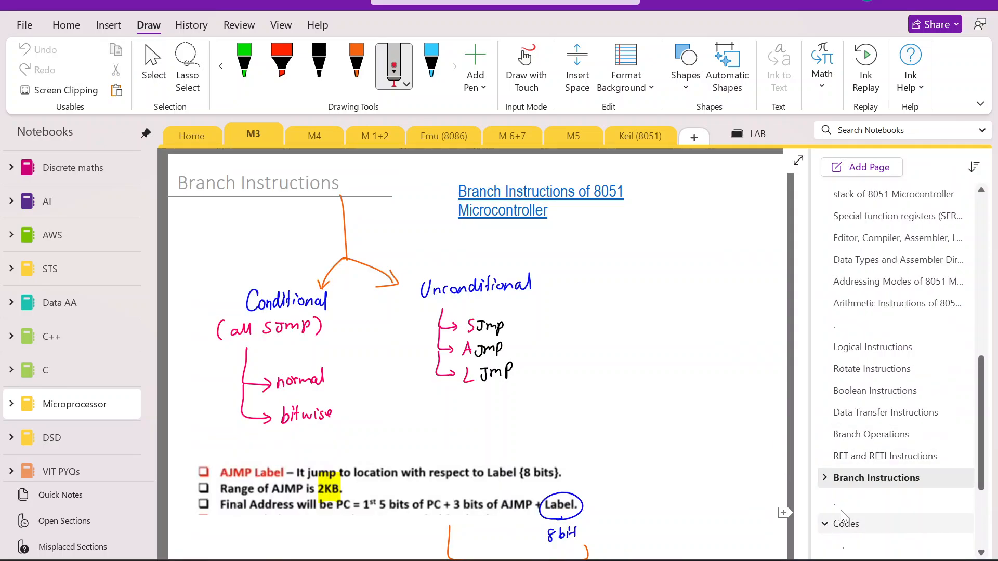
# View the Codes page and scroll through the handwritten (a−b)² 8051 program at ORG 0000H.
pyautogui.click(845, 524)
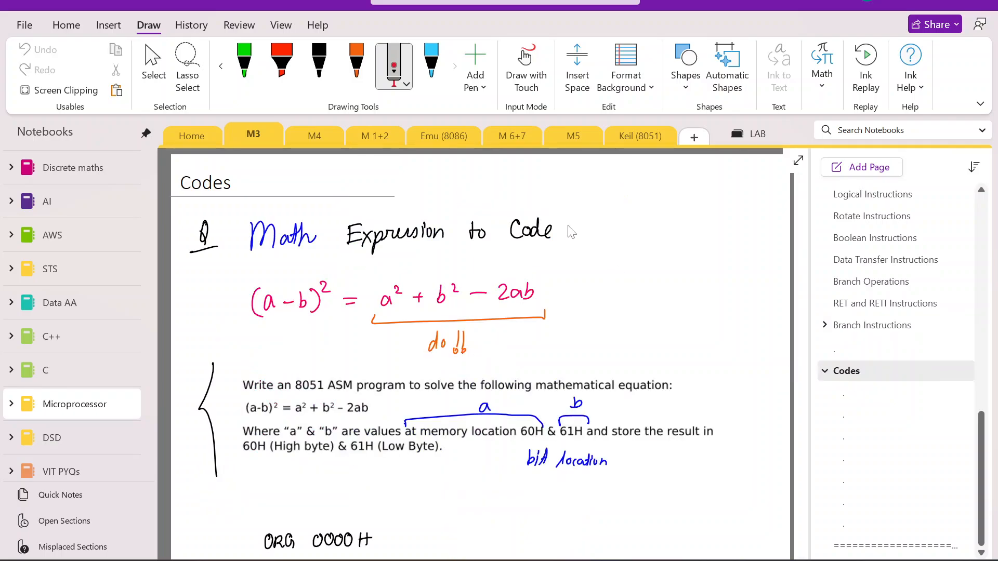
pyautogui.scroll(-3)
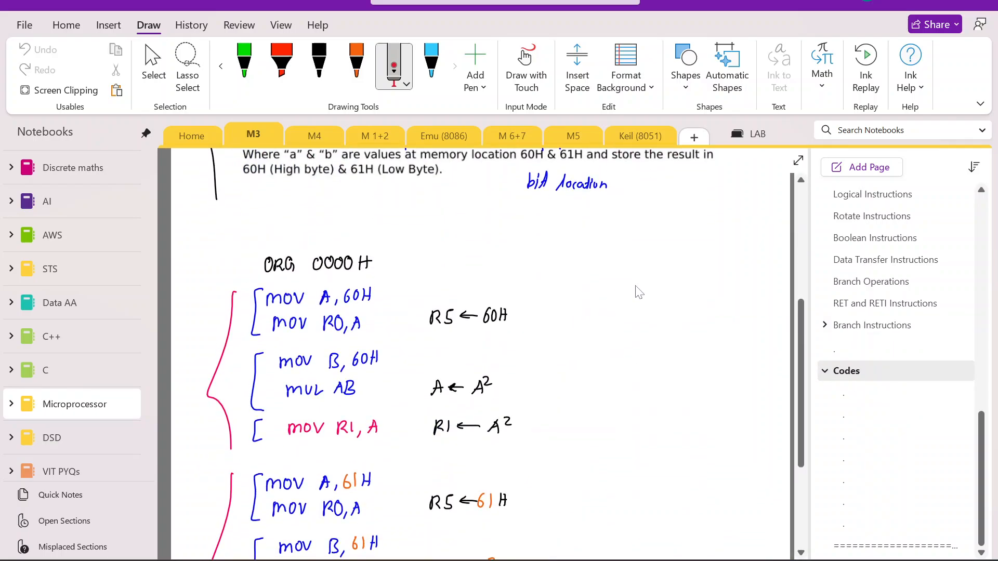
pyautogui.scroll(3)
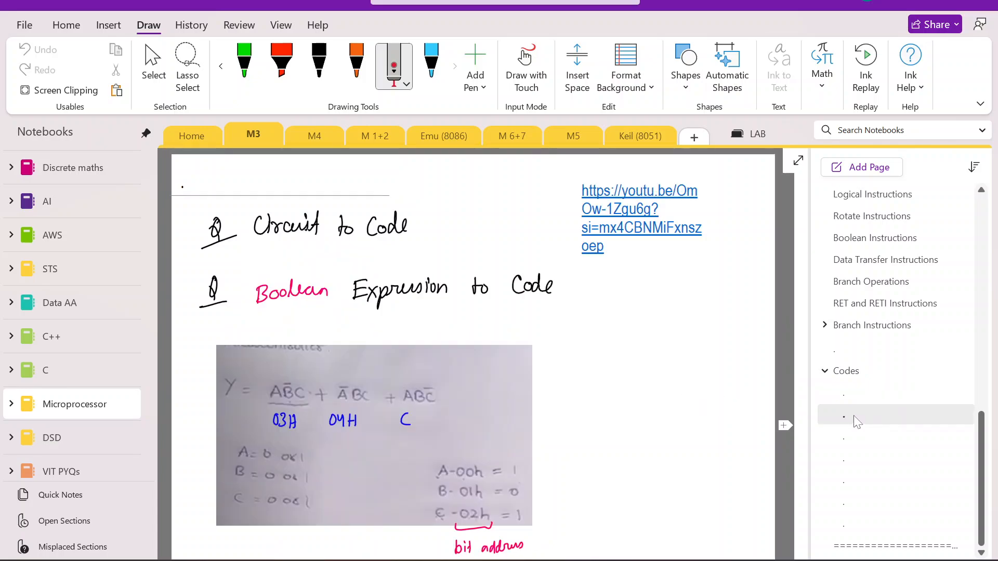
pyautogui.scroll(-3)
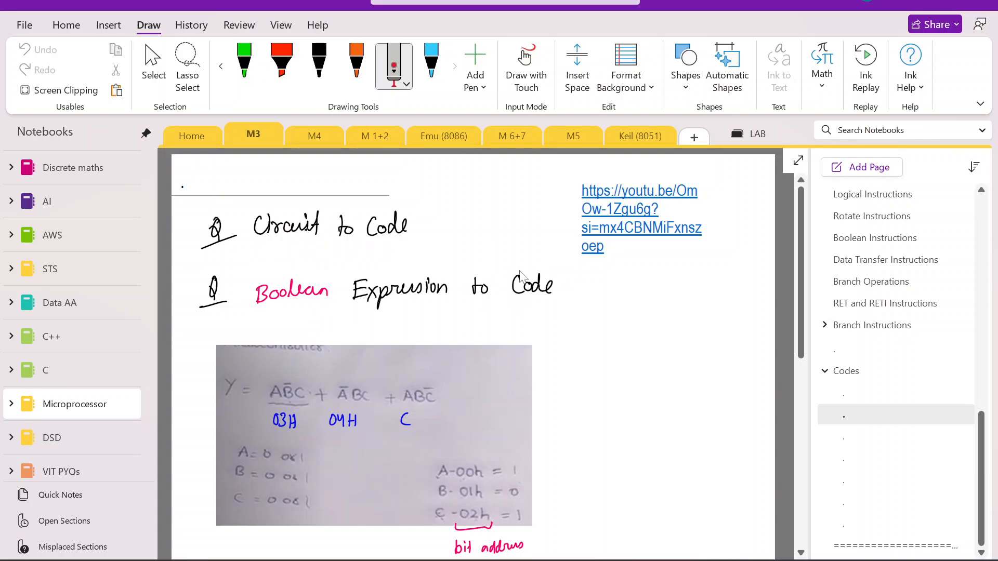
pyautogui.scroll(-3)
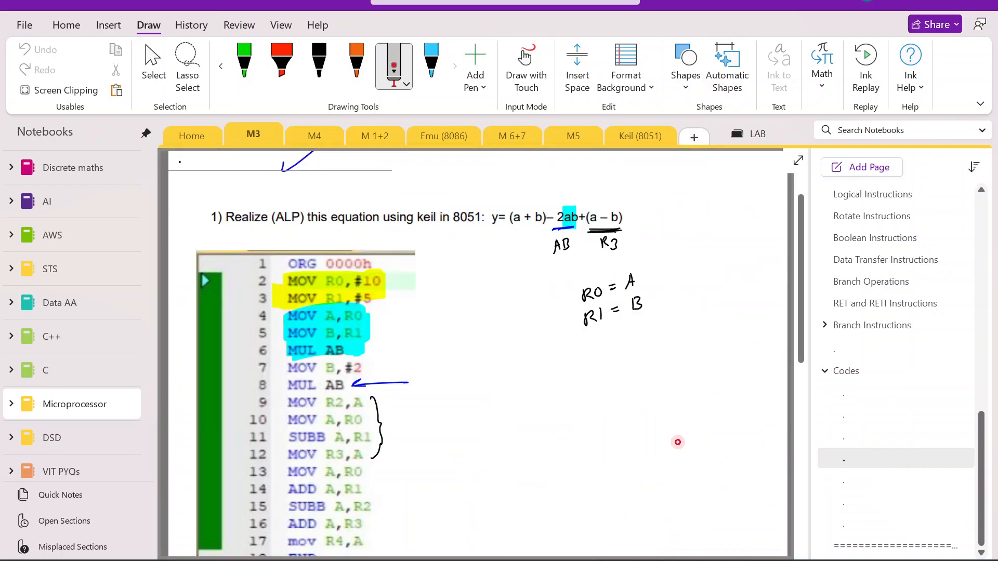
pyautogui.scroll(3)
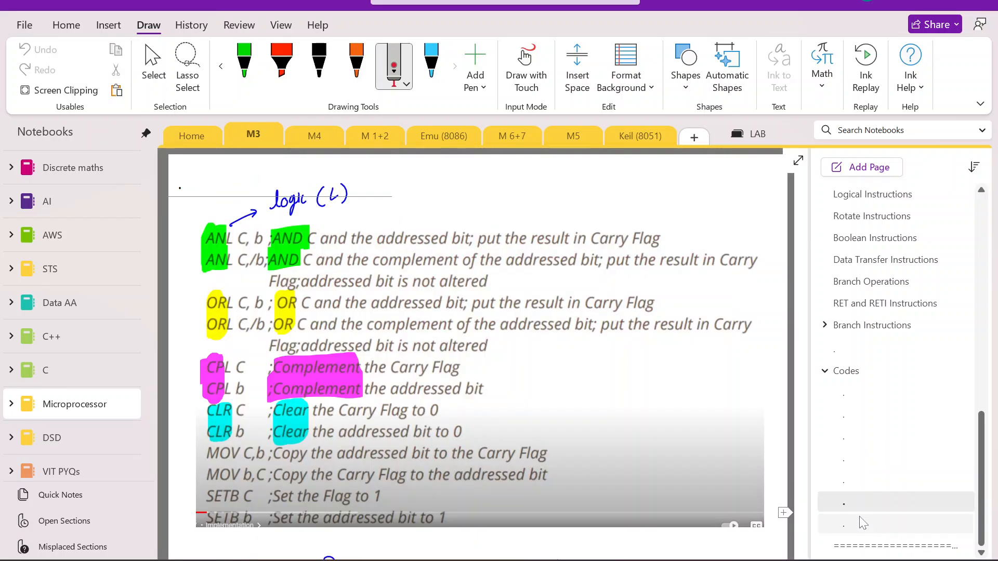
pyautogui.scroll(-3)
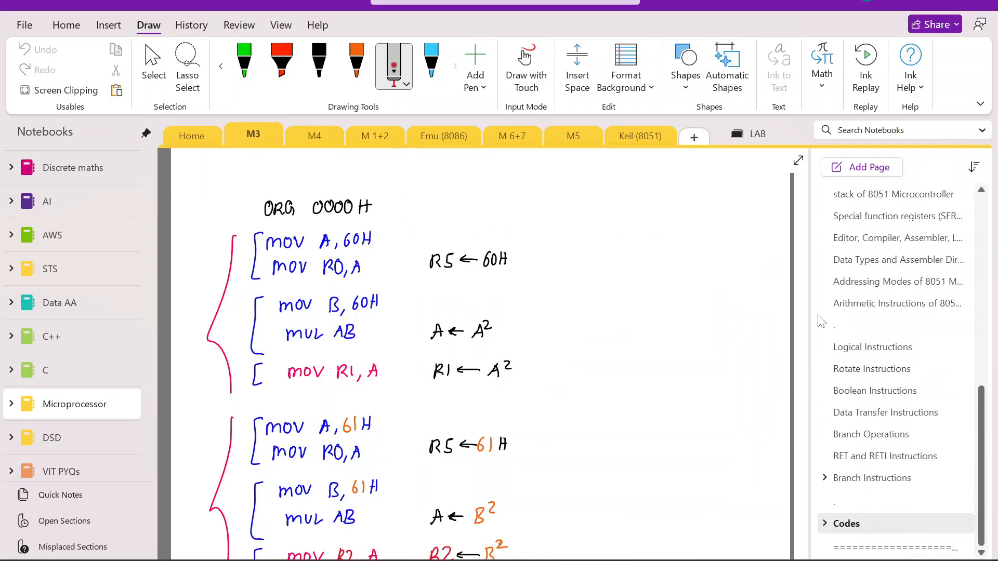
pyautogui.scroll(3)
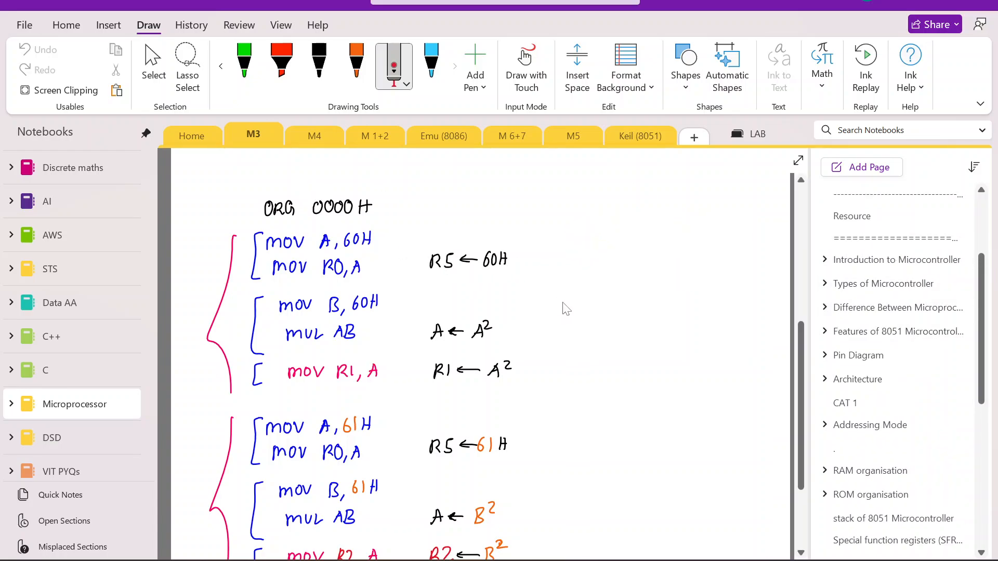
pyautogui.moveTo(638, 303)
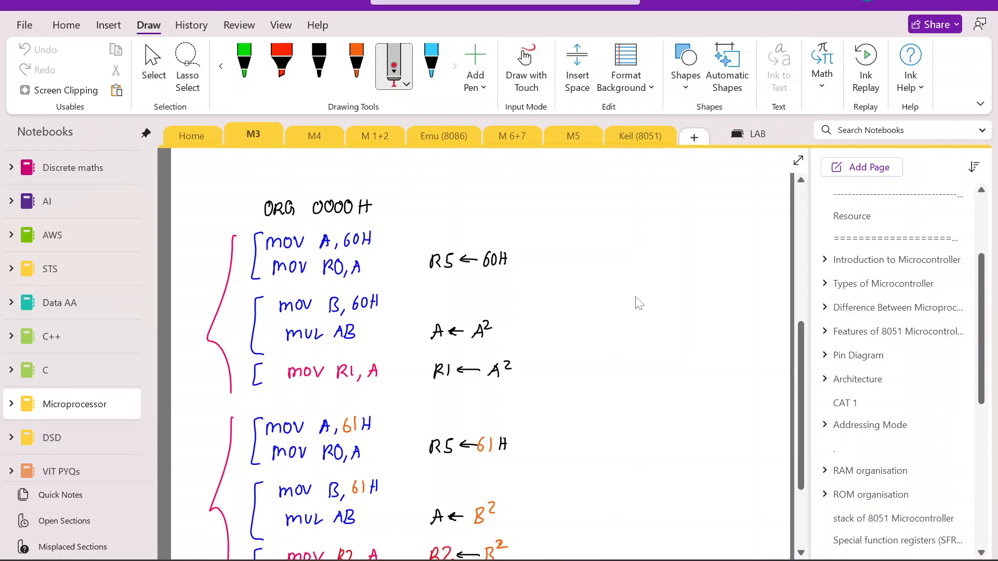
pyautogui.moveTo(605, 295)
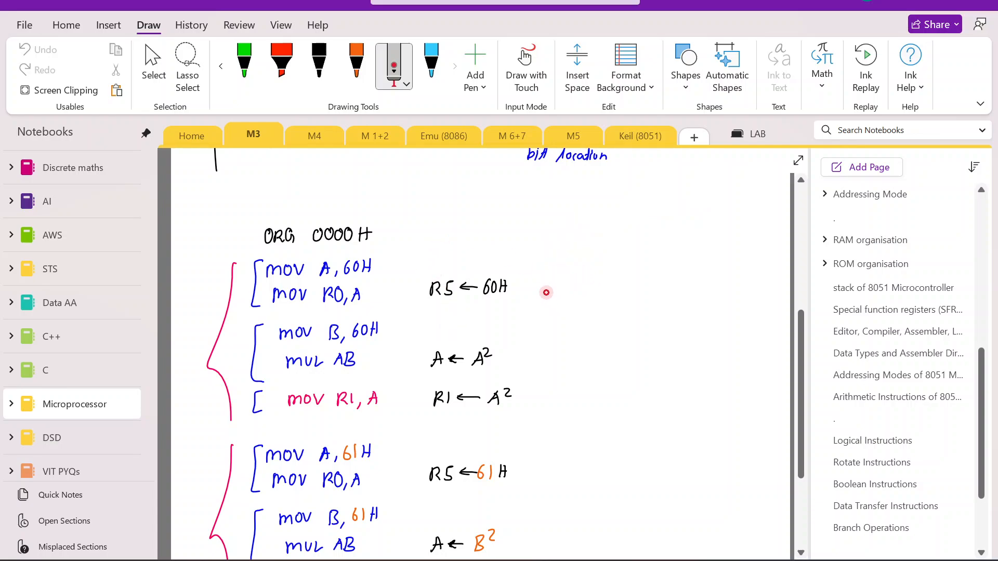
pyautogui.moveTo(303, 178)
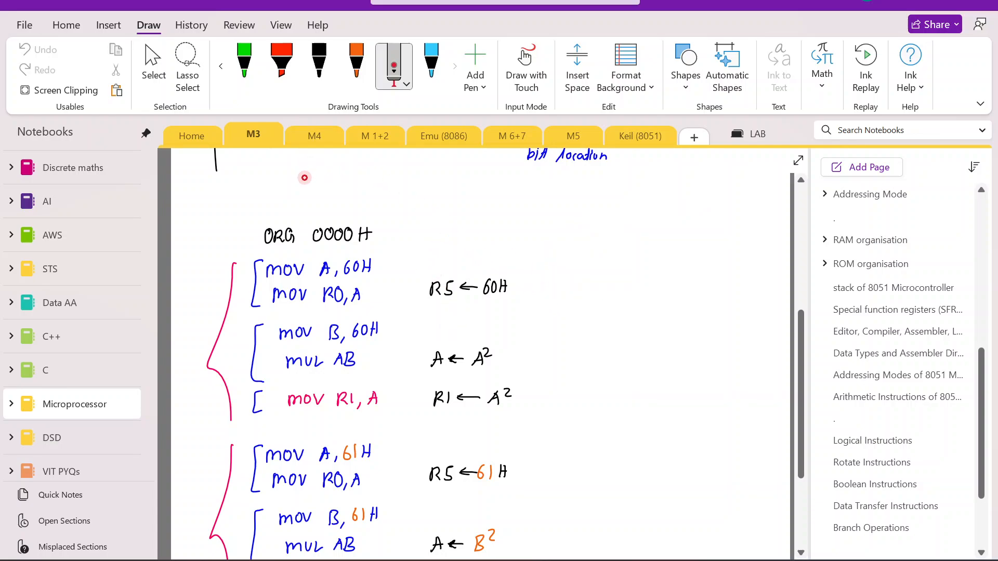
pyautogui.moveTo(331, 187)
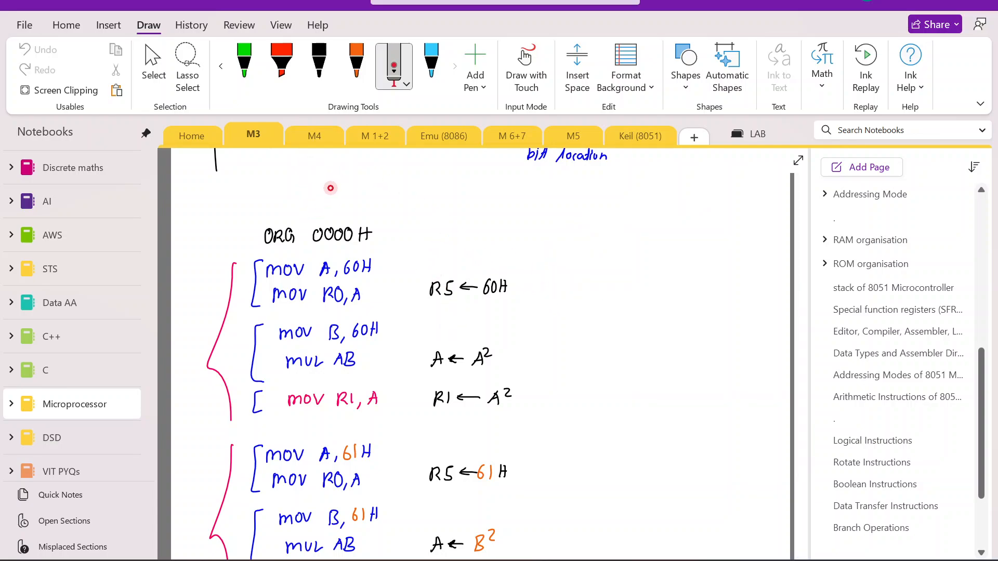